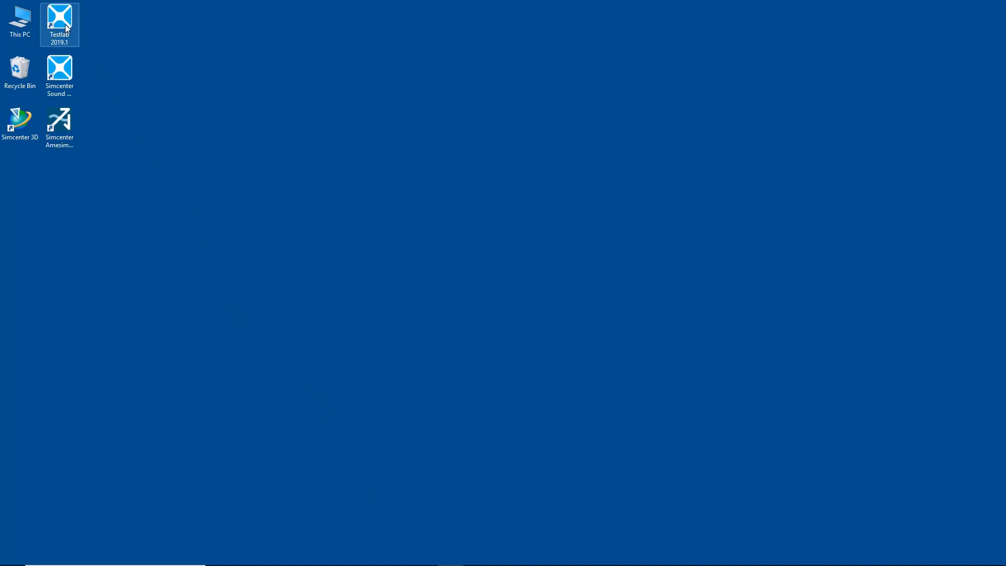
- Launch Process Designer from the Testlab 2019.1 Neo General Processing folder
double_click(59, 24)
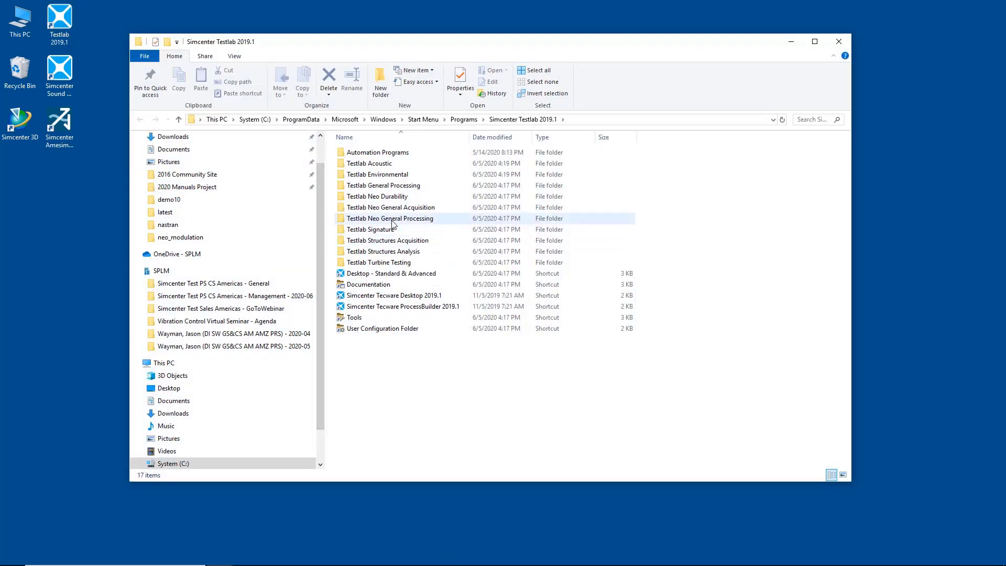
double_click(389, 218)
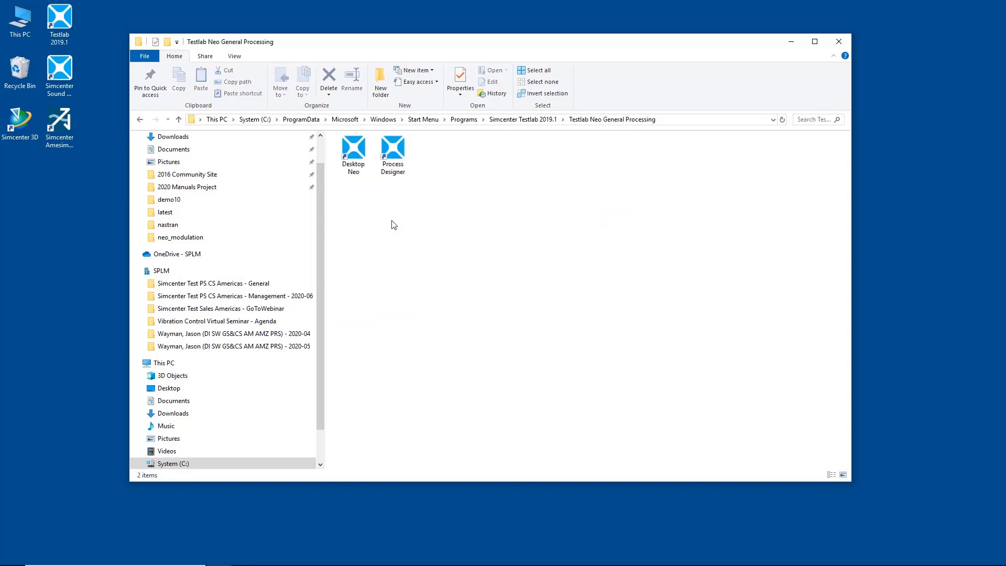
double_click(392, 144)
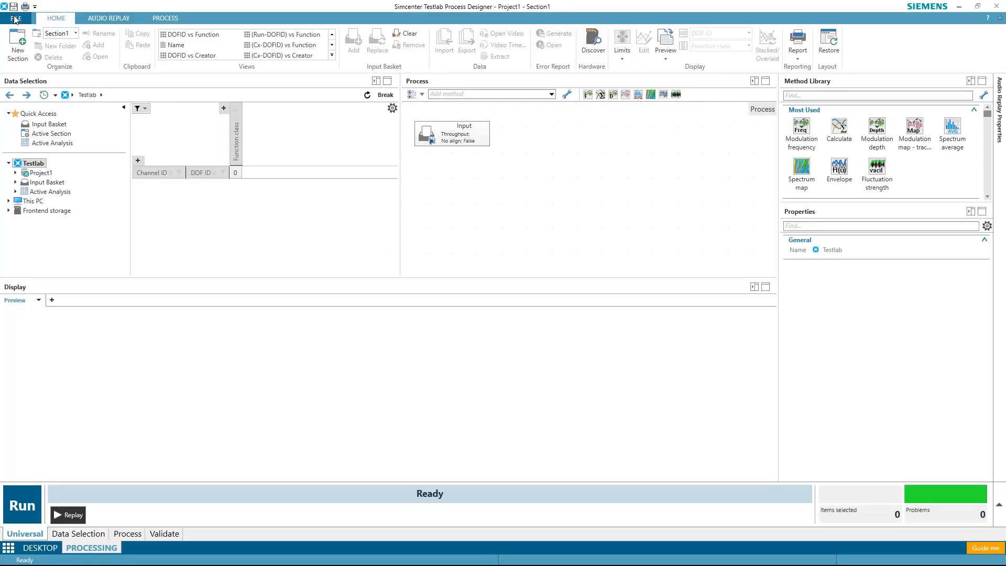
- Load the recent project modulation_demo from the File > Open page
click(16, 17)
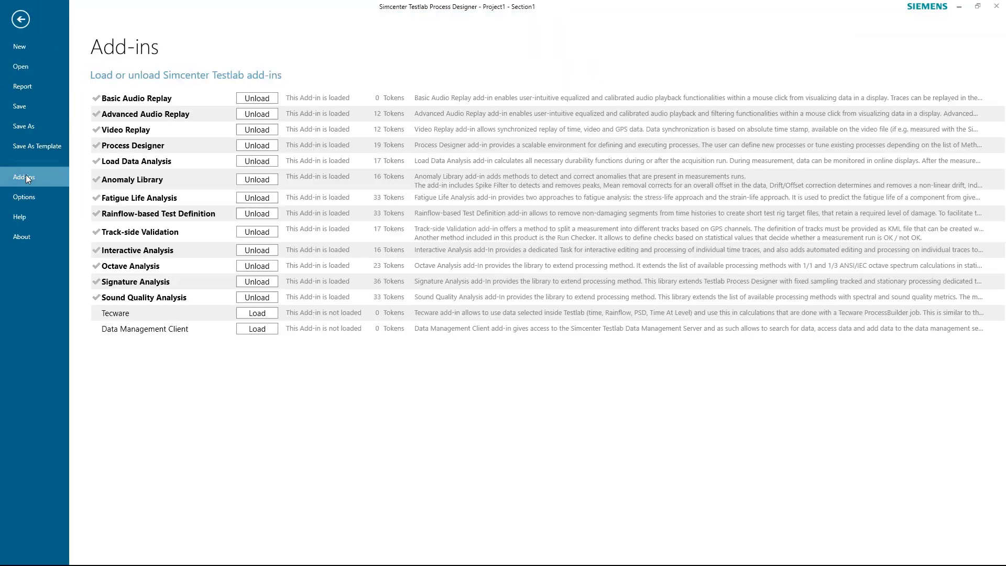
mouse_move(255, 296)
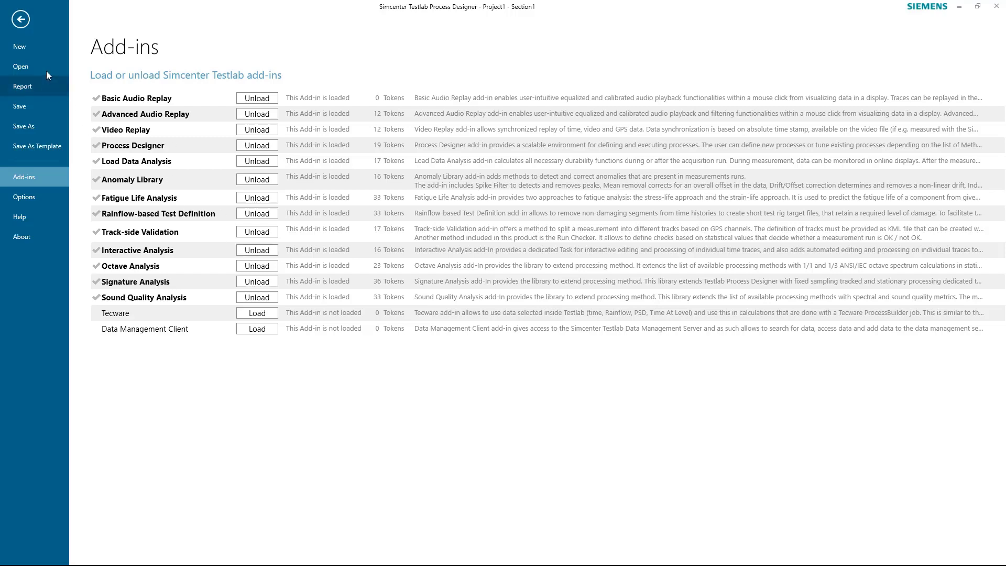
click(21, 66)
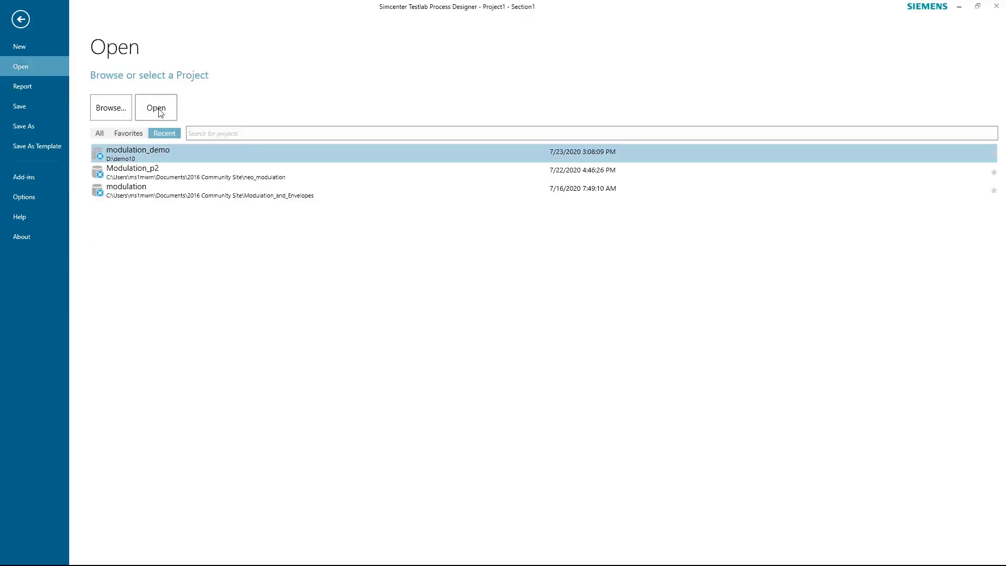
click(157, 107)
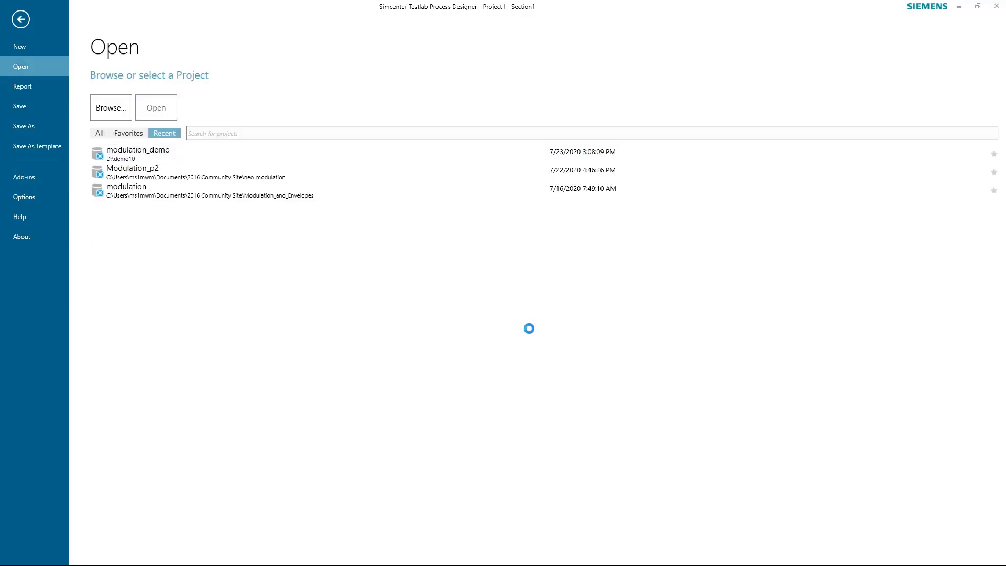
double_click(137, 150)
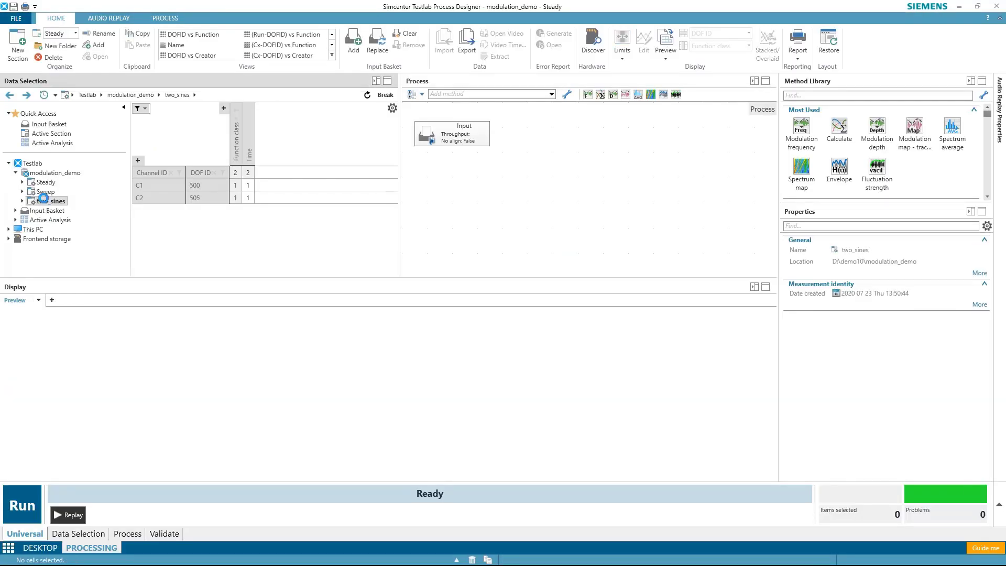
- Preview the two_sines time channels 500 and 505 as stacked graphs
click(248, 198)
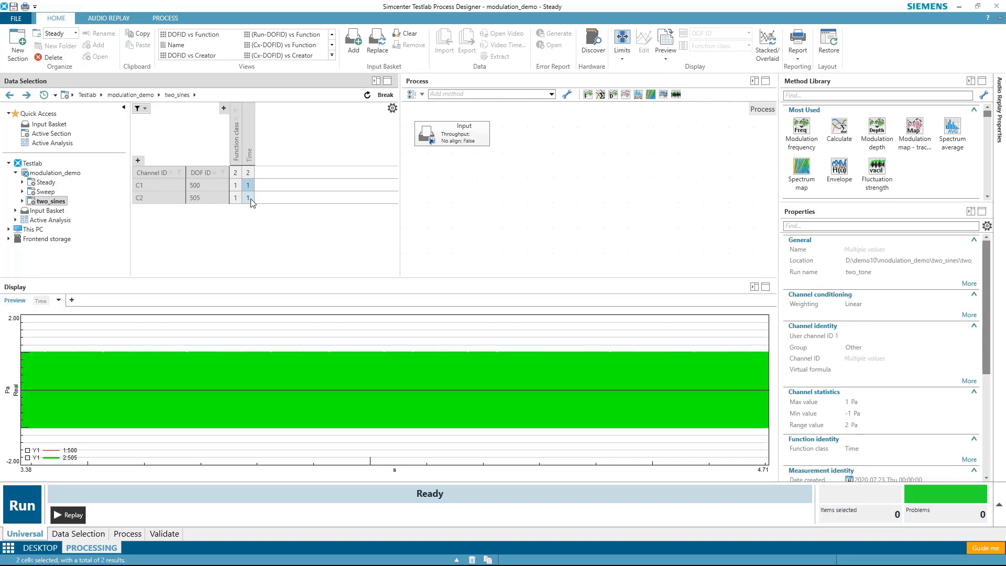
key(shift+o)
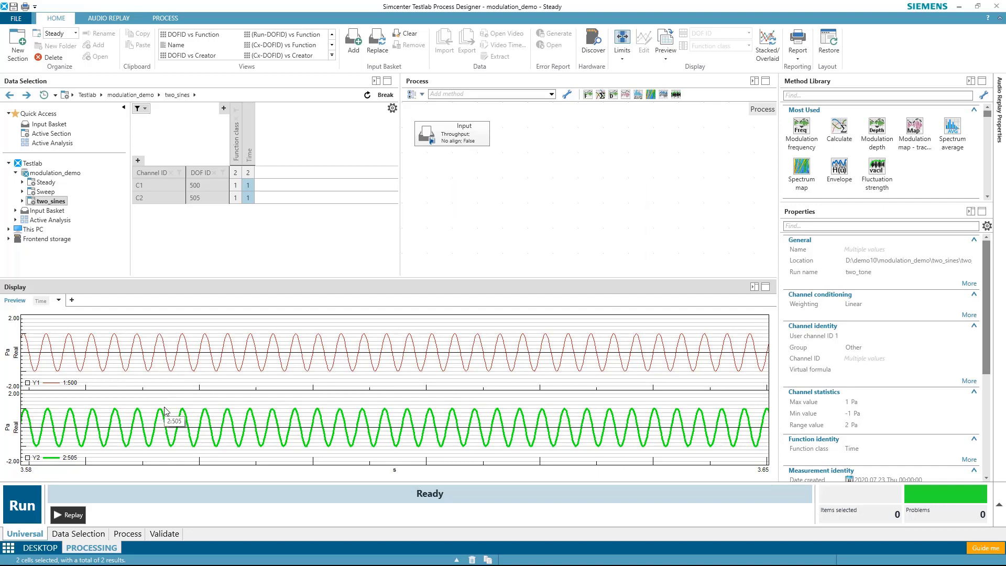
mouse_move(163, 338)
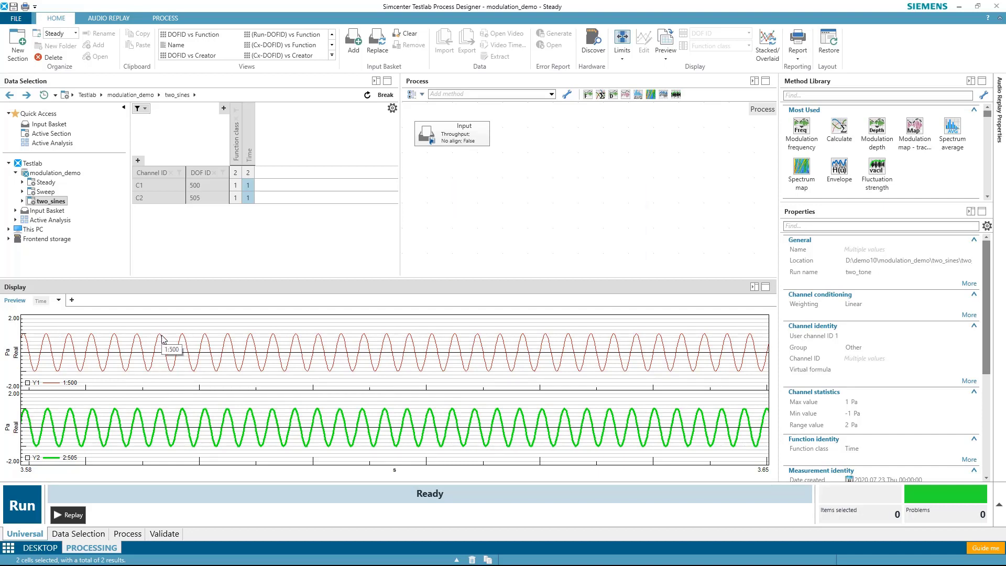
mouse_move(203, 191)
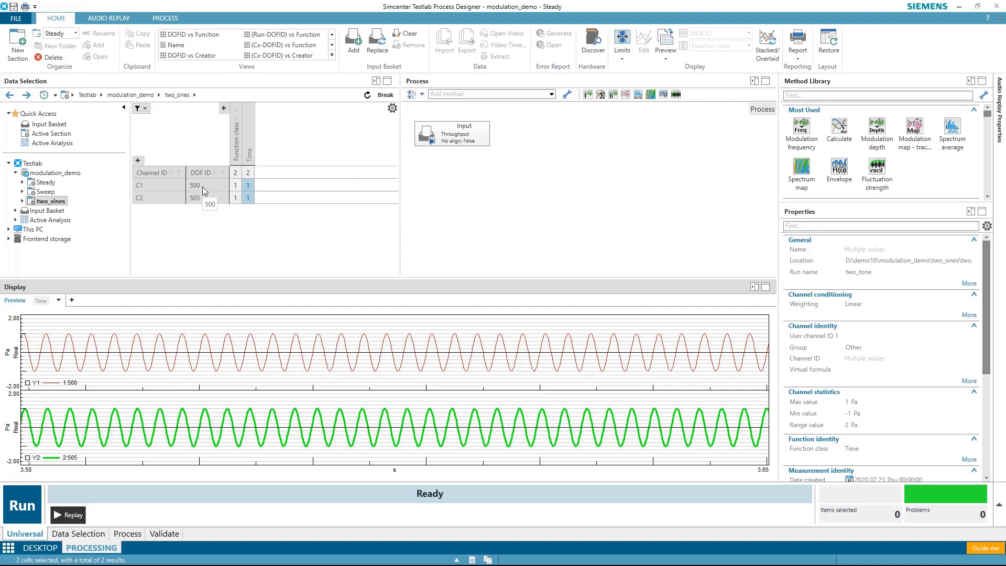
mouse_move(199, 202)
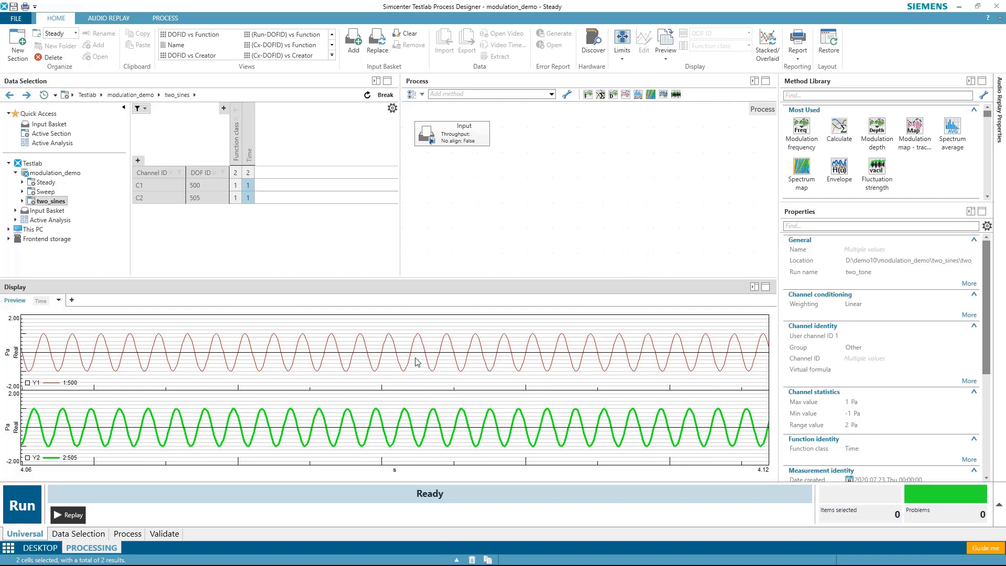
mouse_move(419, 447)
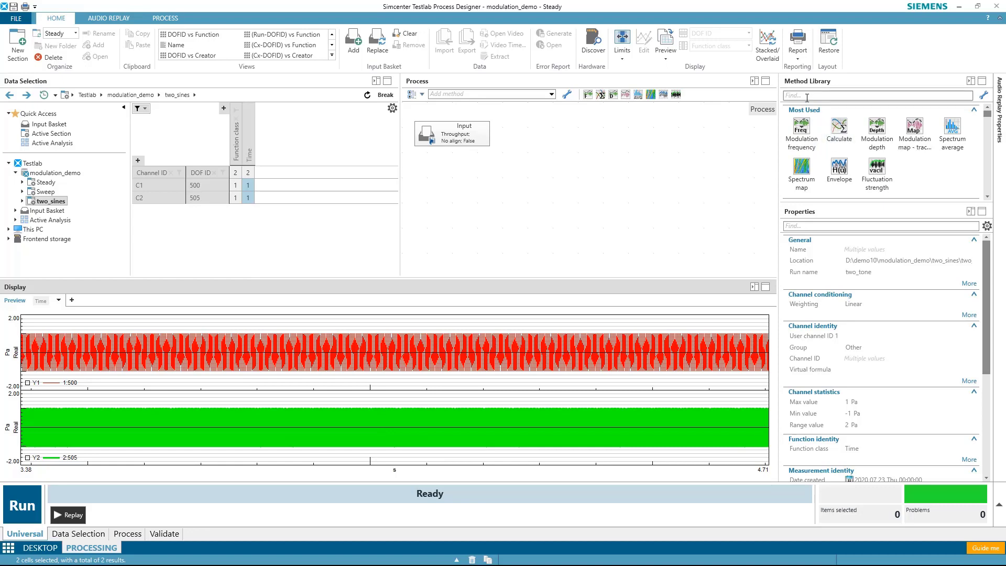
- Add a Calculate method (search 'cal') and put two_sines in the input basket
text(cal)
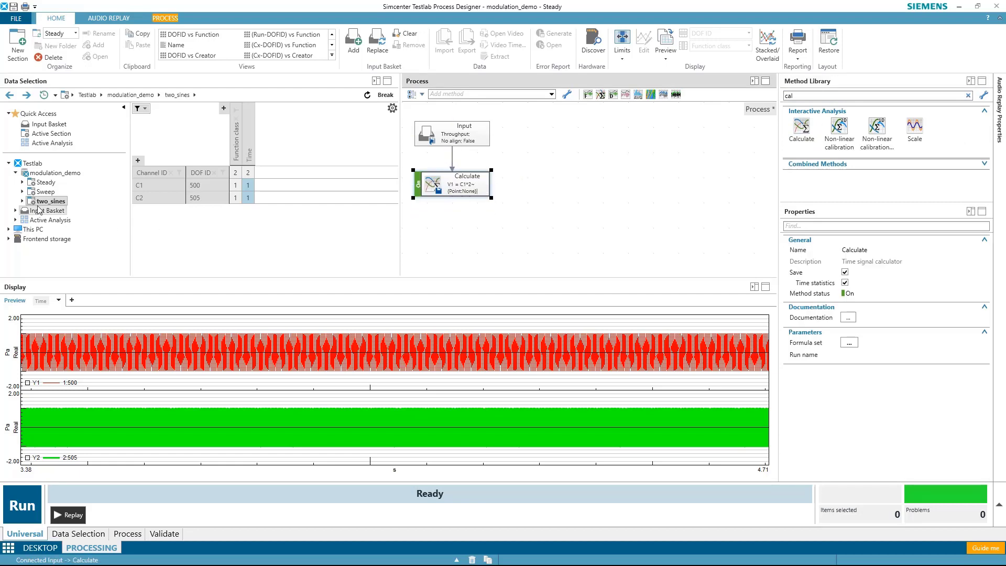
right_click(49, 201)
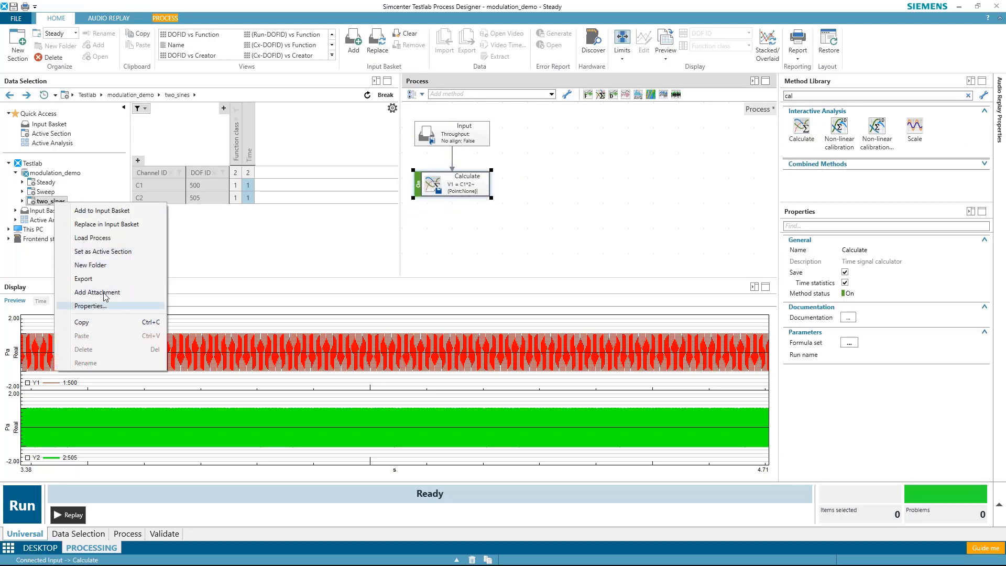
click(102, 210)
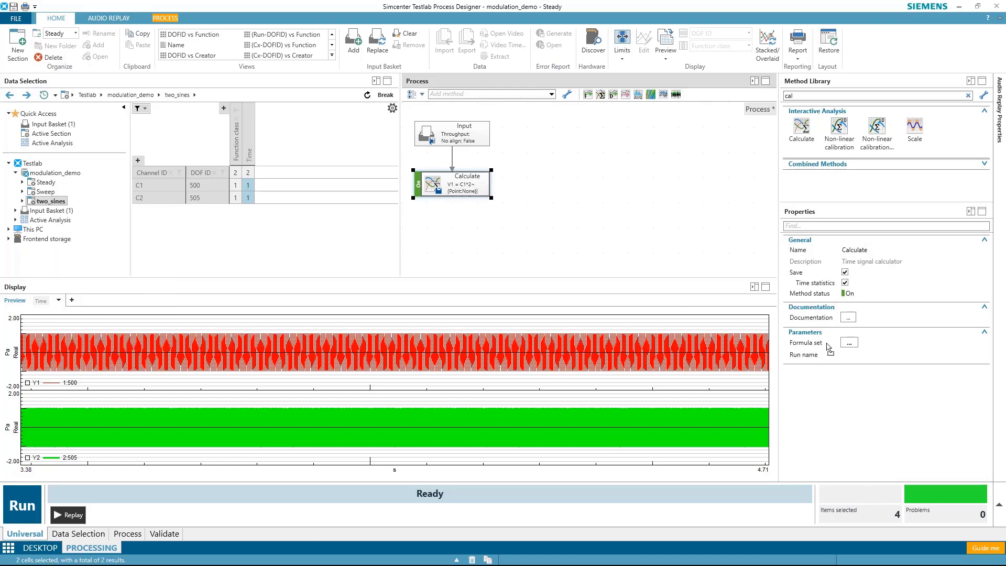
- Set the Calculate formula to V1 = C1+C2 named sum
click(847, 341)
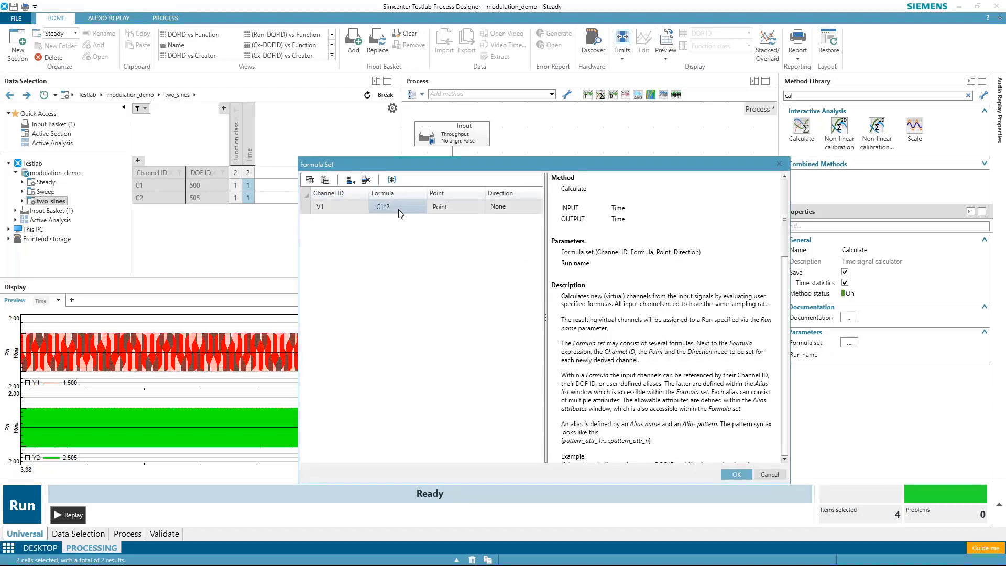
text(C1+C)
click(455, 206)
text(sum)
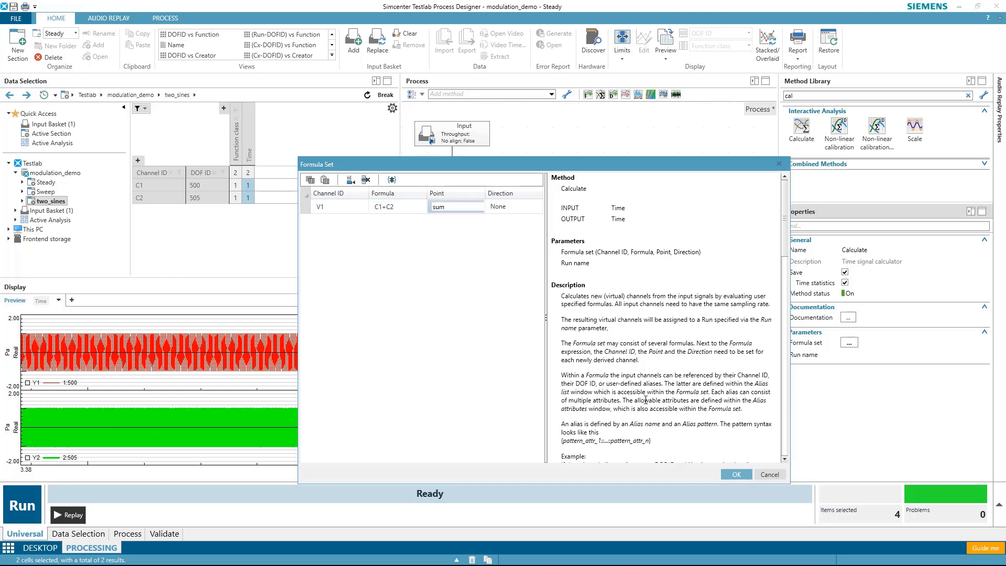
click(736, 474)
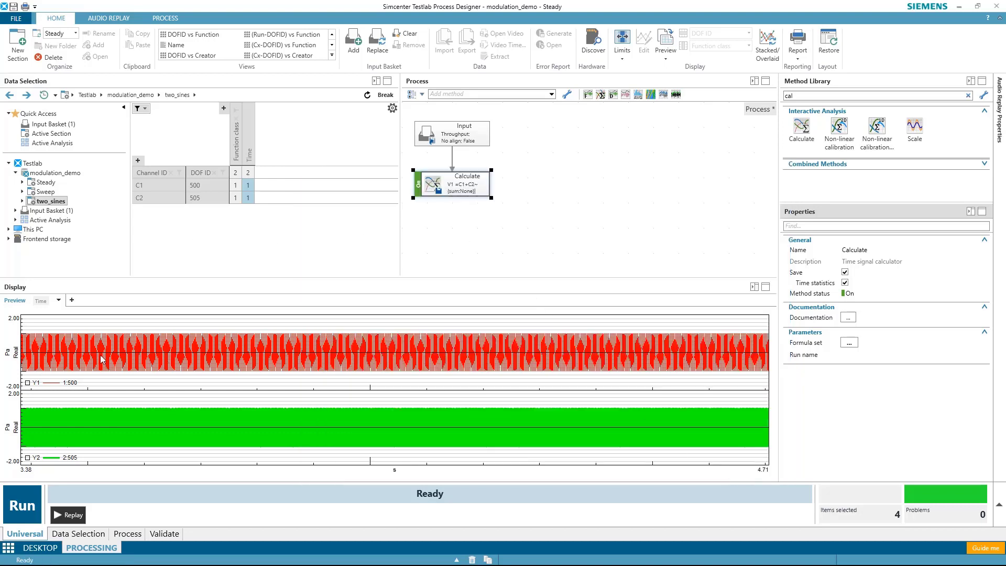
- Run the process and preview the 500, 505 and sum time signals
click(21, 504)
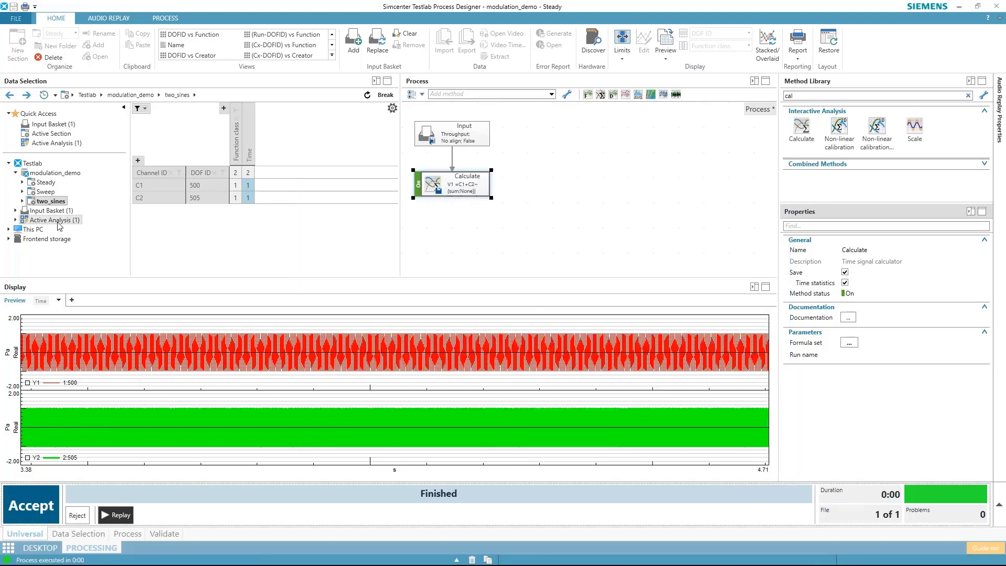
click(57, 219)
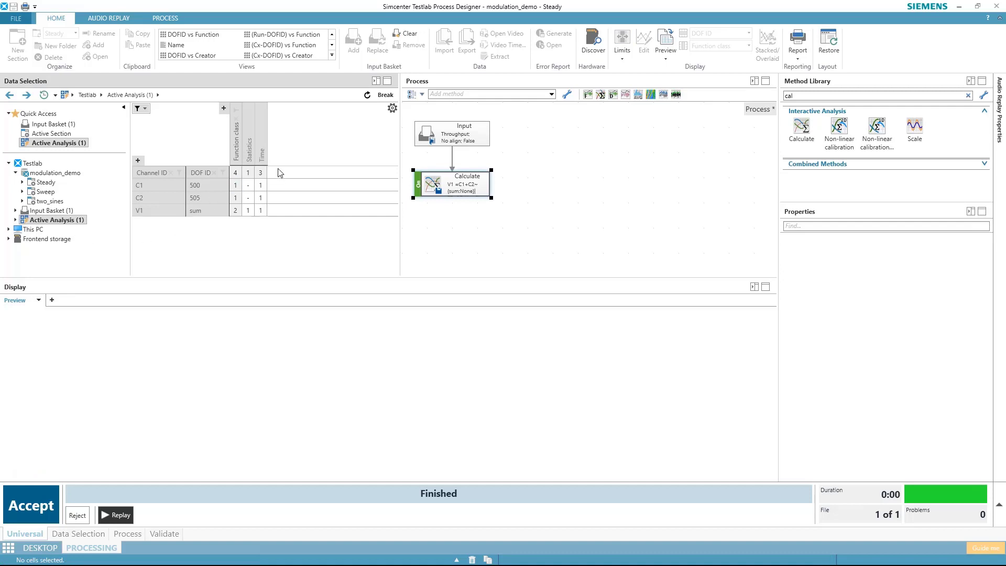
click(260, 173)
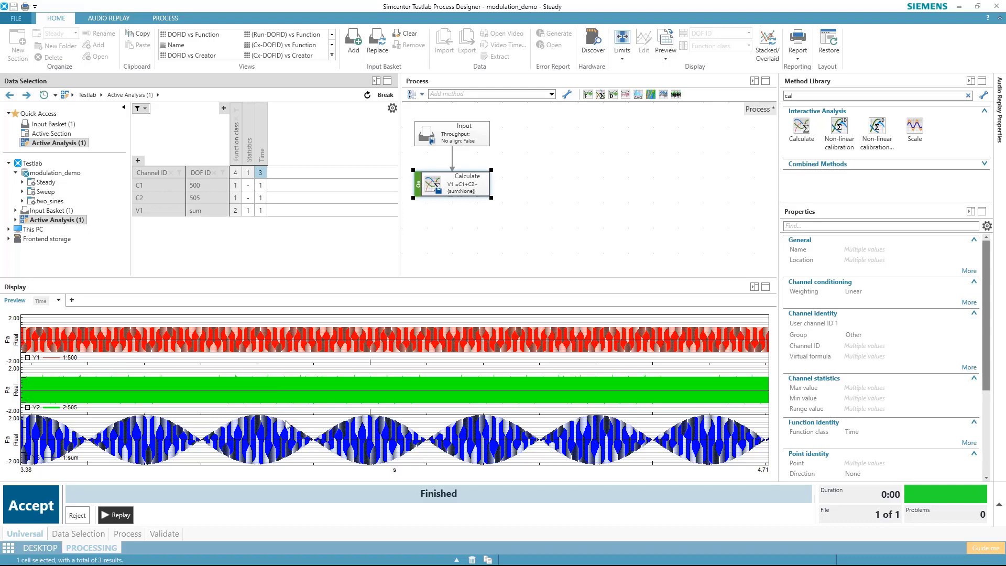
mouse_move(262, 422)
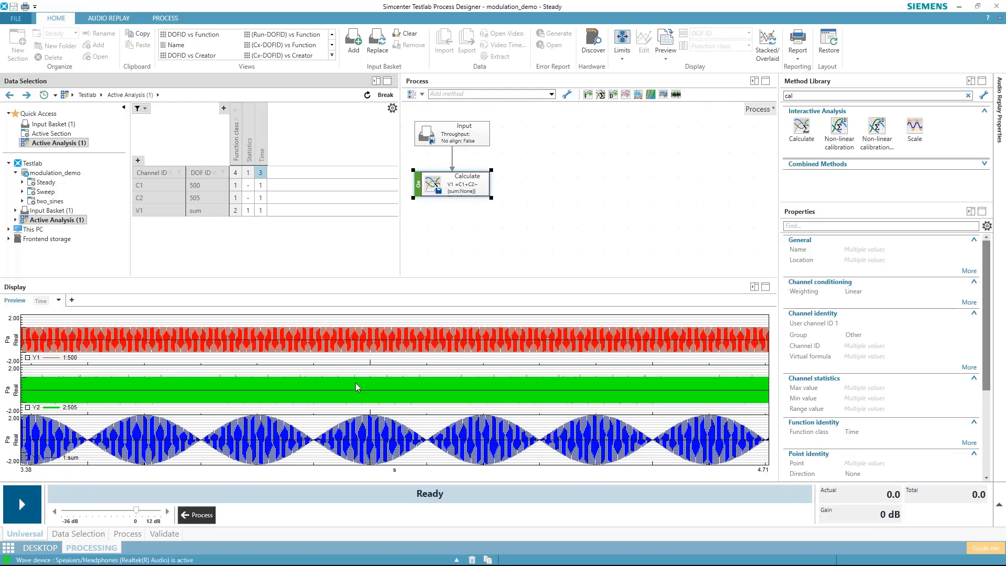
mouse_move(461, 396)
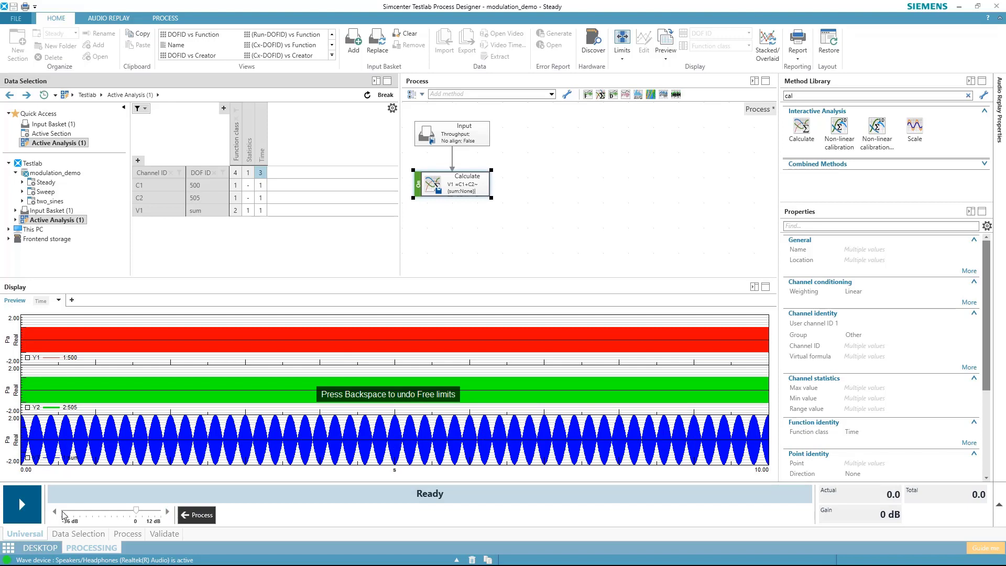
click(21, 504)
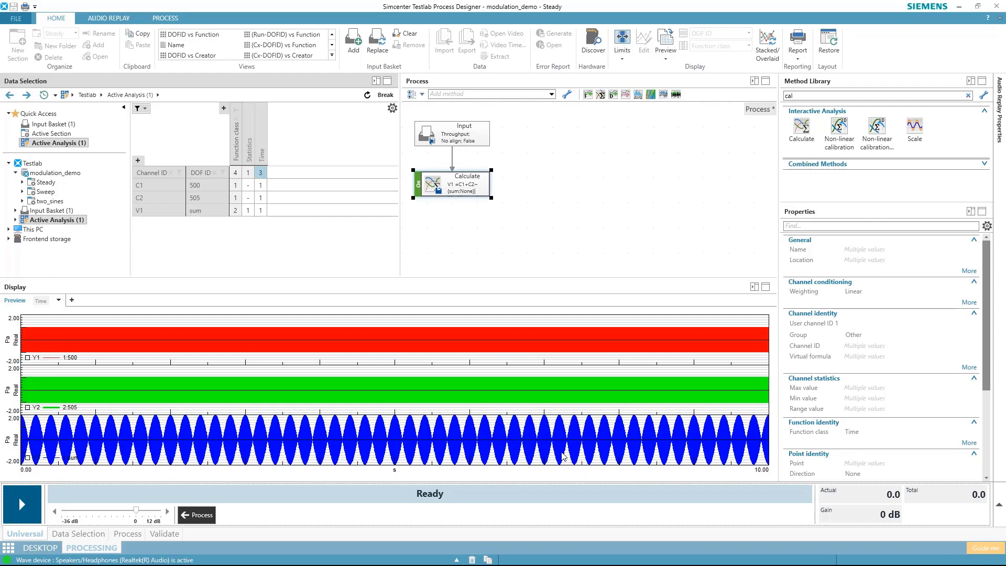
mouse_move(100, 452)
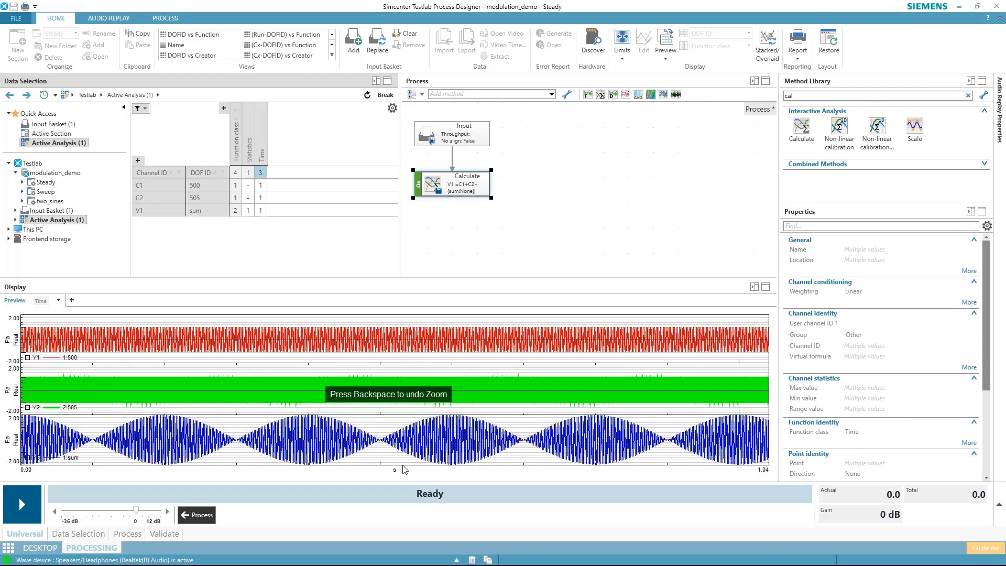
mouse_move(238, 453)
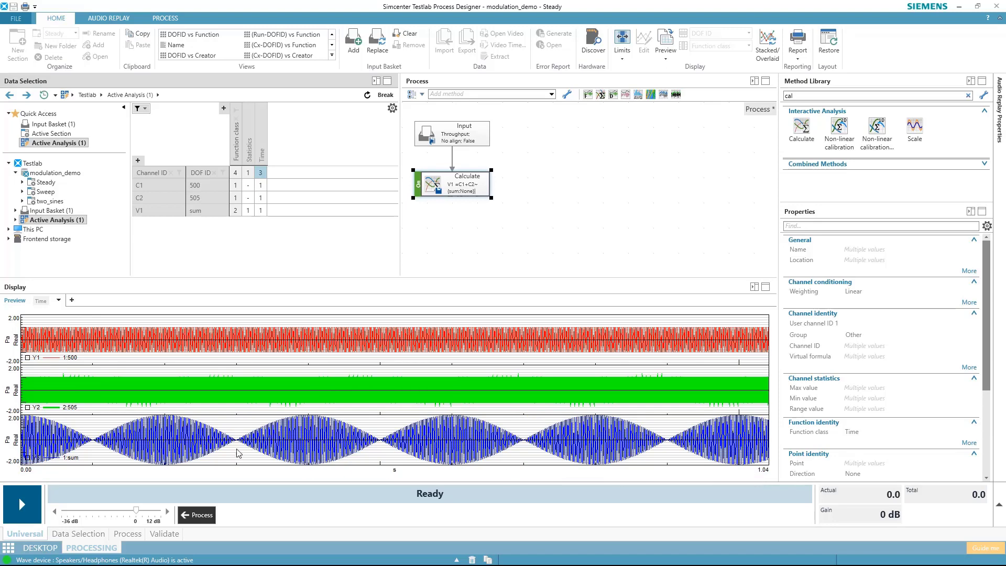
mouse_move(673, 458)
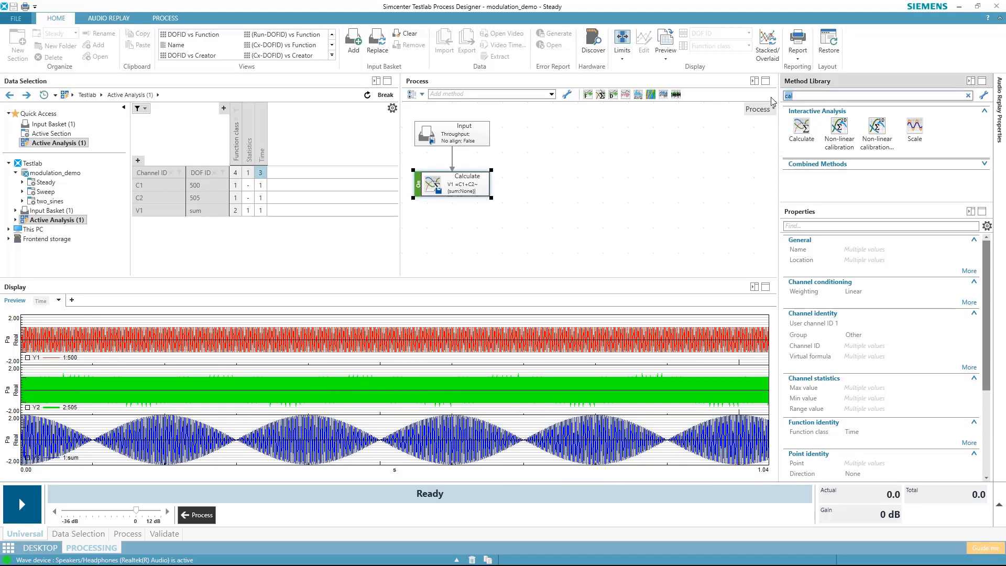
- Add a Spectrum average step after Calculate and rerun the process on the steady data
text(spec)
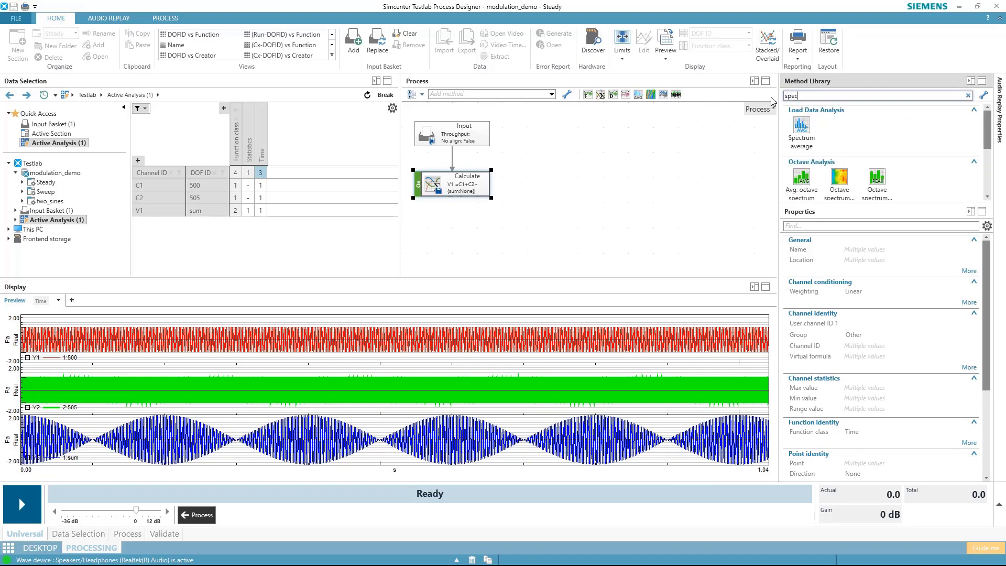
drag(800, 125, 453, 235)
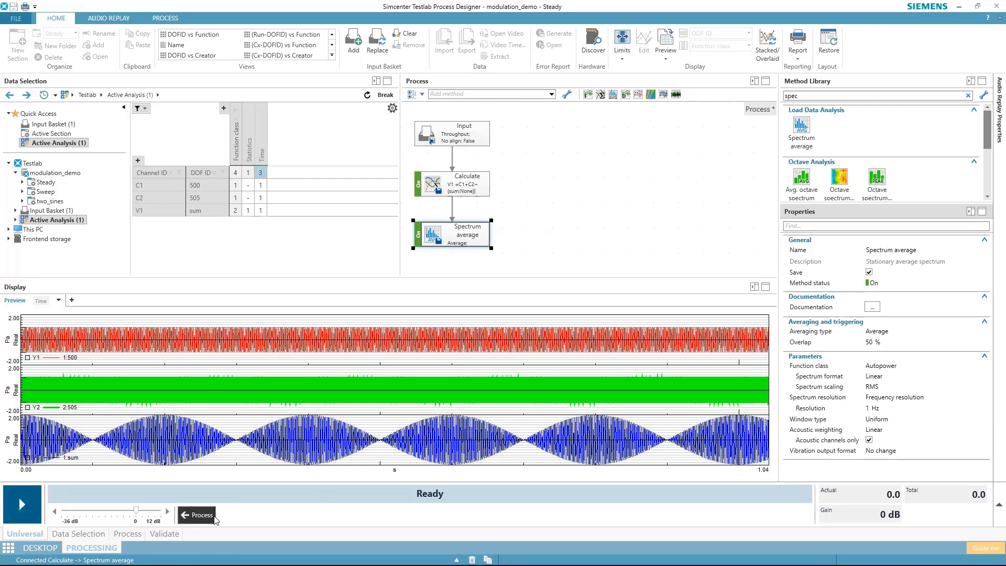
click(202, 514)
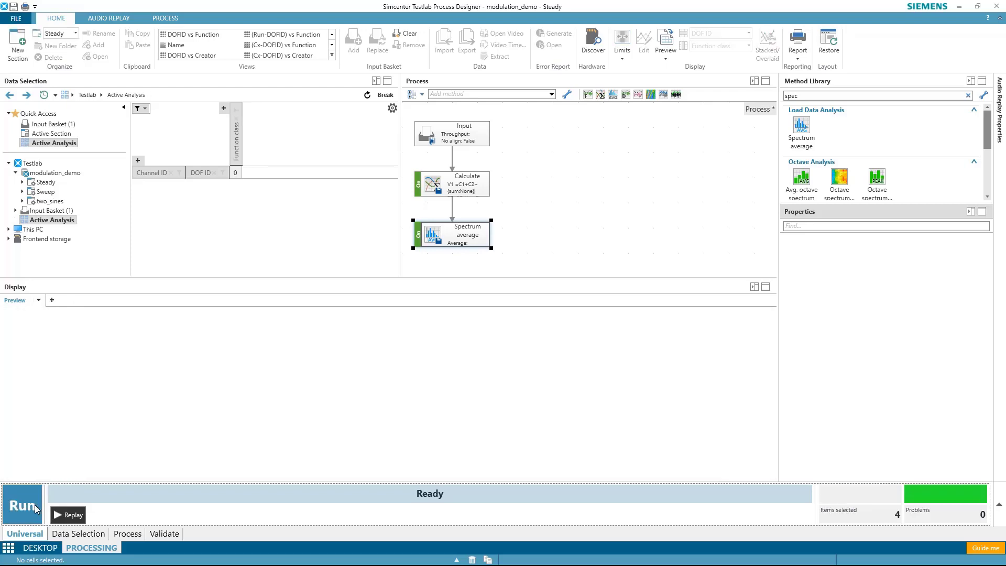
click(22, 504)
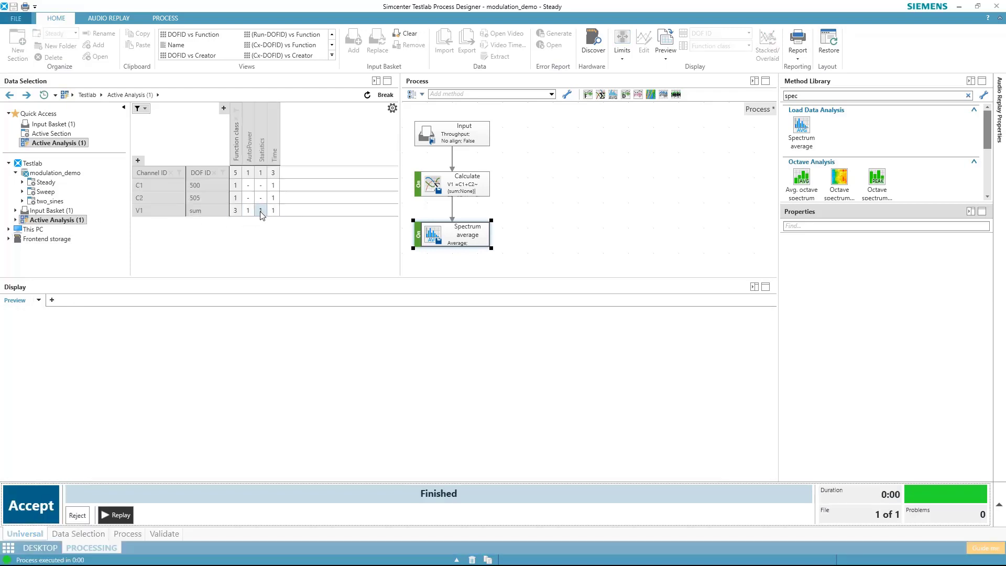
- Plot the sum autopower spectrum, zoom on its peaks near 500 Hz and add a single cursor
click(249, 209)
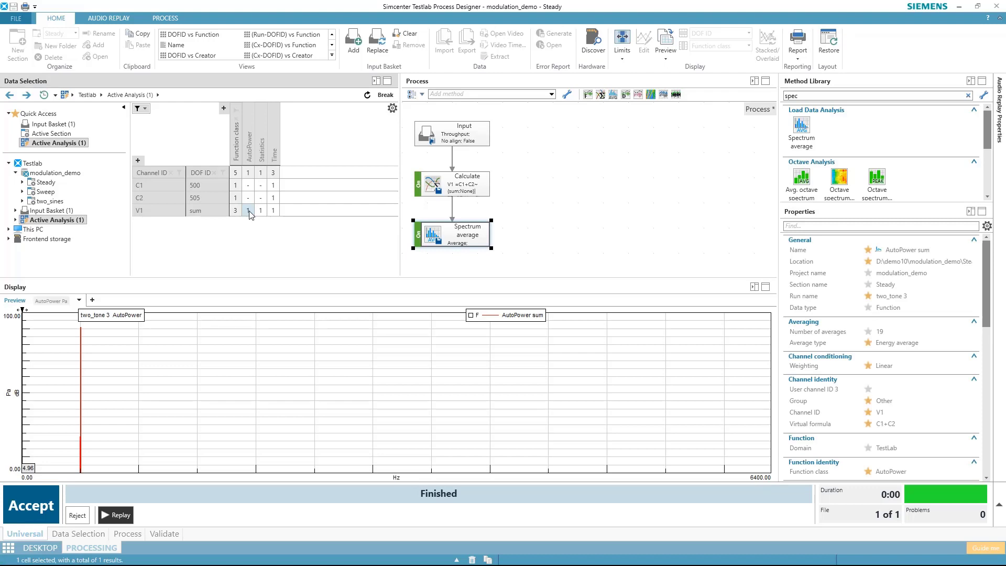
drag(22, 321, 96, 462)
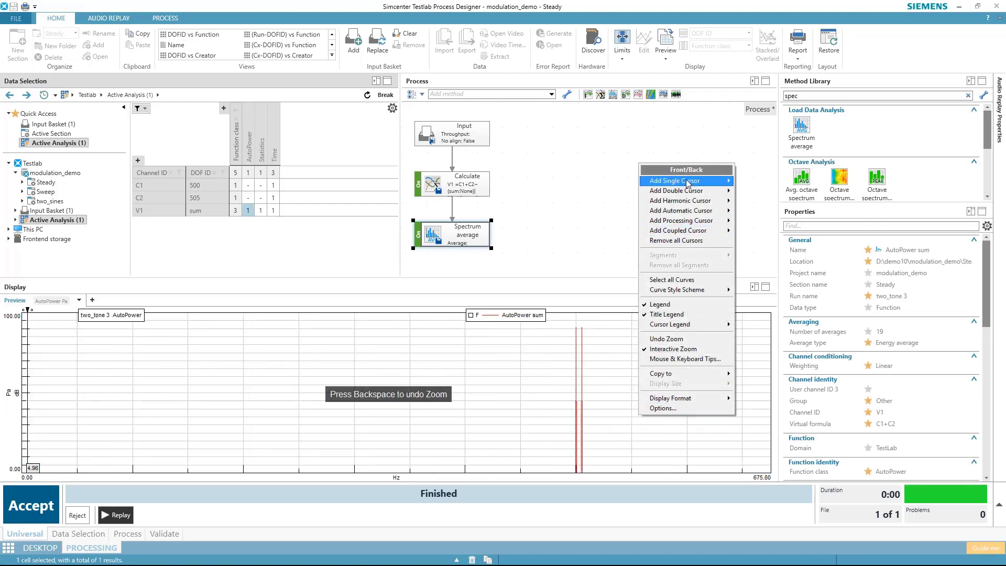
click(671, 180)
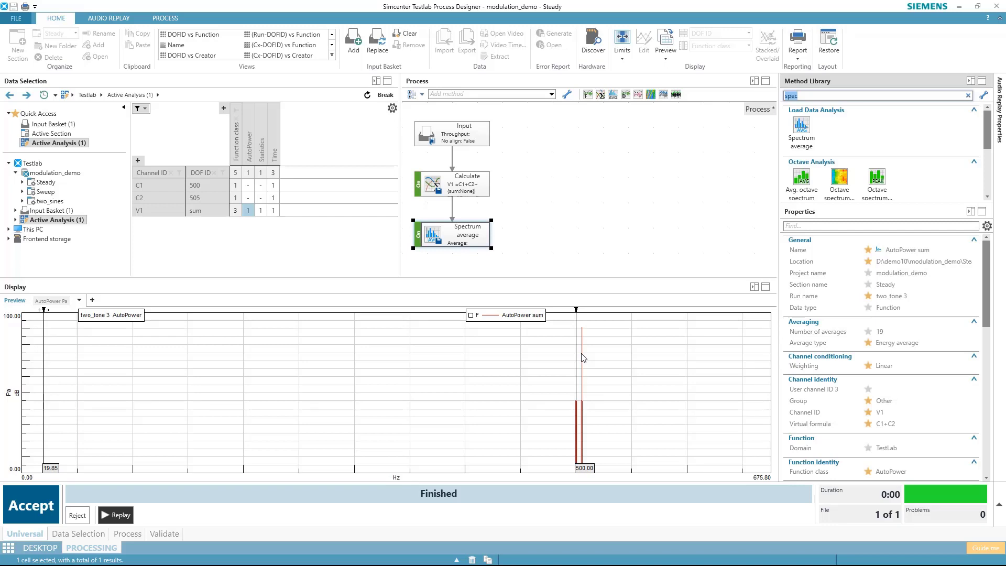
- Add an Envelope step beside Calculate with low-pass filtering off, reject old results and rerun
text(env)
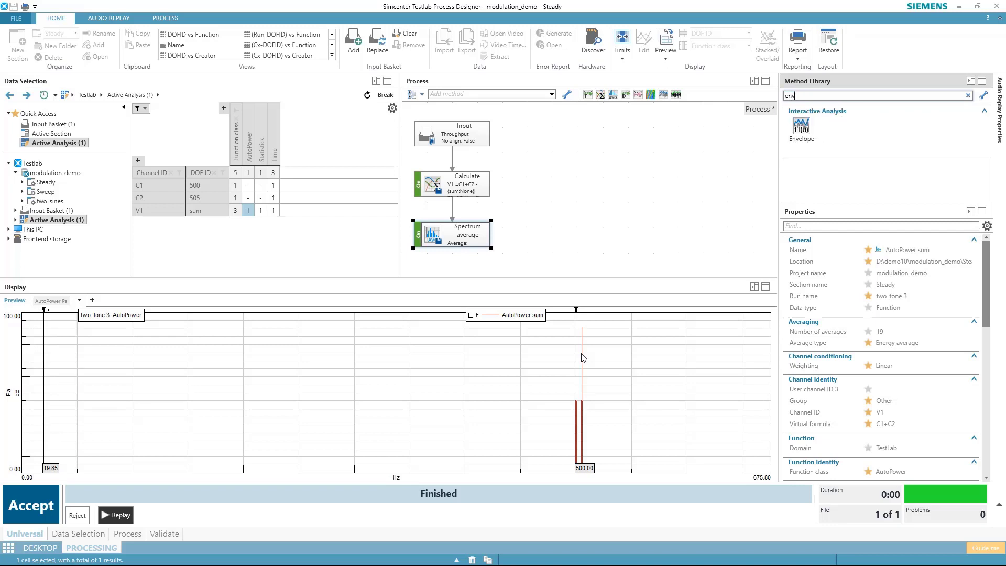
drag(800, 125, 671, 226)
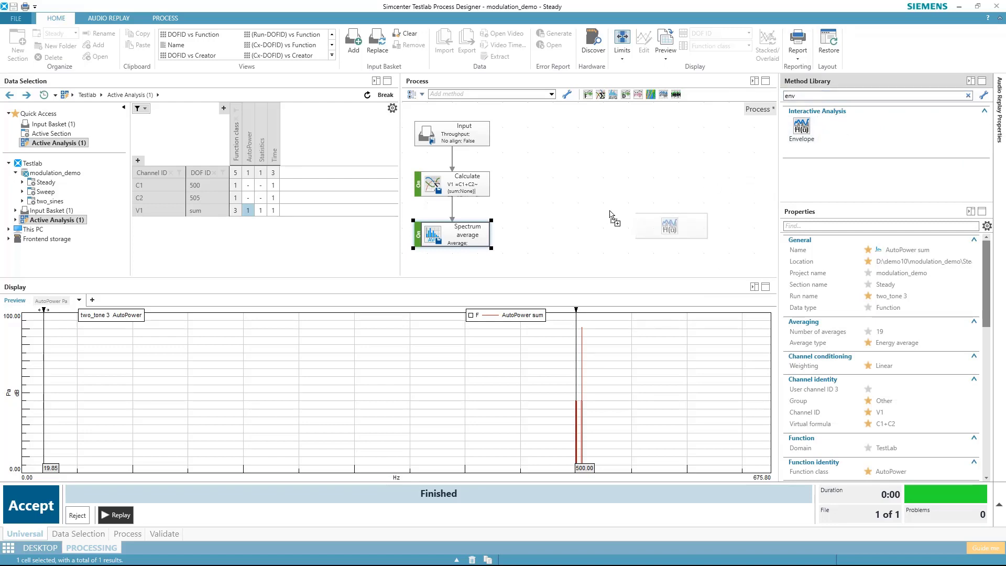
drag(670, 224, 577, 182)
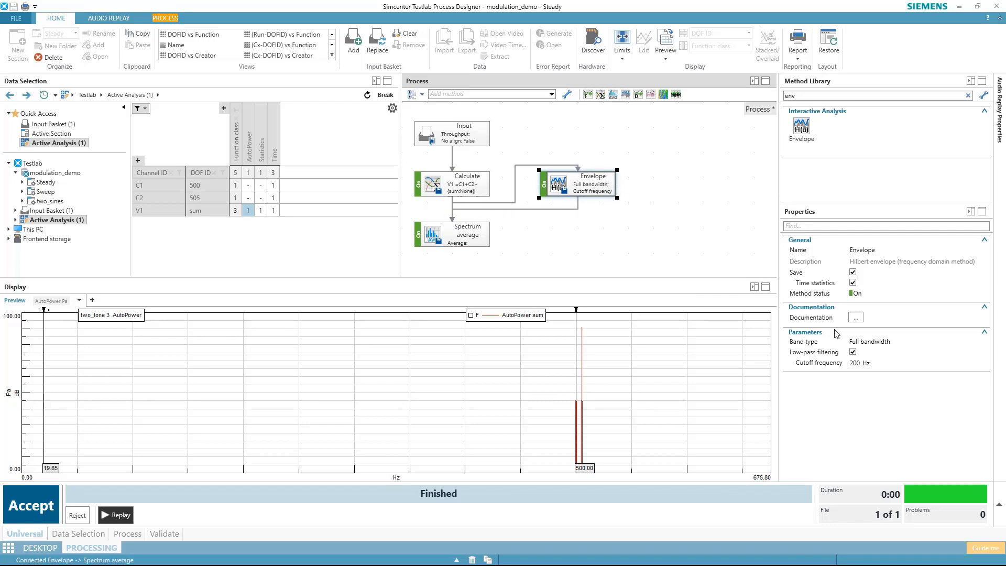
click(852, 352)
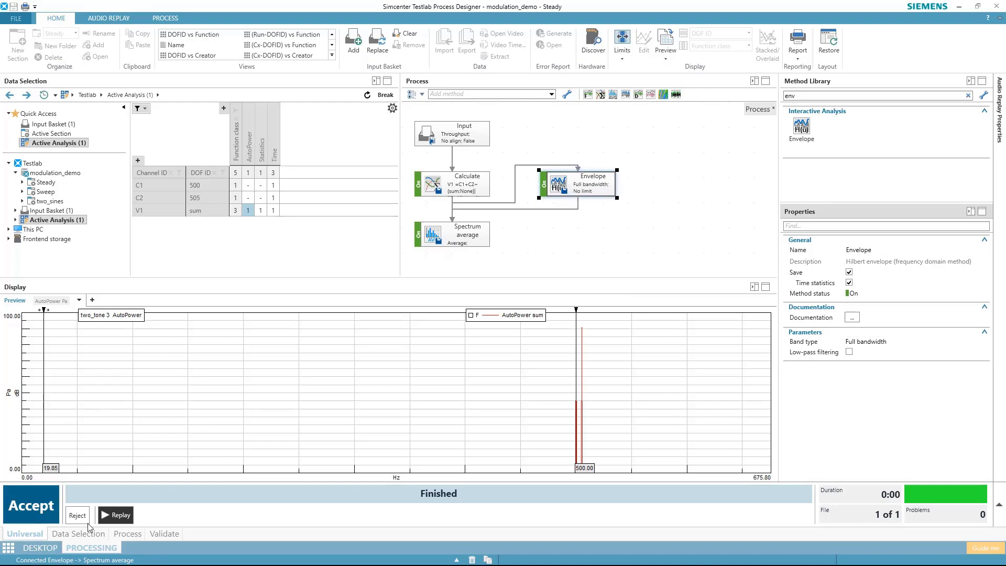
click(76, 516)
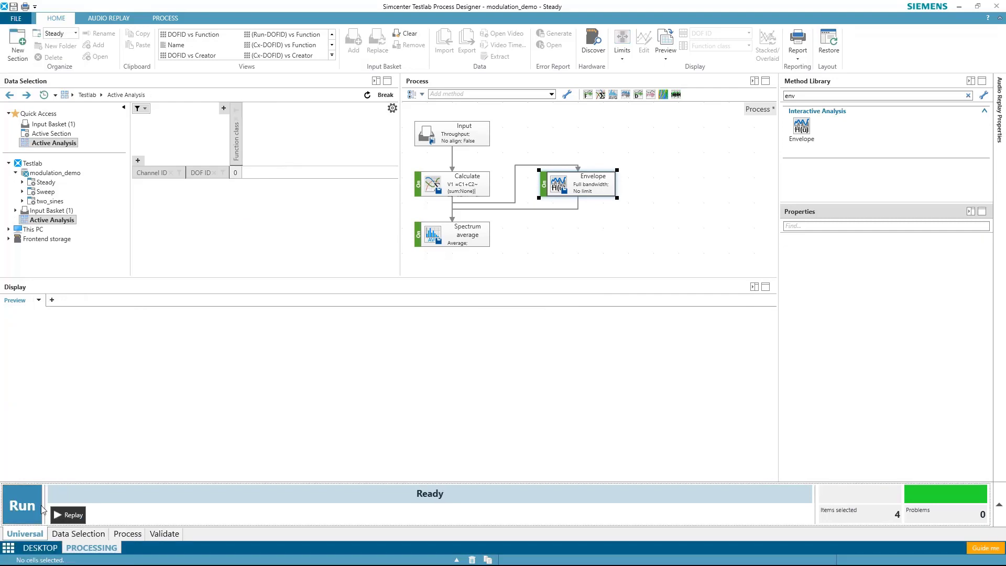
click(22, 505)
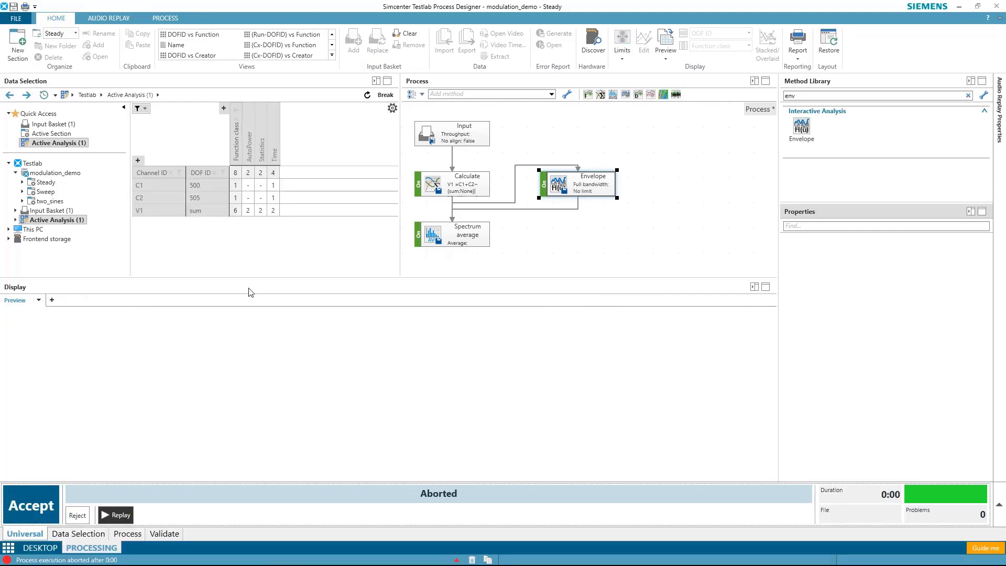
- Plot the sum signal over time together with its envelope curve
click(272, 210)
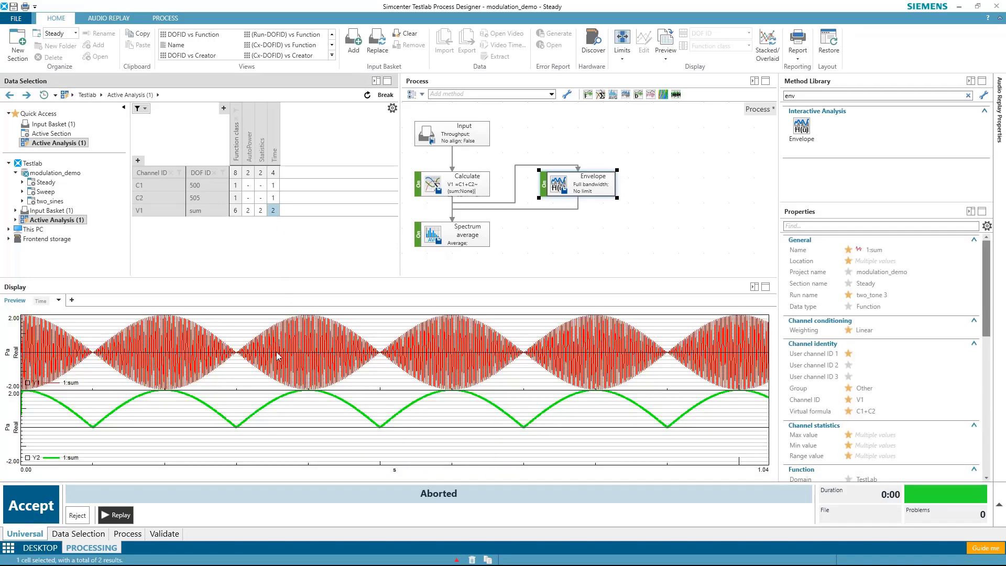
mouse_move(263, 372)
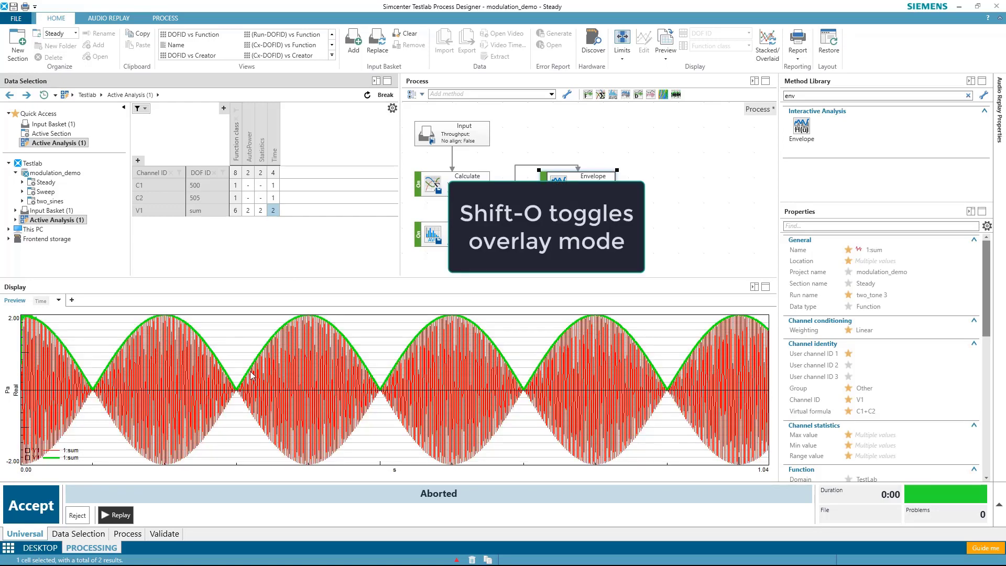
mouse_move(632, 380)
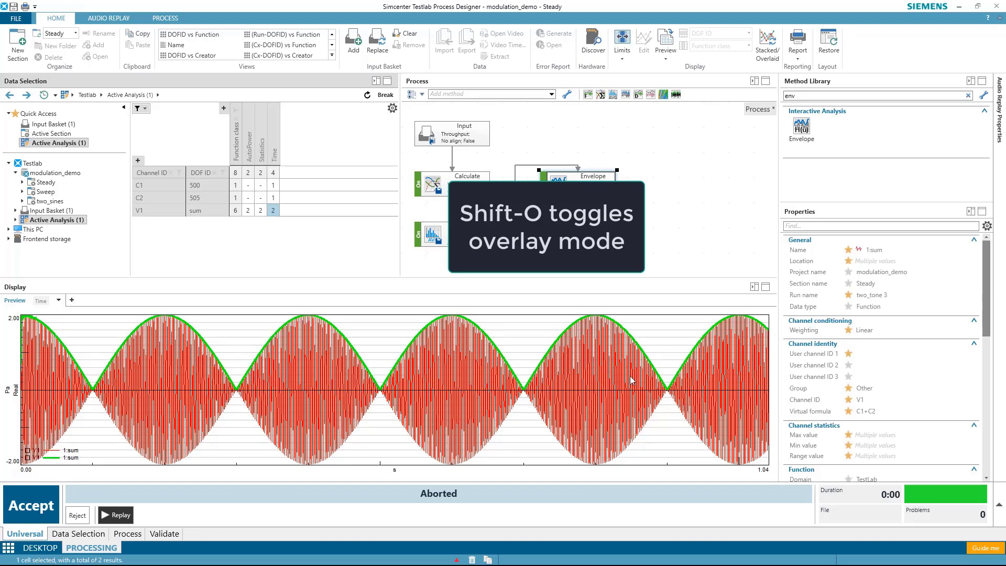
mouse_move(582, 425)
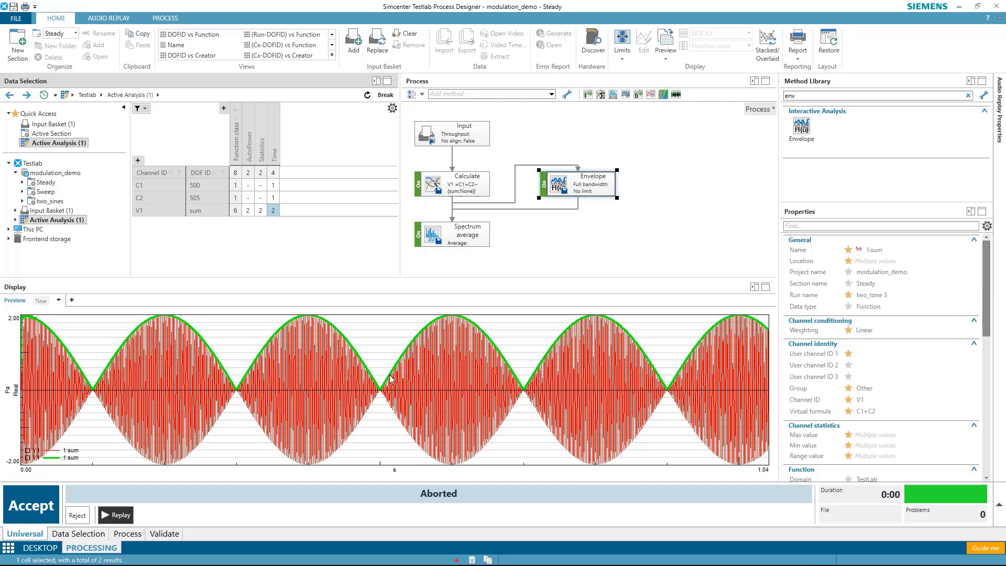
mouse_move(247, 224)
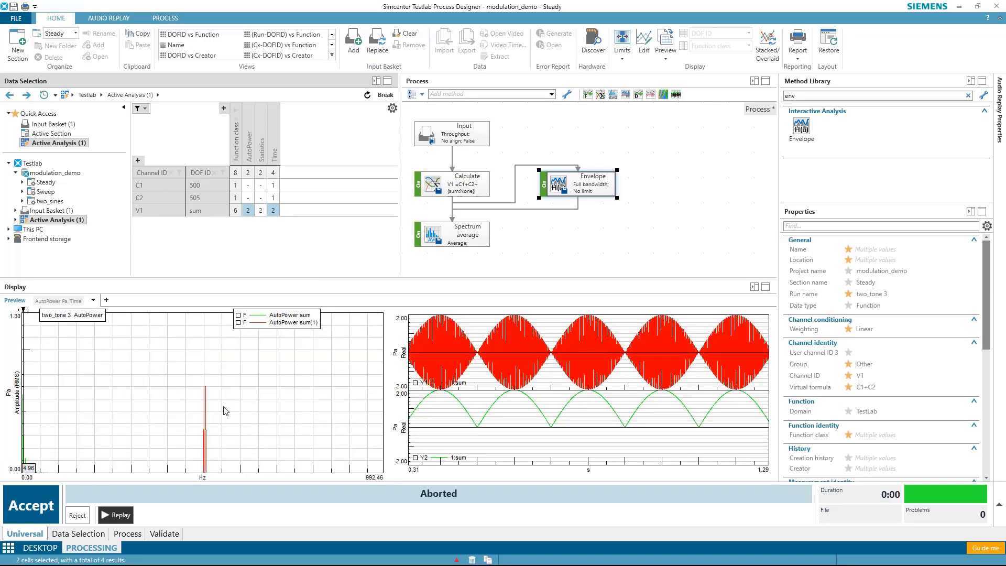
mouse_move(207, 459)
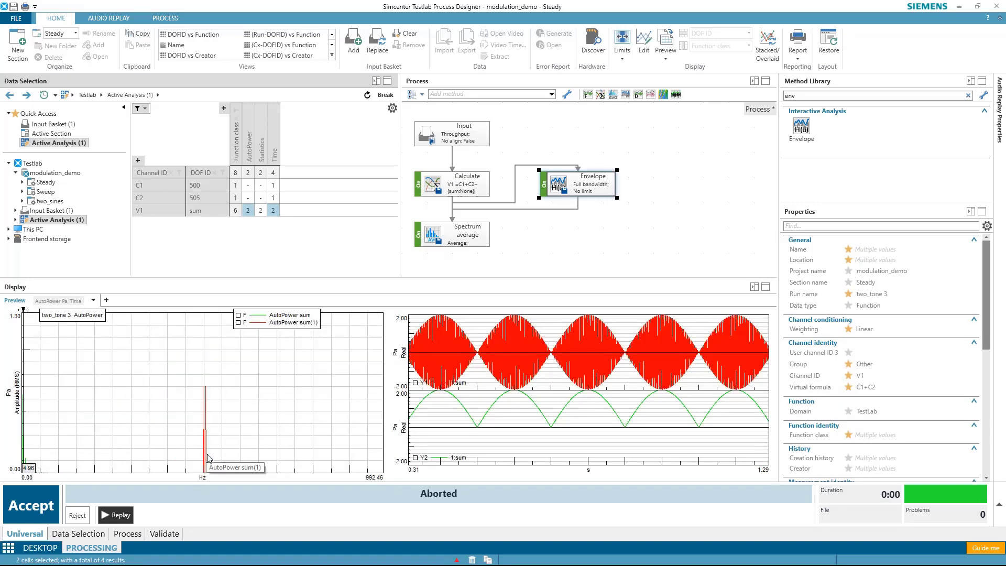
mouse_move(93, 395)
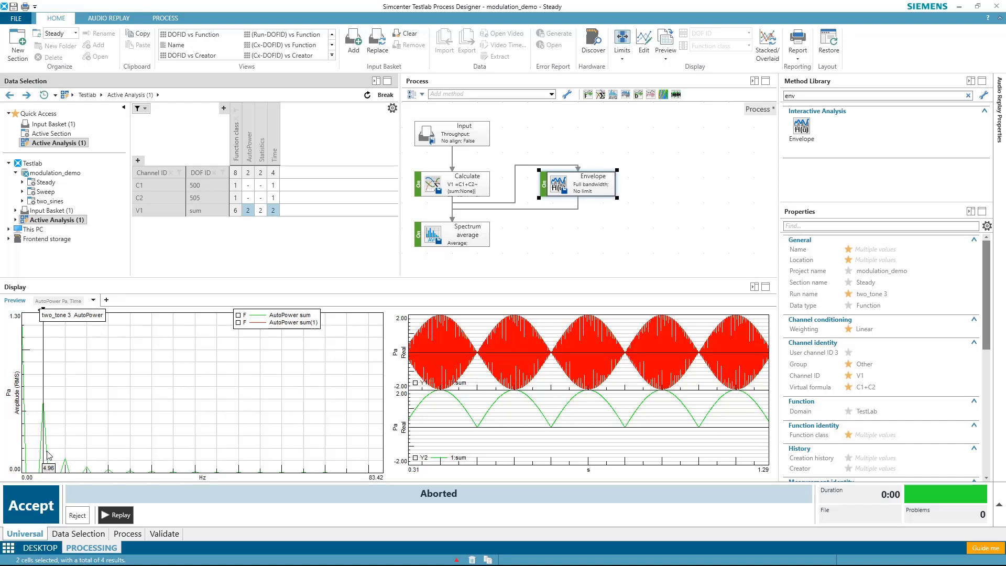
mouse_move(121, 423)
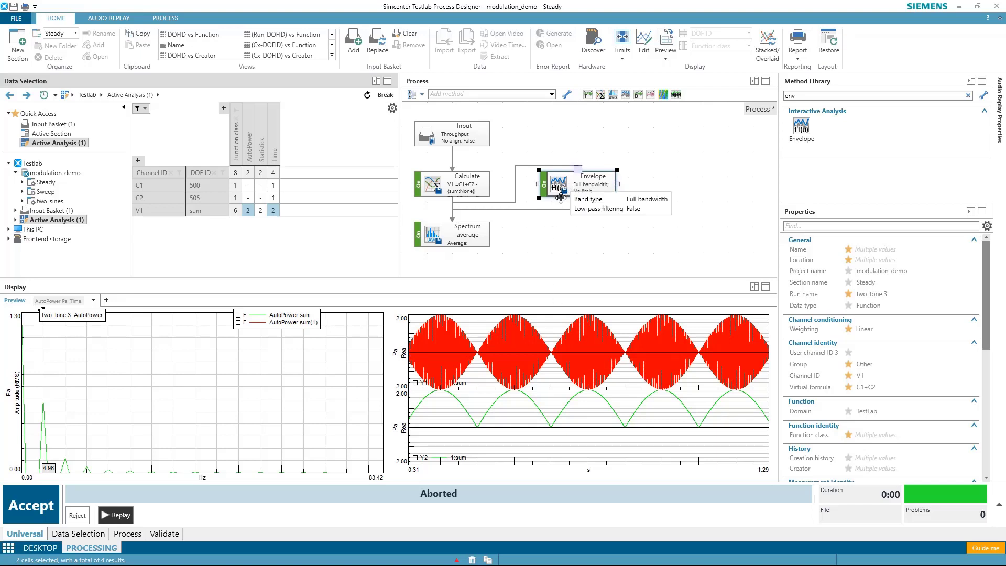
mouse_move(466, 232)
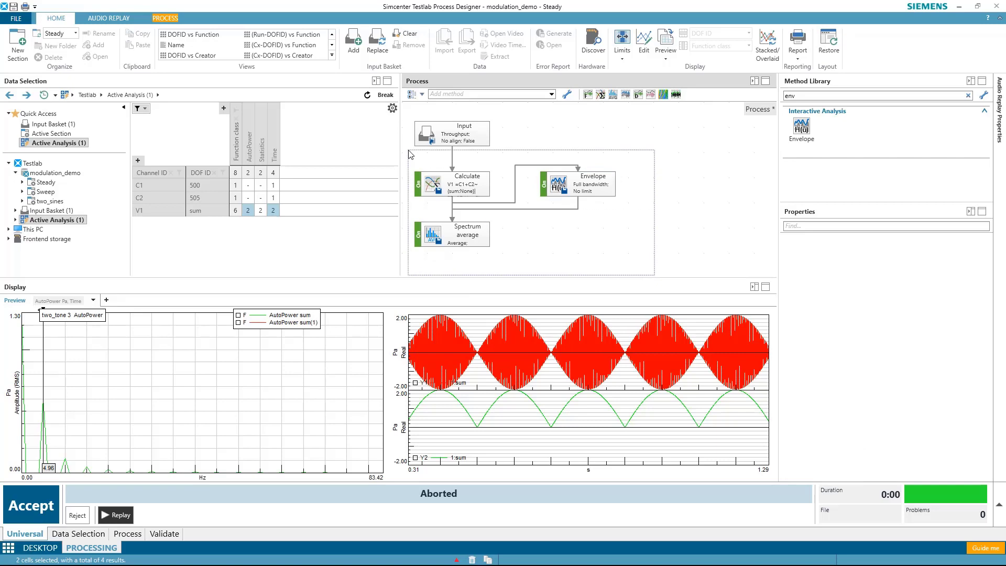
- Remove the analysis steps and preview the Sweep run's time signals
drag(410, 151, 653, 276)
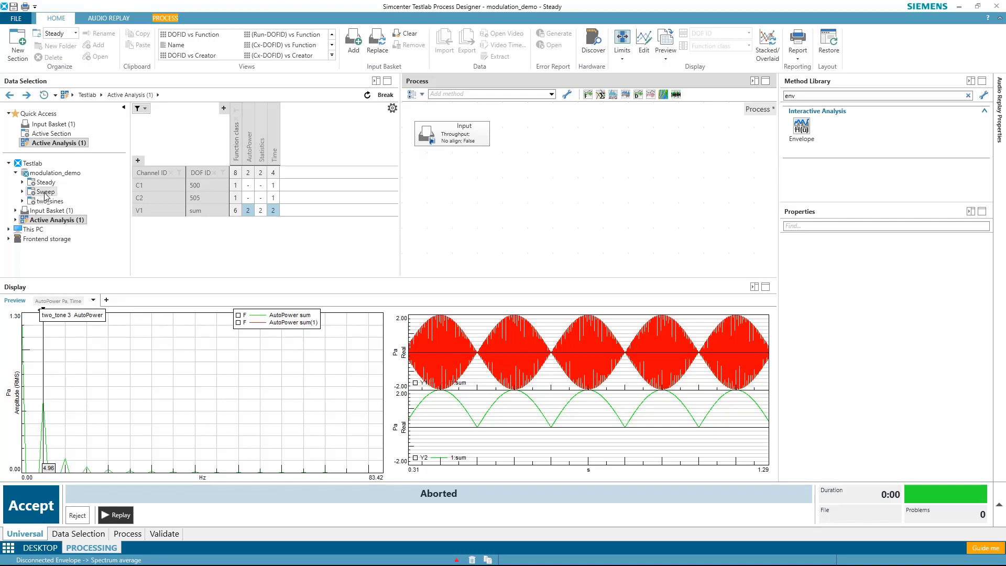
right_click(45, 191)
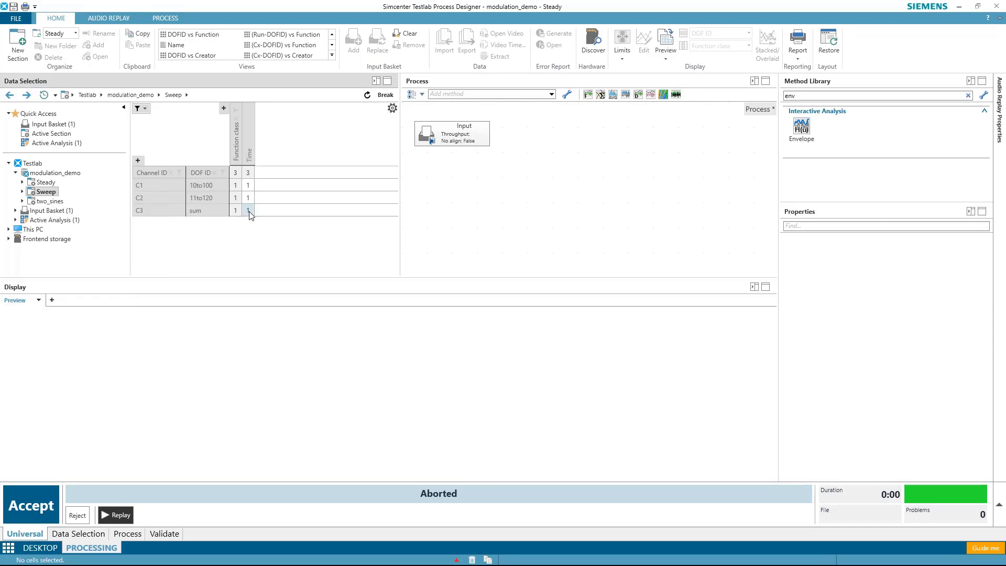
click(247, 184)
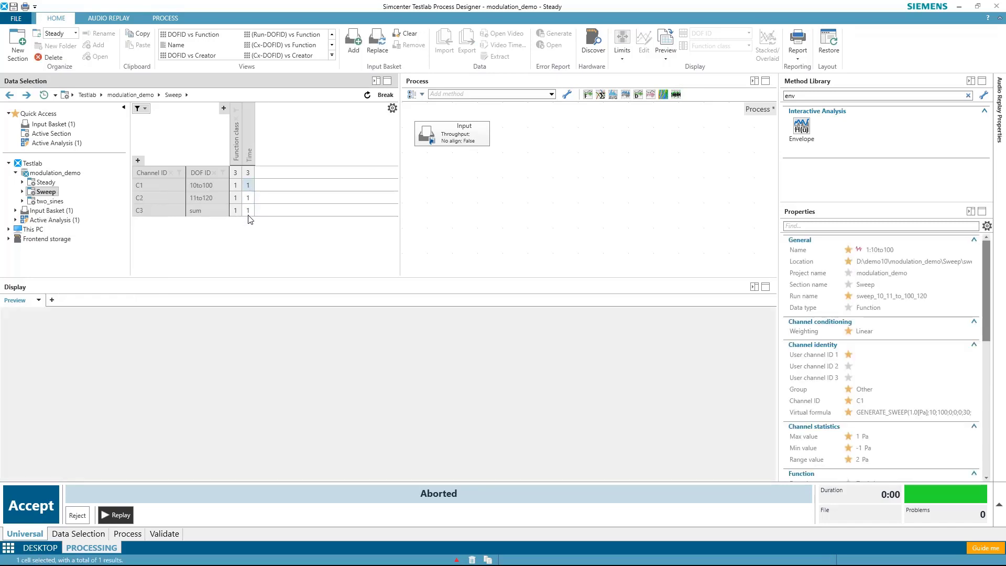
click(247, 171)
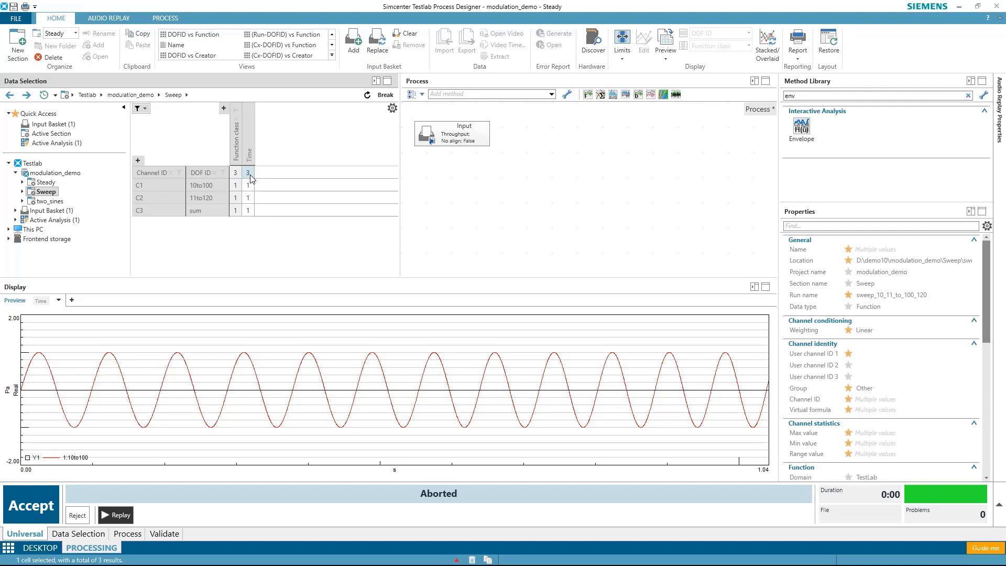
right_click(372, 380)
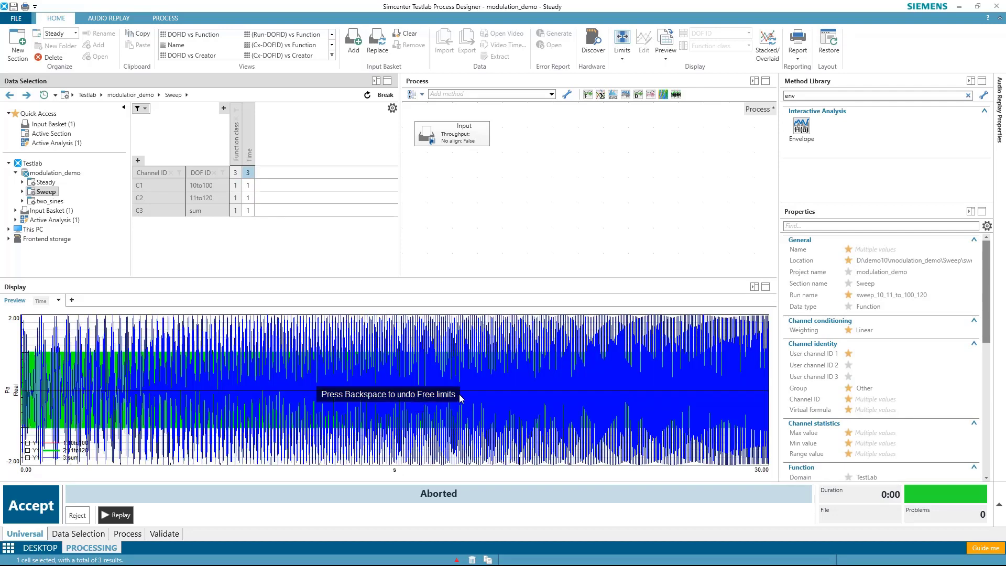
mouse_move(760, 484)
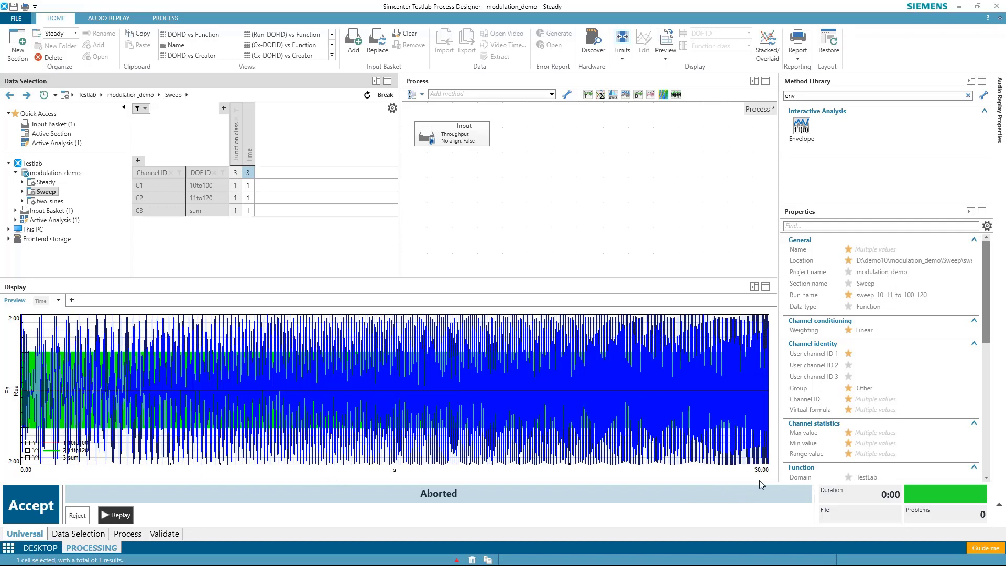
mouse_move(206, 389)
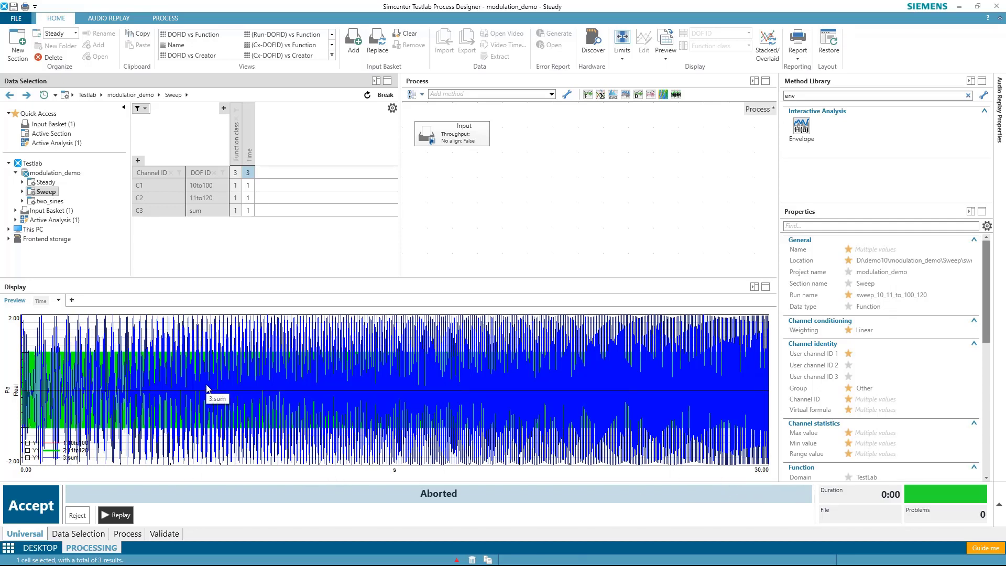
mouse_move(245, 222)
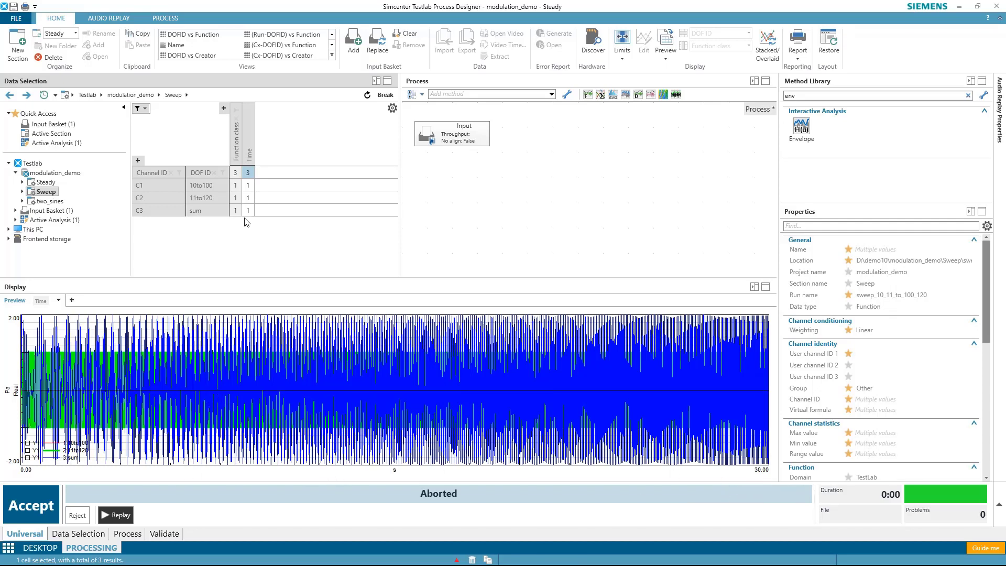
- Preview only the summed sweep channel as a single time signal
click(247, 210)
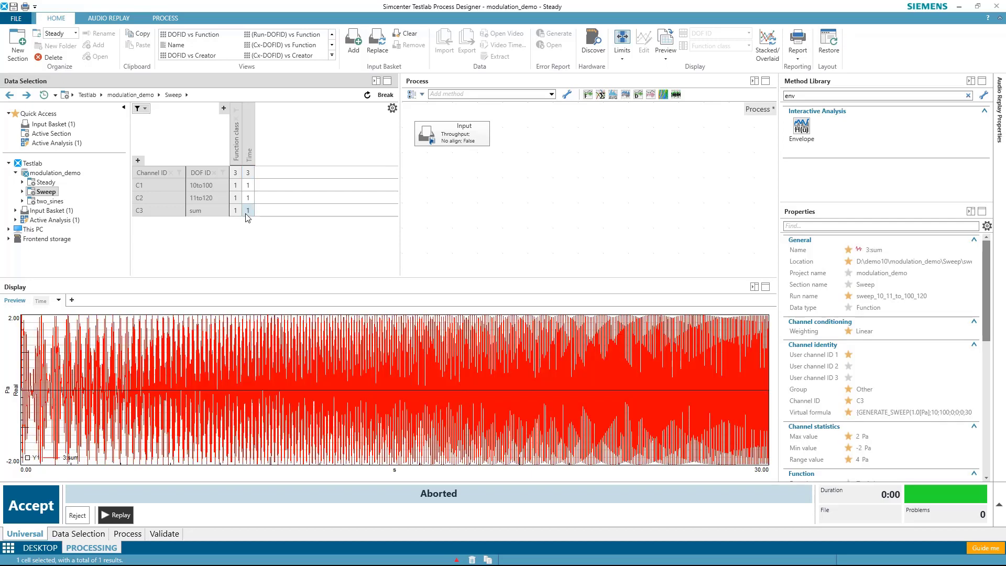
right_click(247, 210)
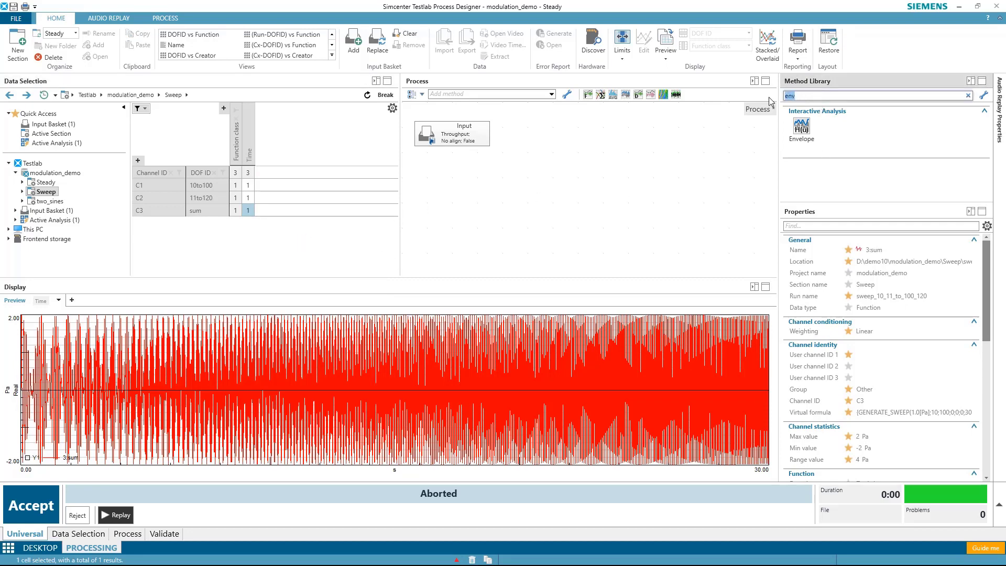
- Search the Method Library for the Spectrum map method
text(spec)
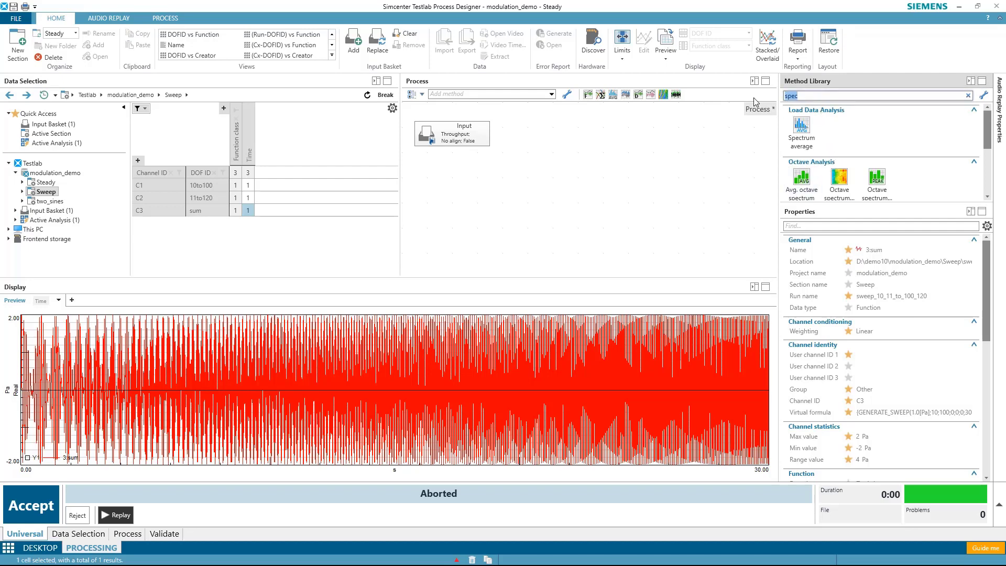
text(map)
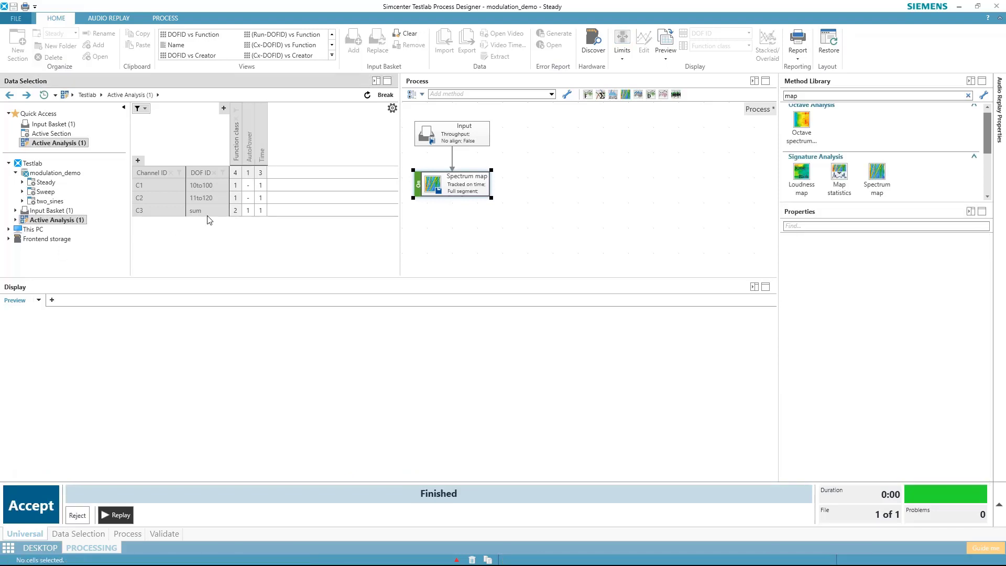
- Show the sum channel's AutoPower map and add an X double cursor spanning about 97–117 Hz
click(247, 209)
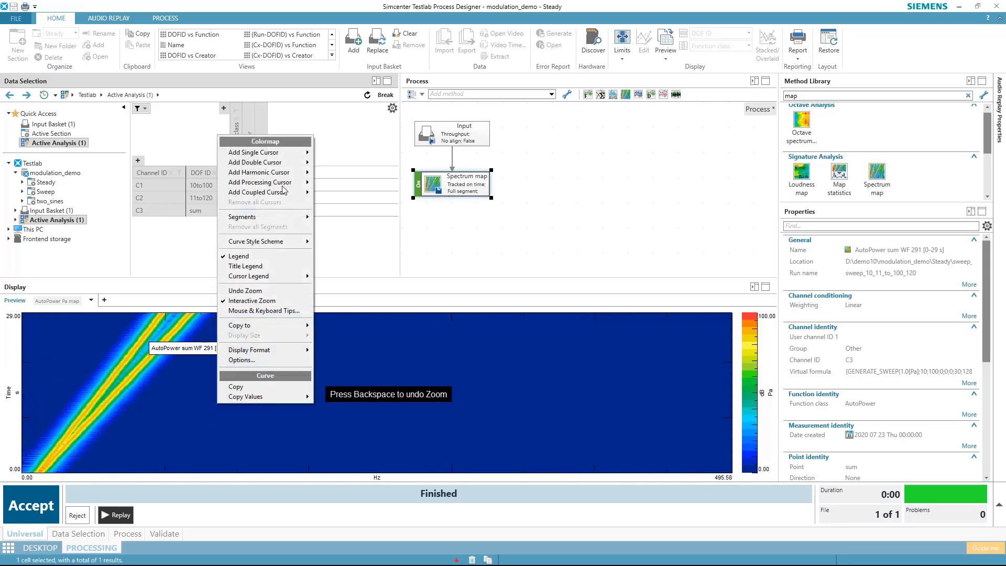
mouse_move(256, 162)
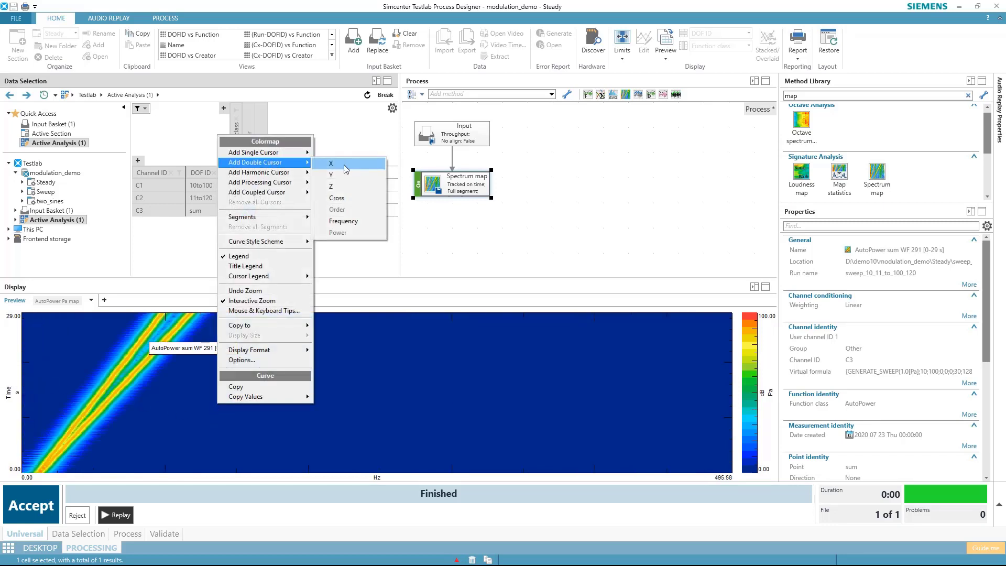
click(331, 163)
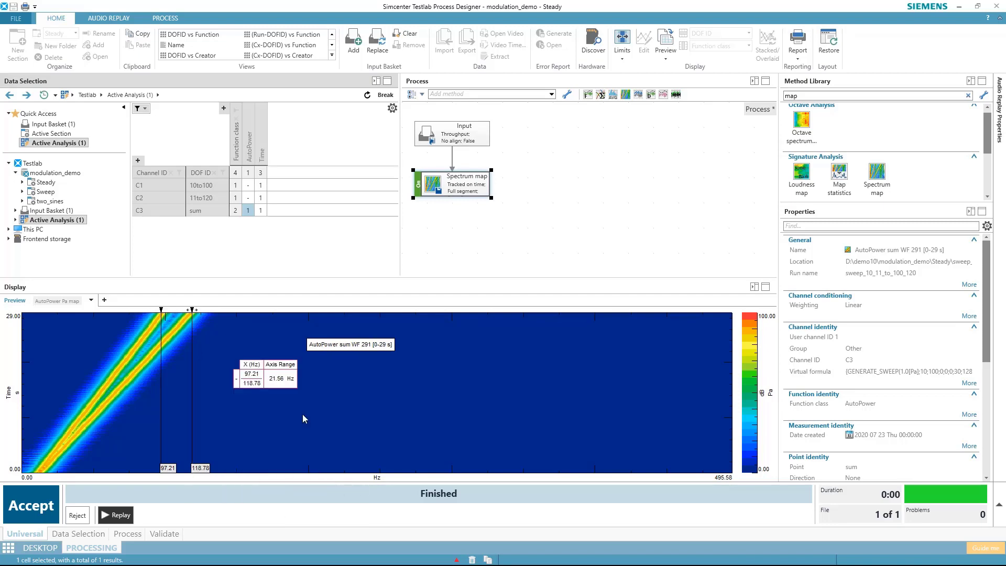
mouse_move(186, 345)
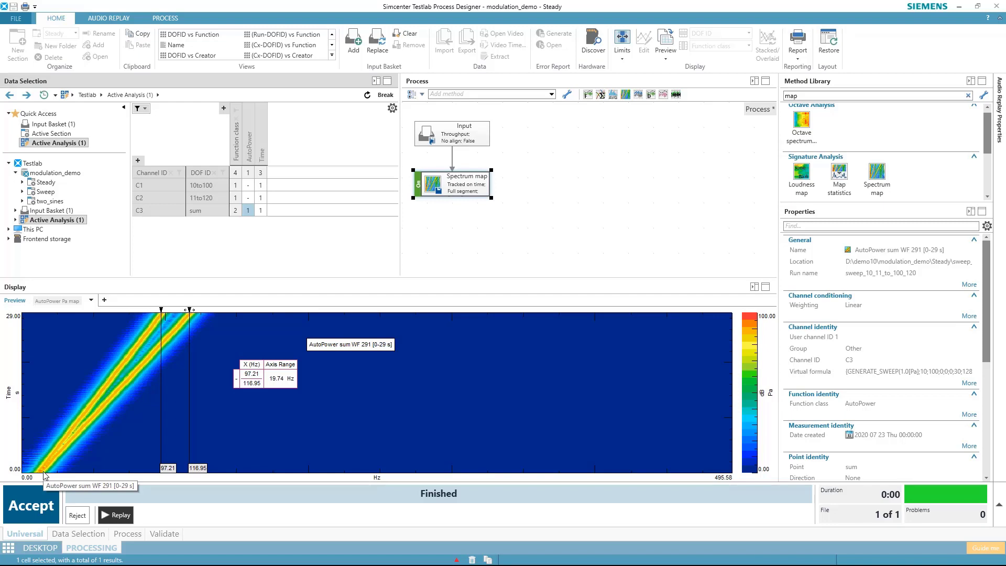
scroll(down, 3)
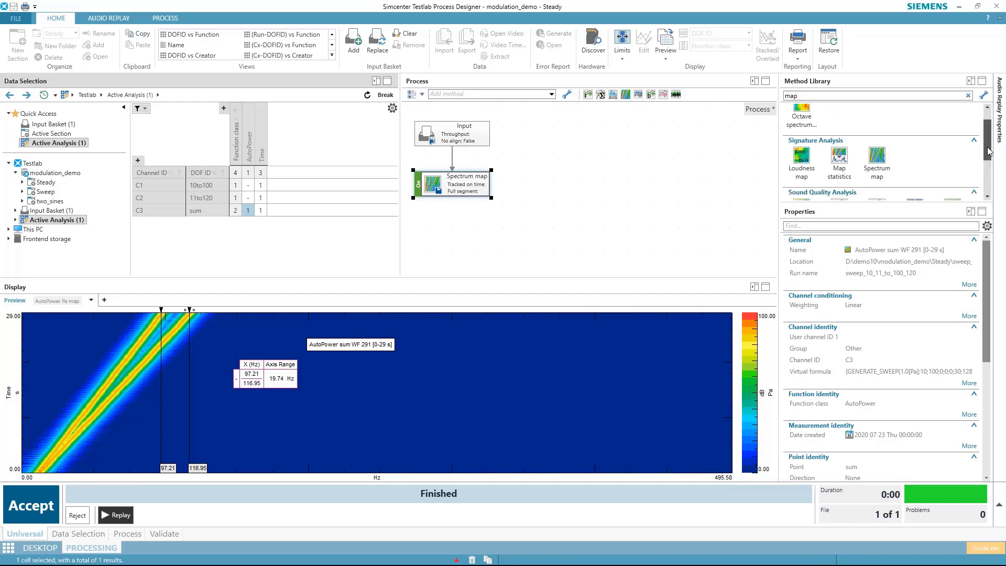
scroll(down, 3)
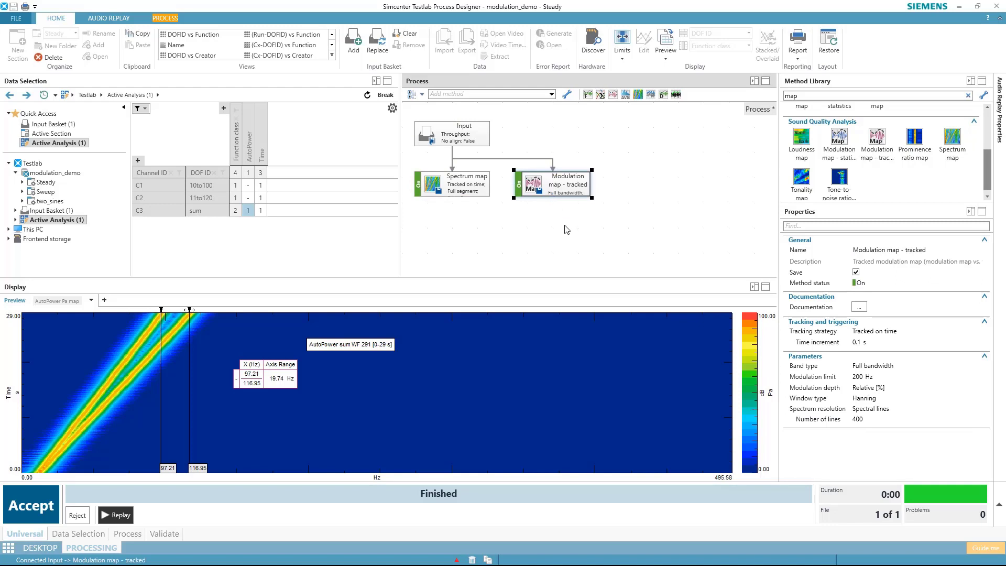
- Run the tracked modulation map step and show the sum's Modulation spectrum map beside its AutoPower map
click(31, 504)
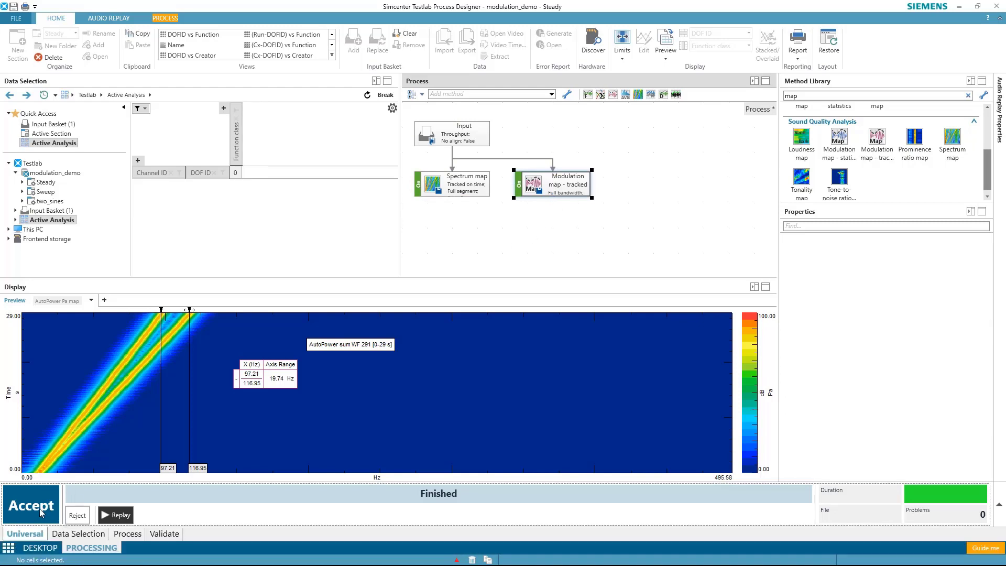
click(30, 504)
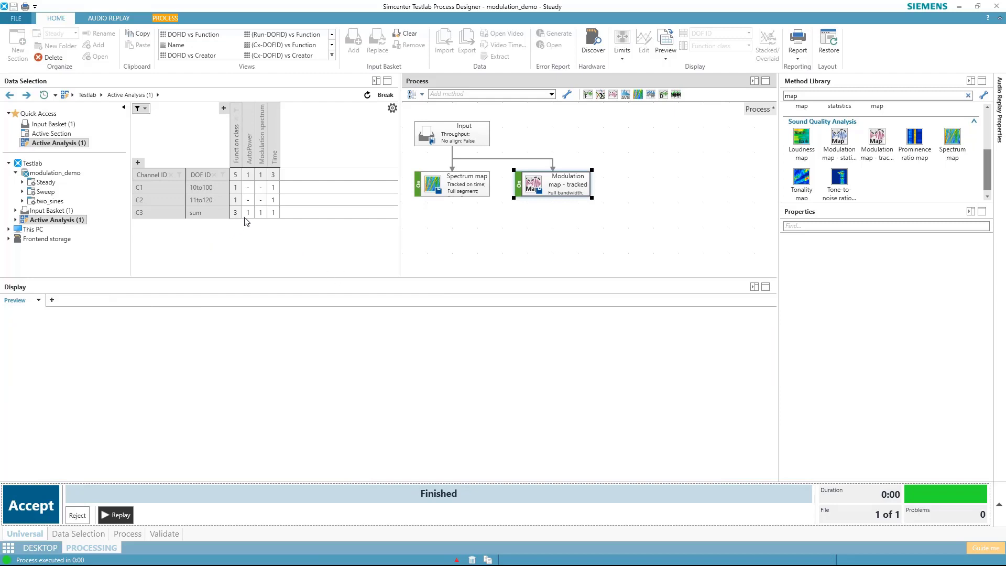
click(248, 213)
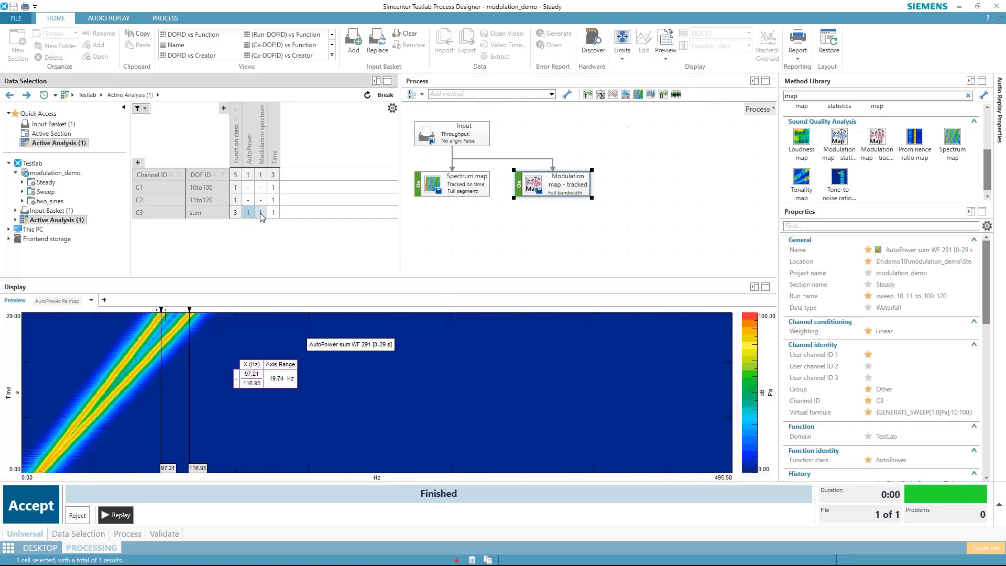
click(258, 212)
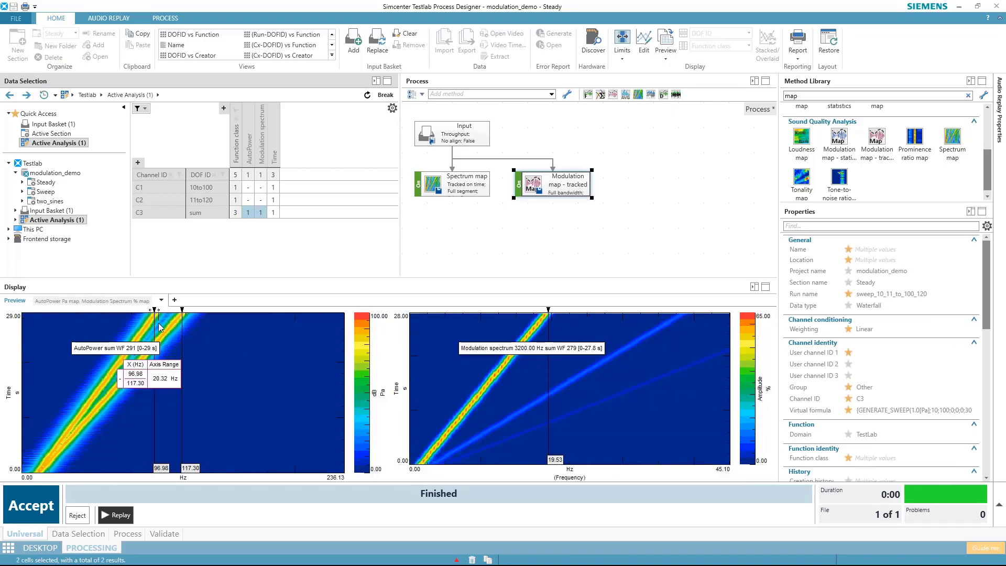
mouse_move(180, 330)
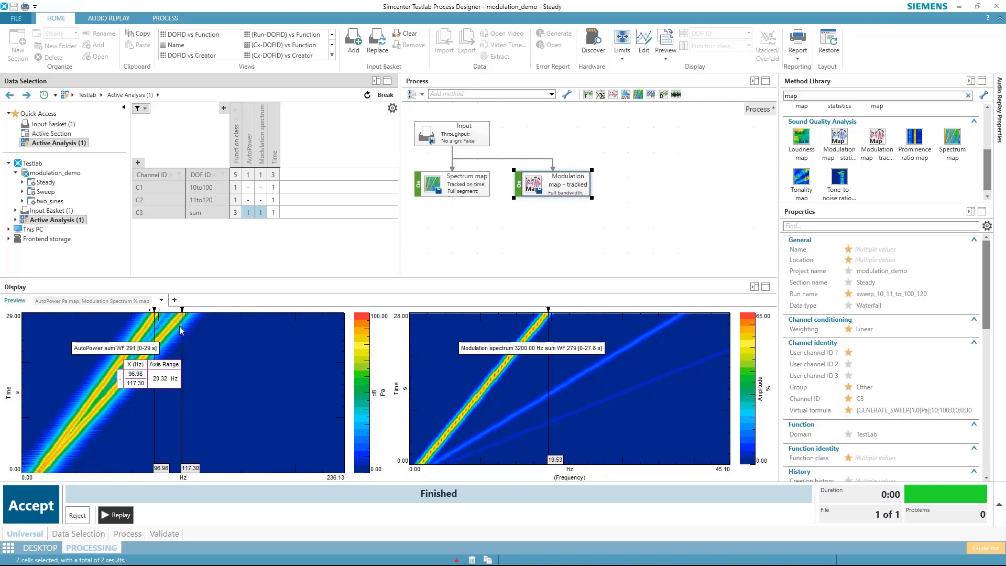
mouse_move(162, 396)
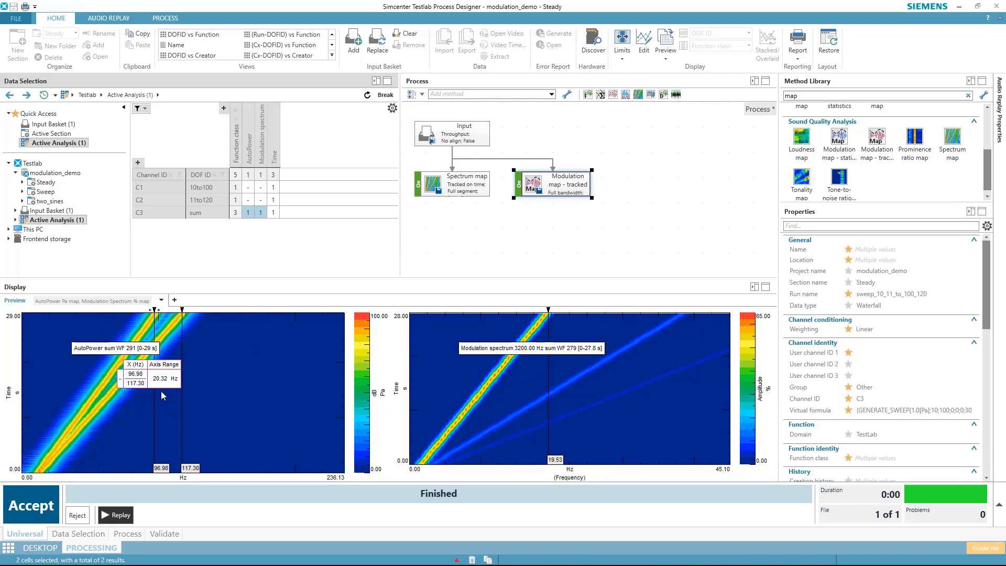
mouse_move(546, 429)
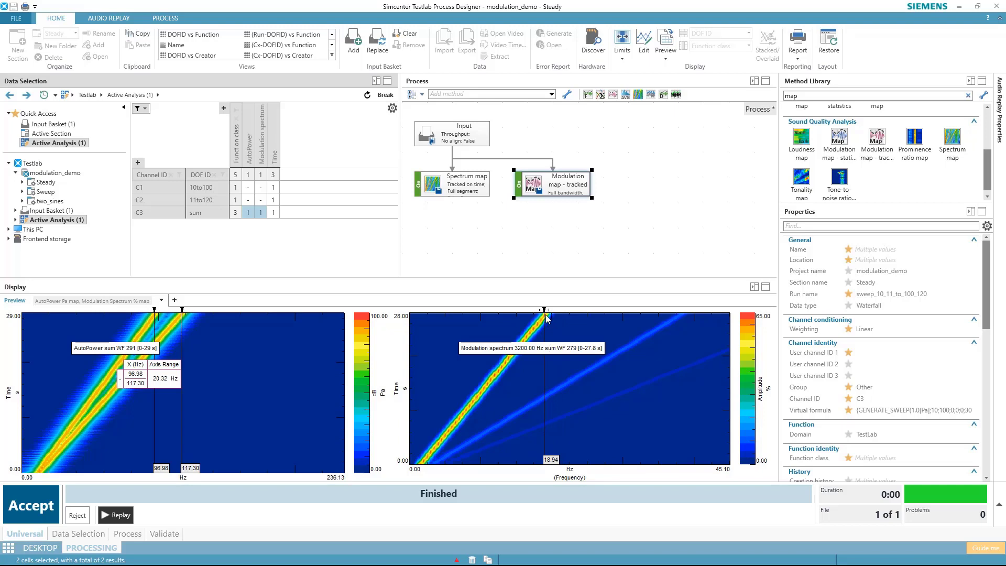
mouse_move(560, 468)
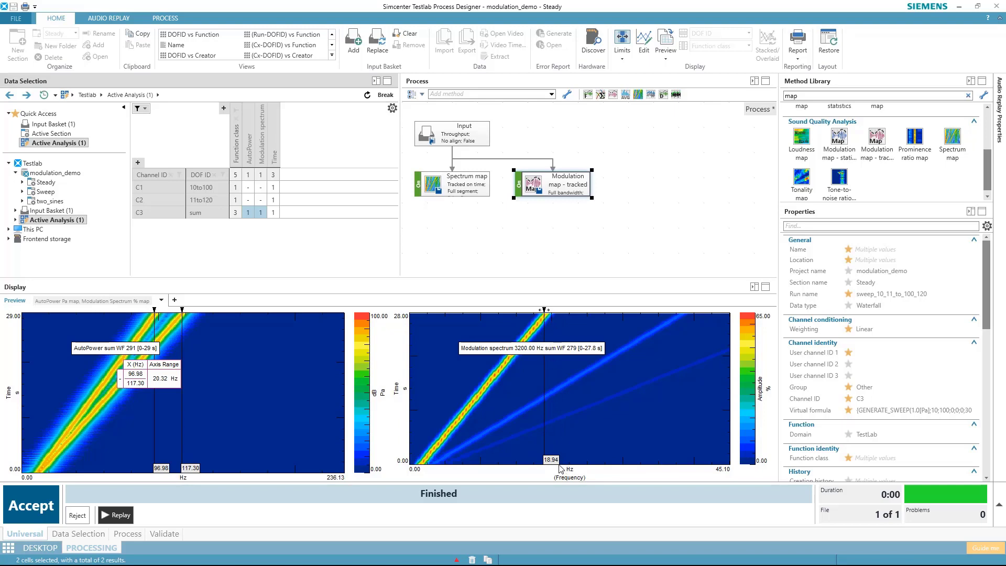
mouse_move(548, 423)
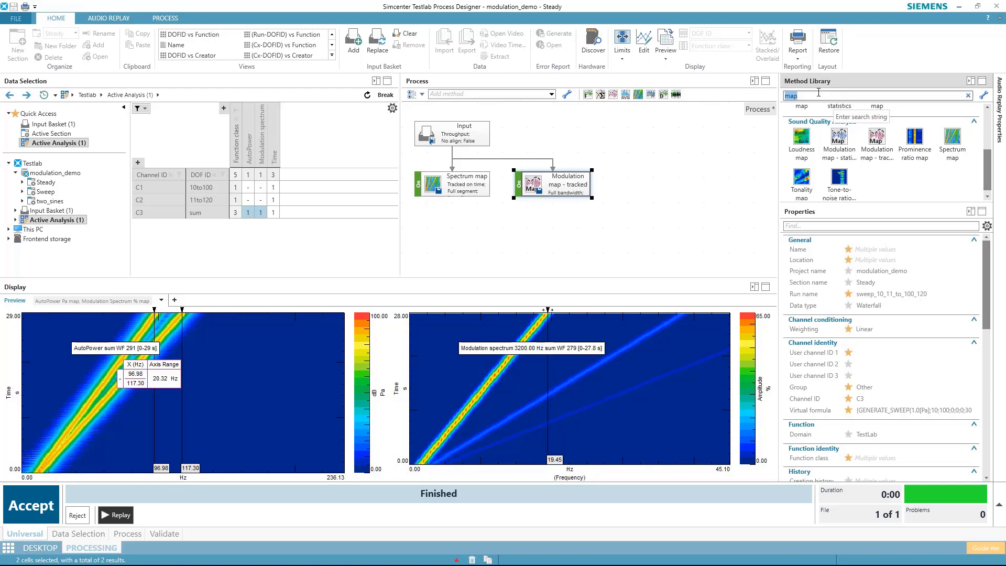
text(mod)
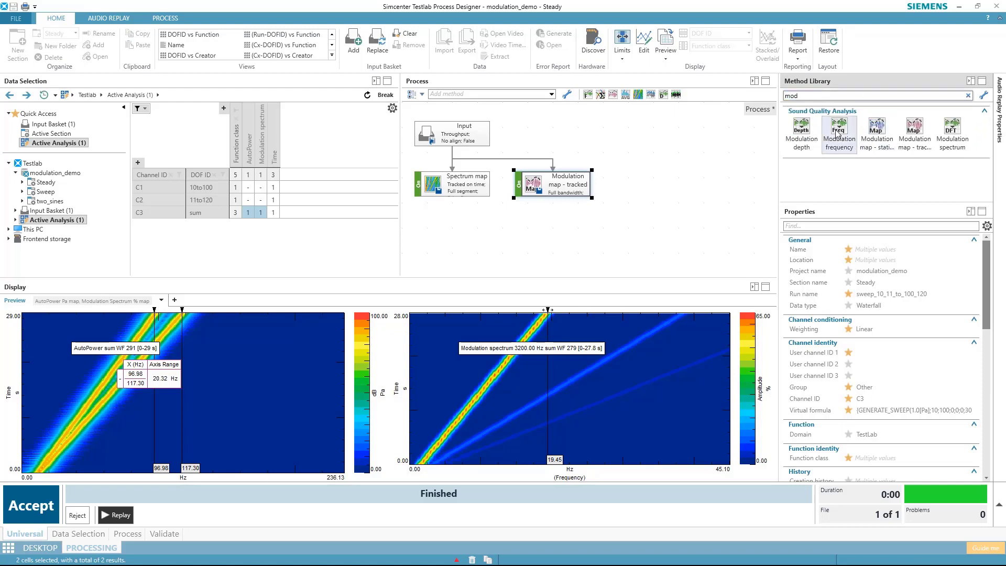
double_click(838, 128)
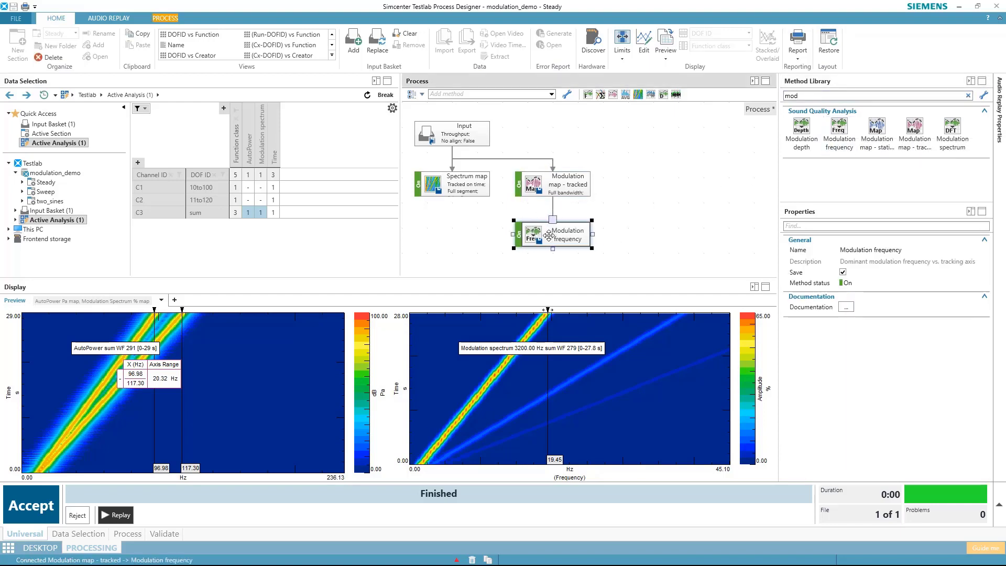
click(30, 503)
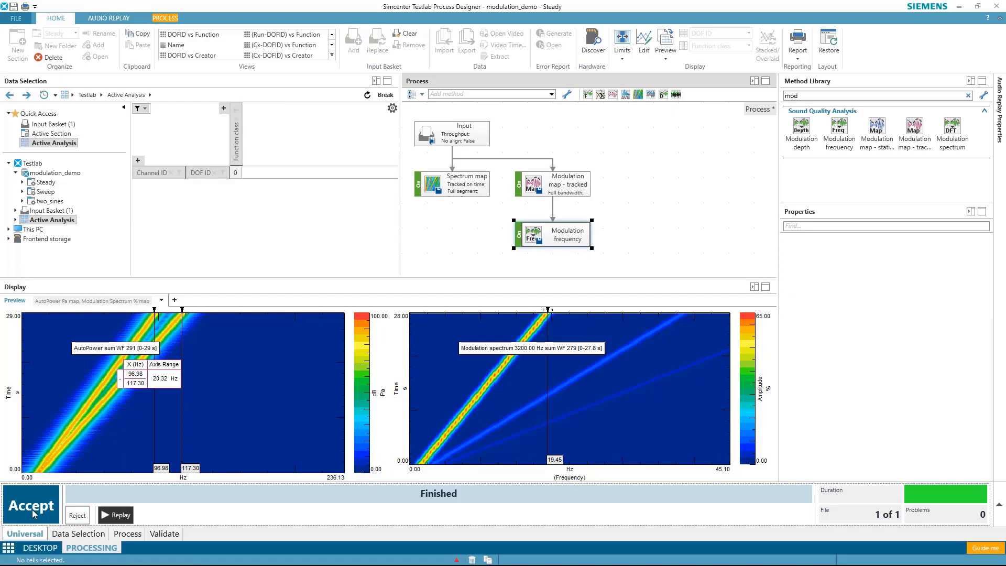
click(31, 505)
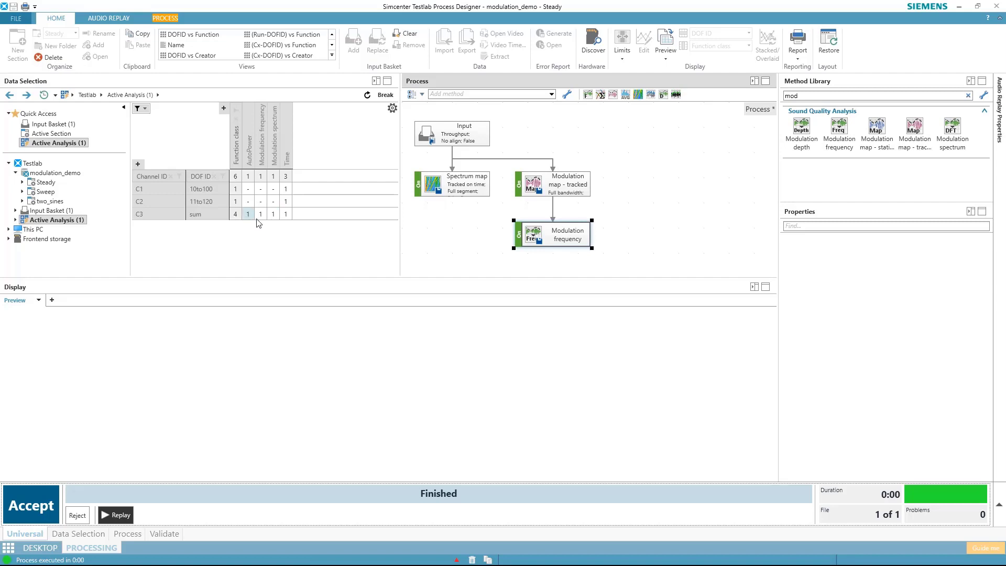
click(260, 214)
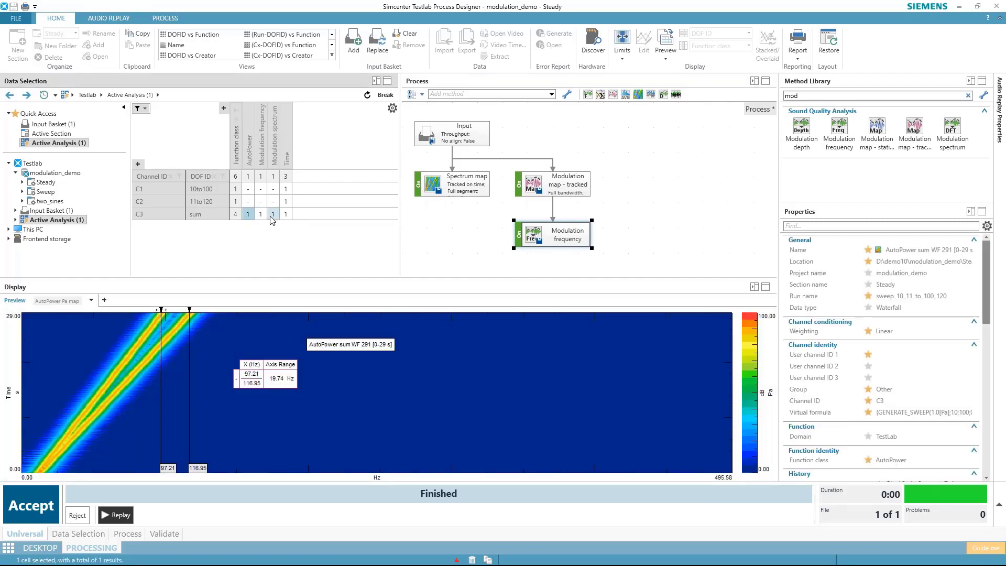
click(260, 213)
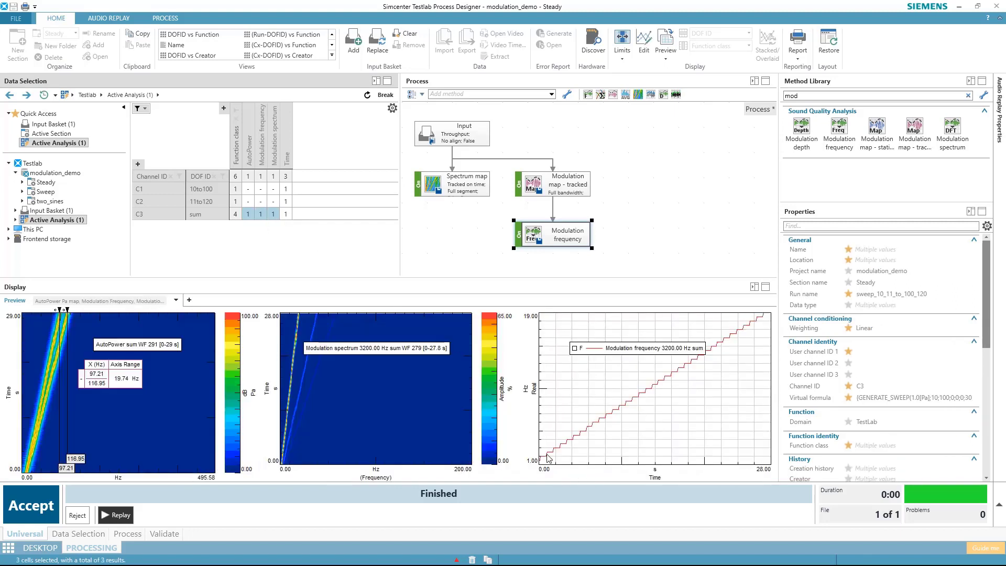
mouse_move(578, 450)
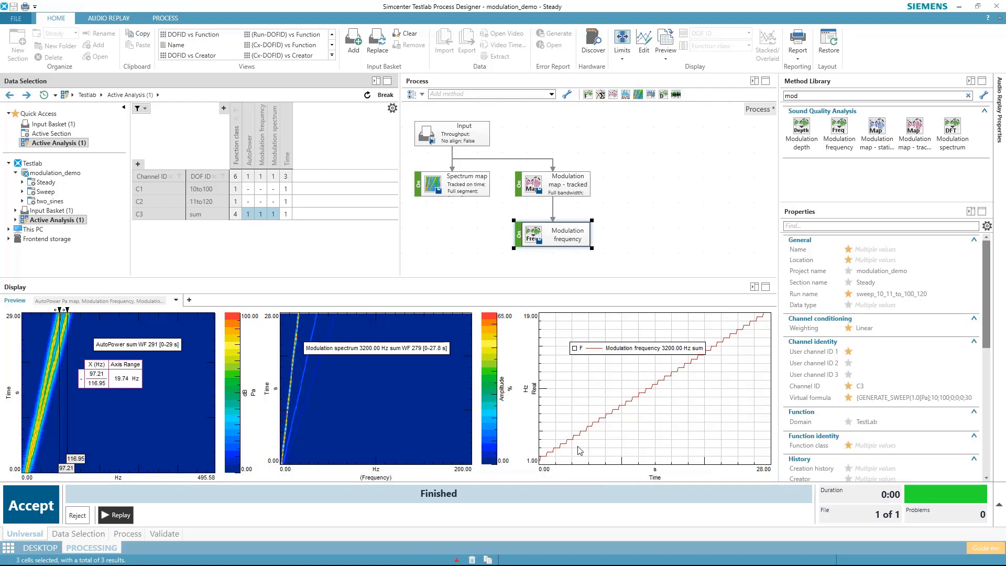
mouse_move(764, 321)
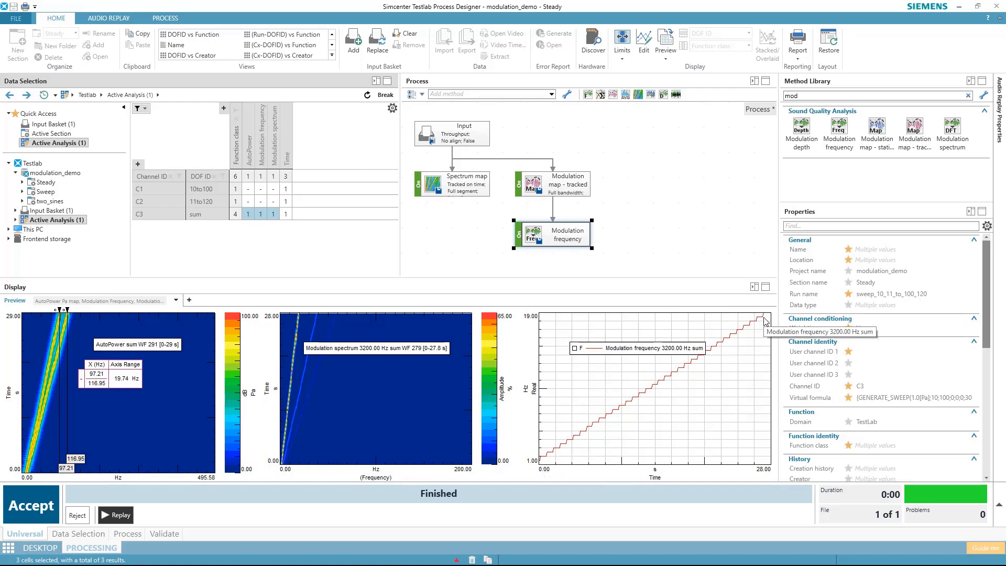
mouse_move(639, 409)
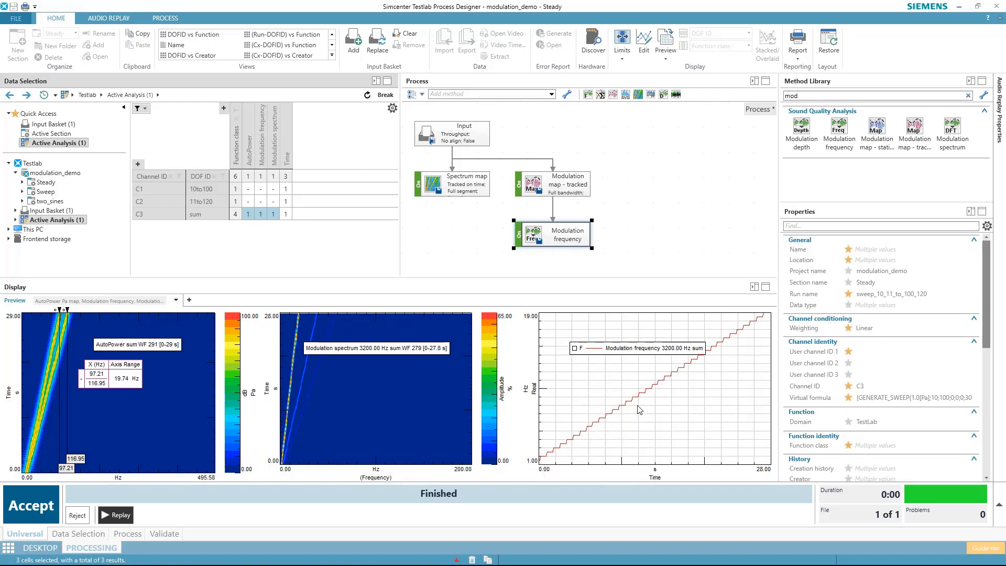
mouse_move(760, 471)
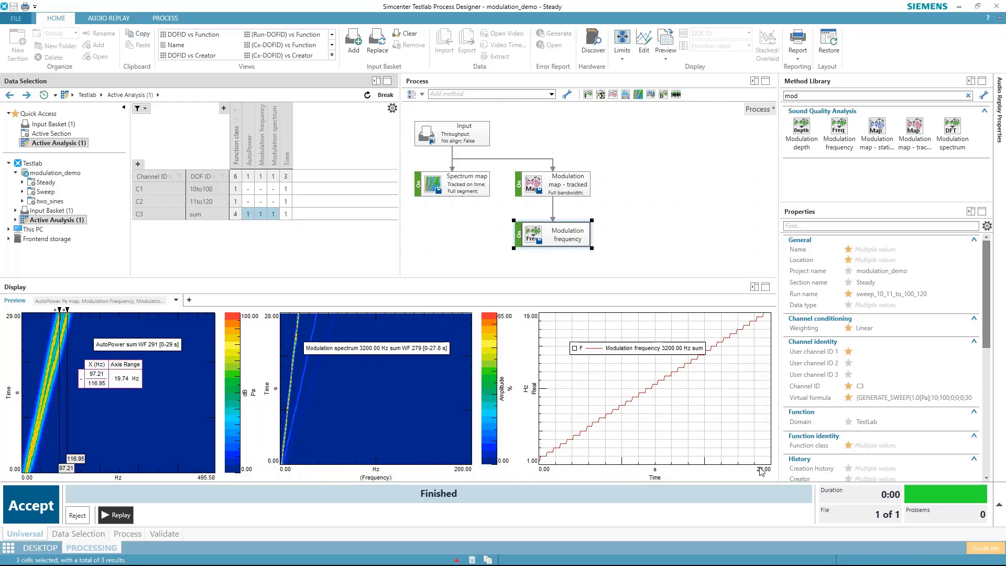
mouse_move(767, 474)
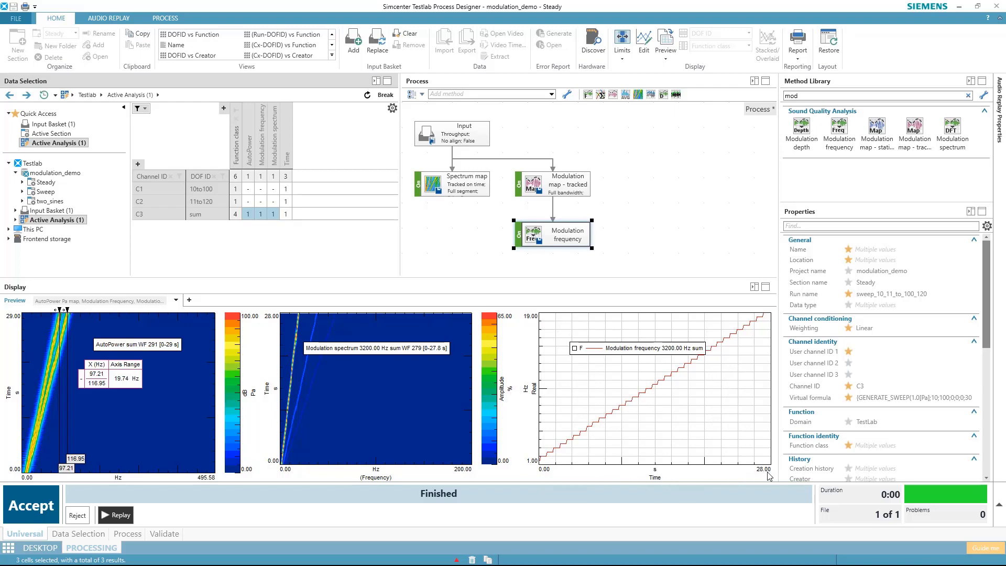
mouse_move(756, 480)
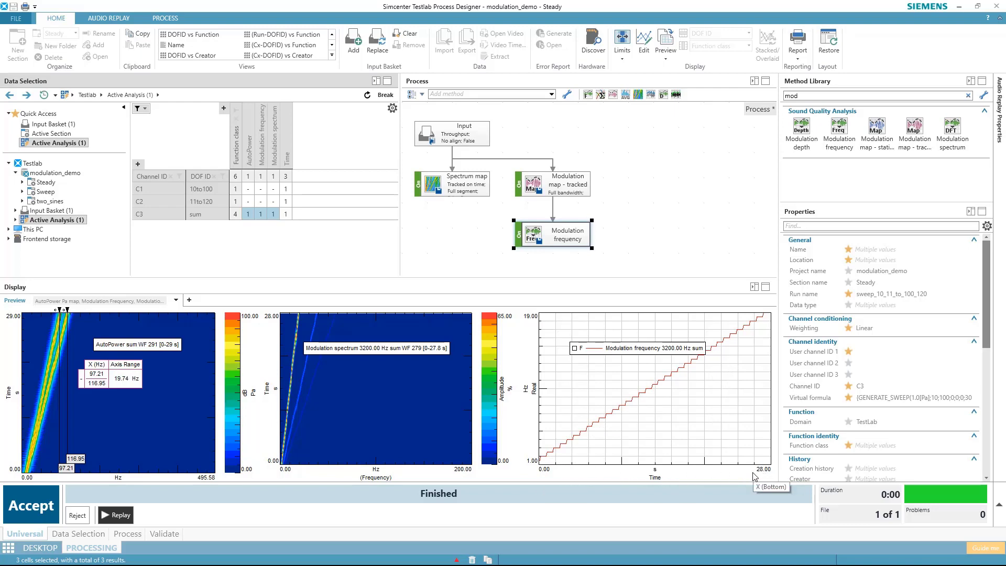
mouse_move(112, 490)
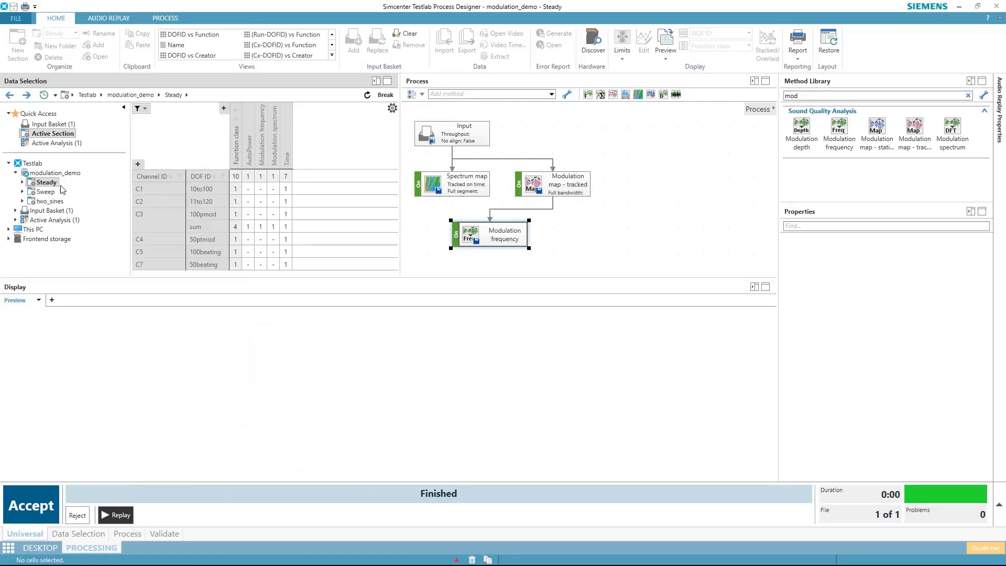
- Show the modulation_steady_state run's four channels and switch the Spectrum map step Off
click(79, 191)
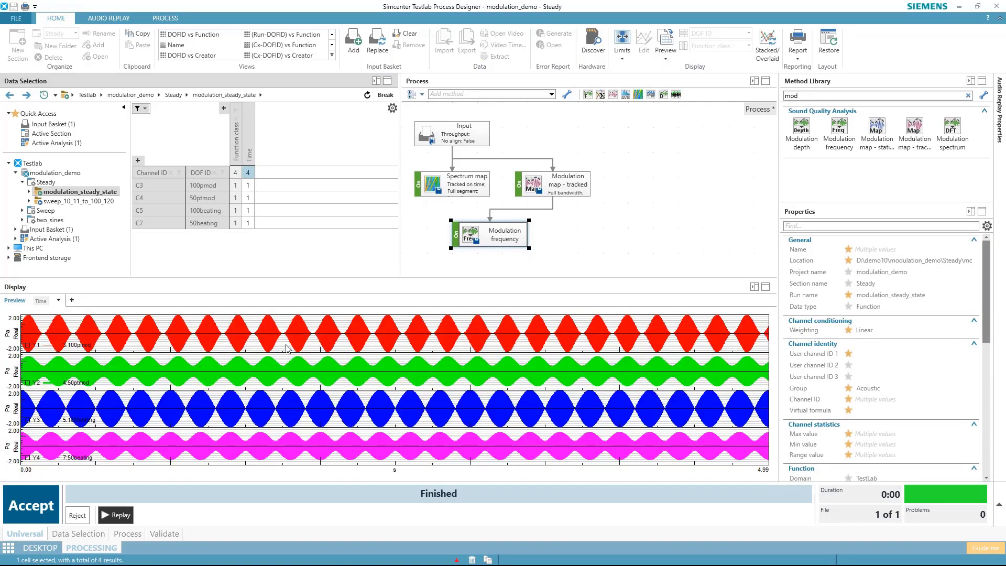
mouse_move(159, 409)
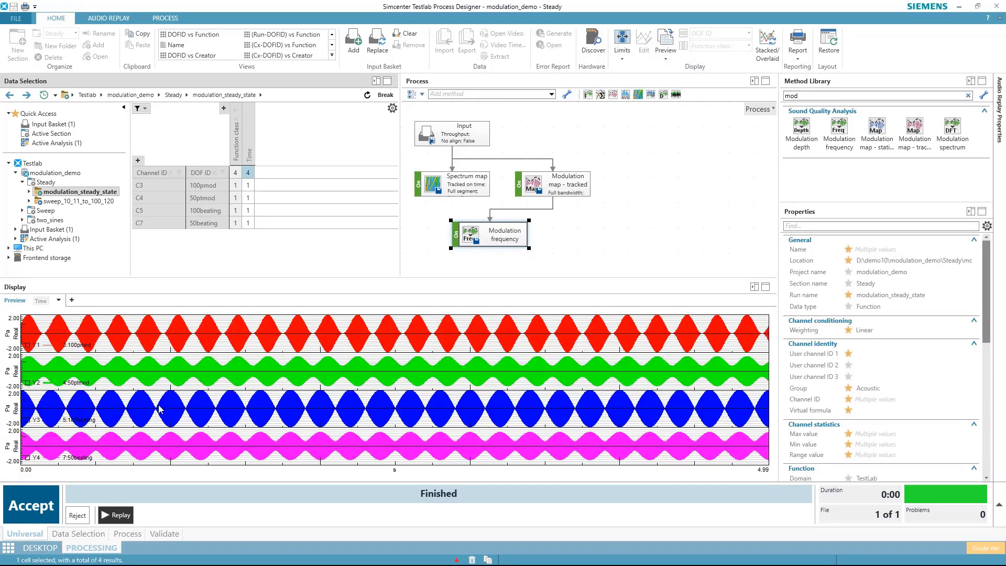
mouse_move(262, 351)
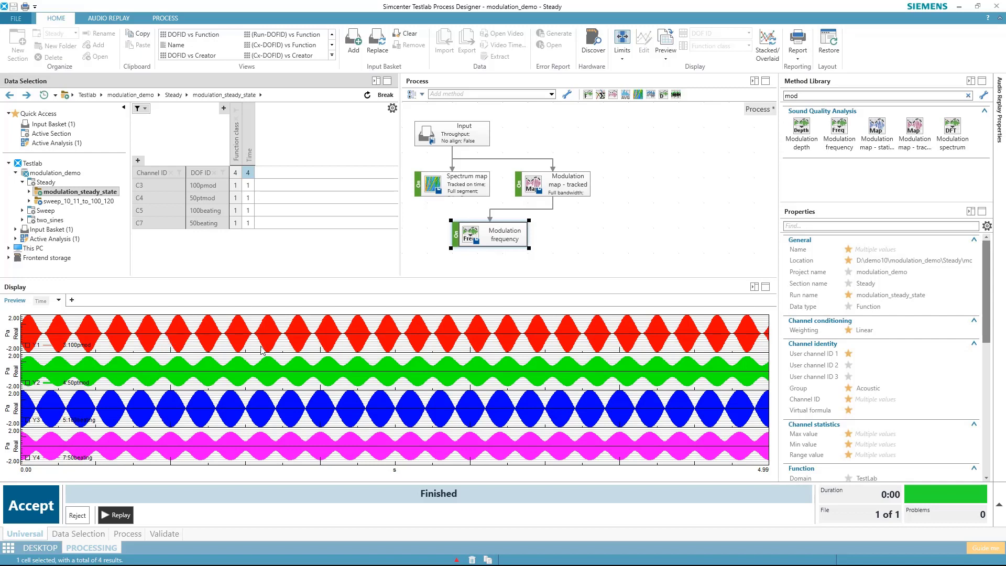
mouse_move(269, 447)
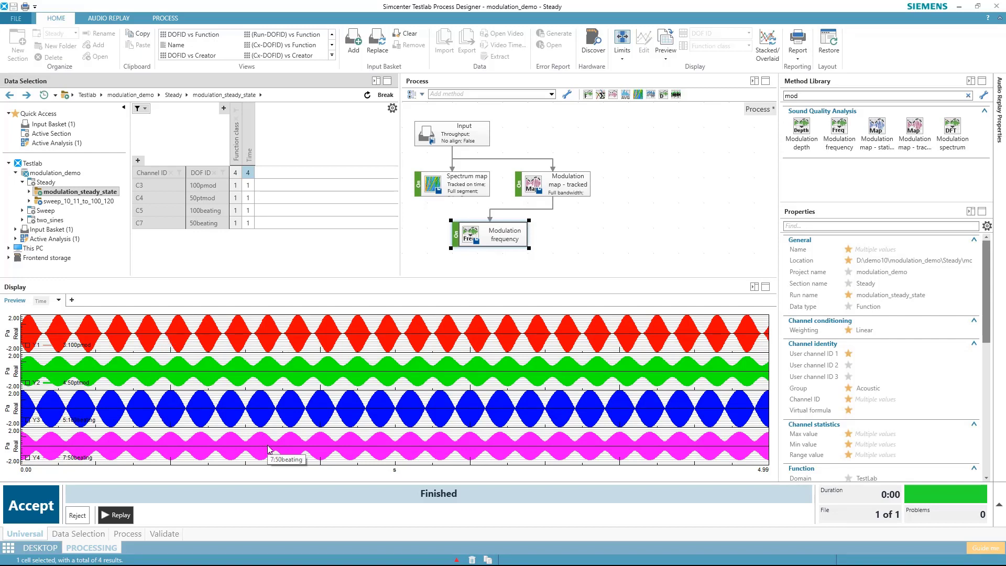
mouse_move(394, 255)
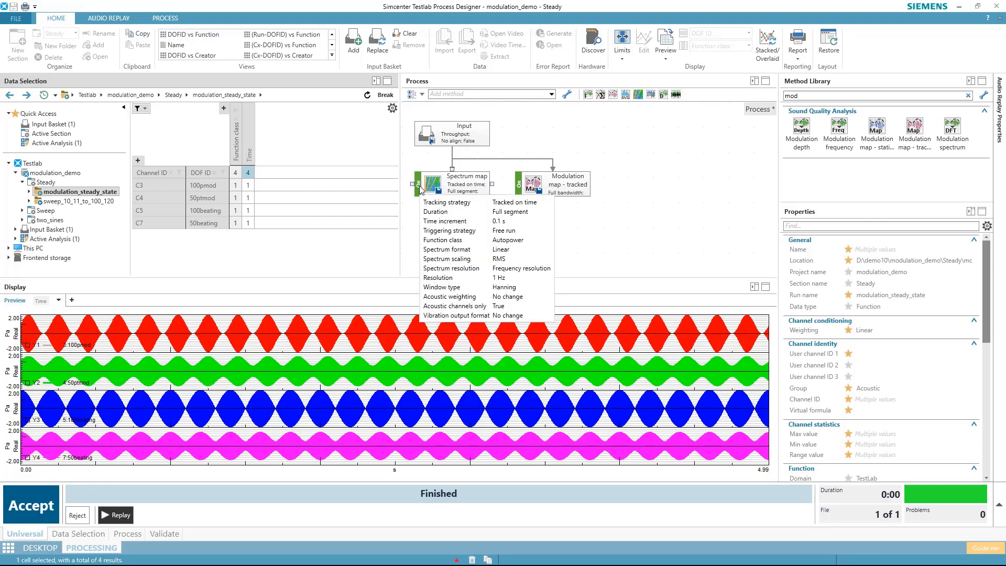
click(451, 184)
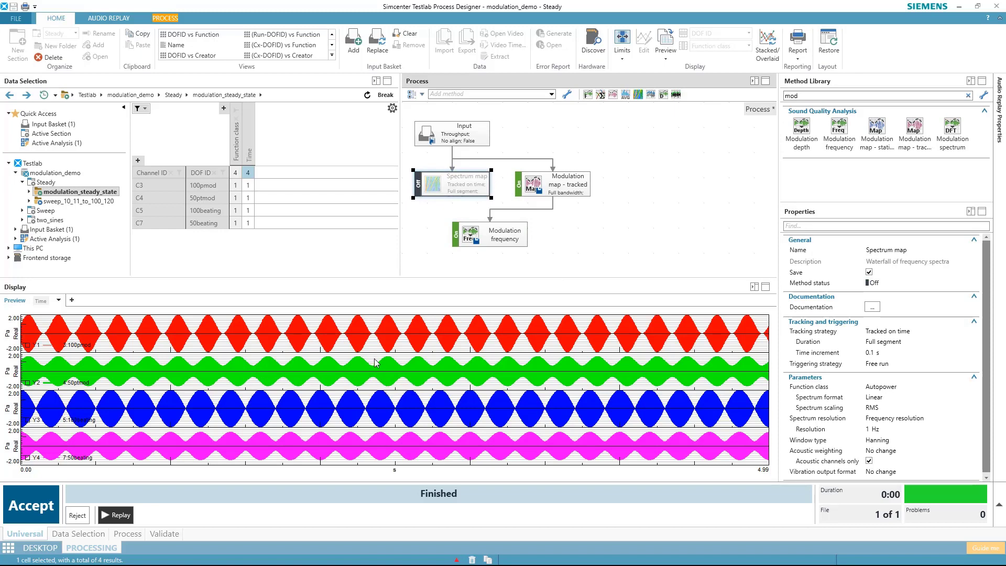
mouse_move(366, 321)
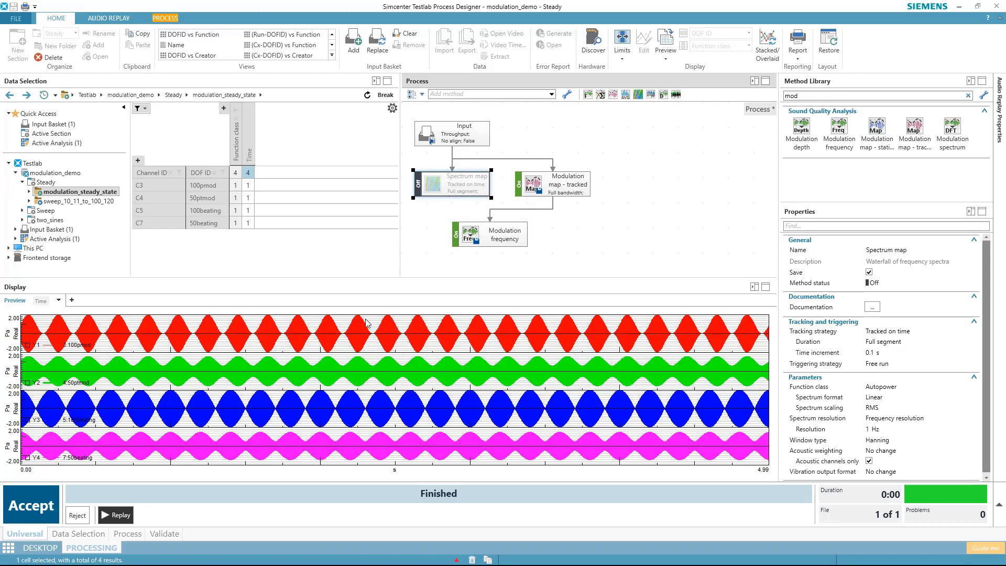
mouse_move(375, 339)
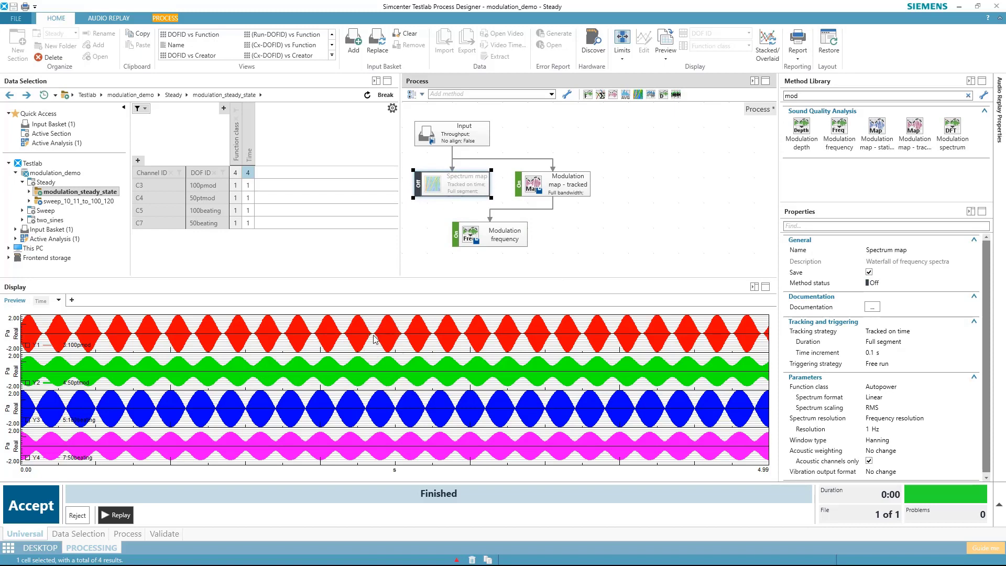
mouse_move(363, 375)
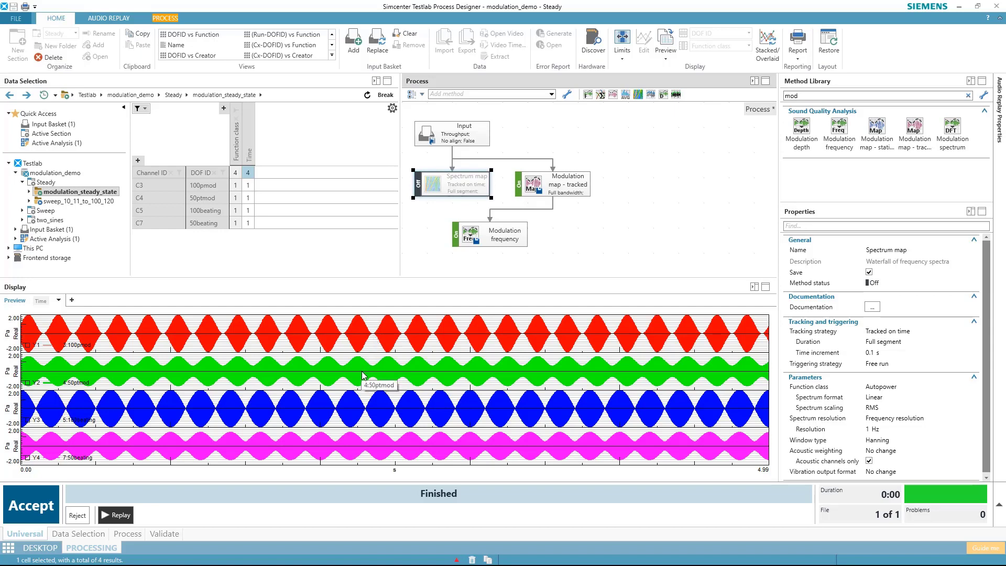
mouse_move(383, 413)
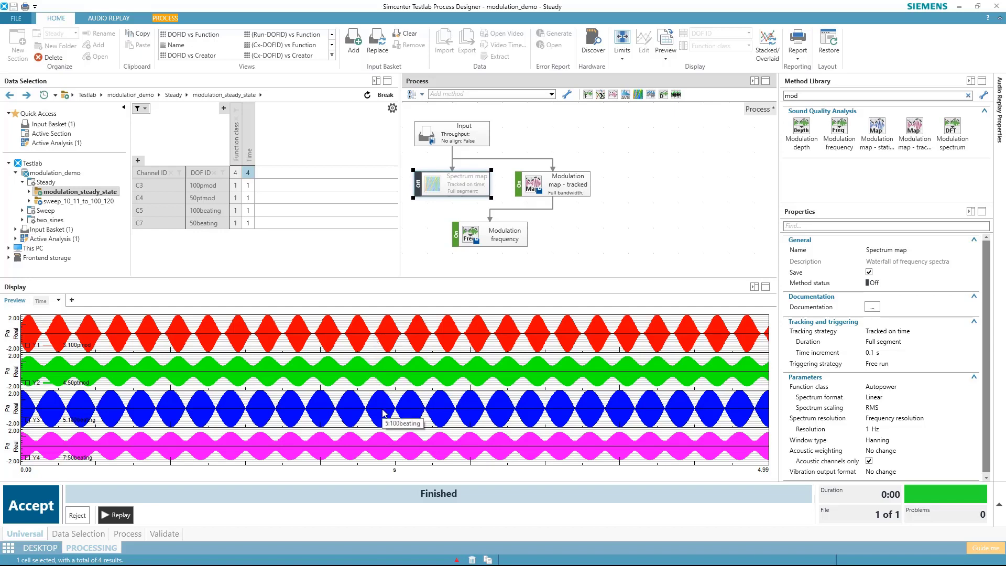
mouse_move(379, 454)
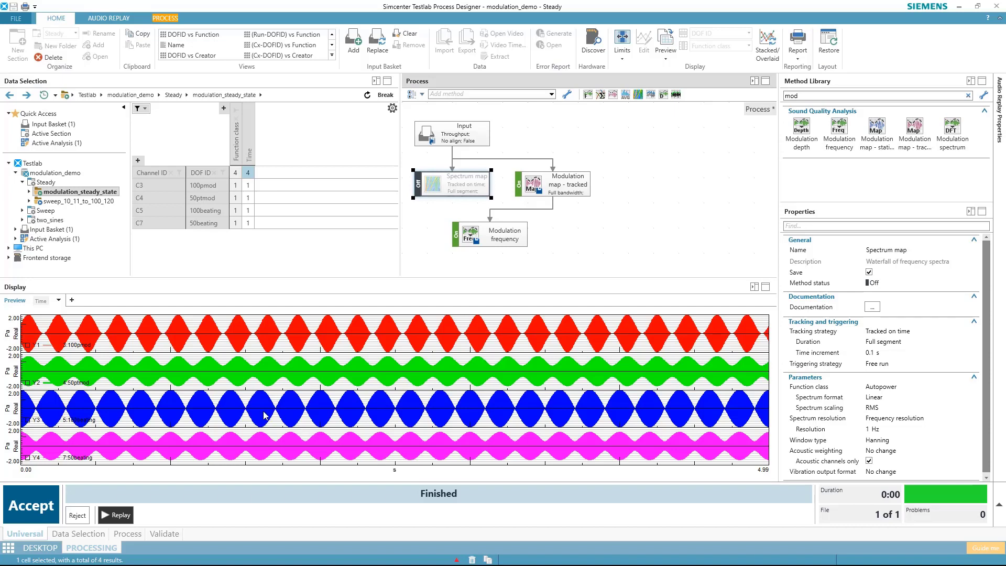
mouse_move(278, 335)
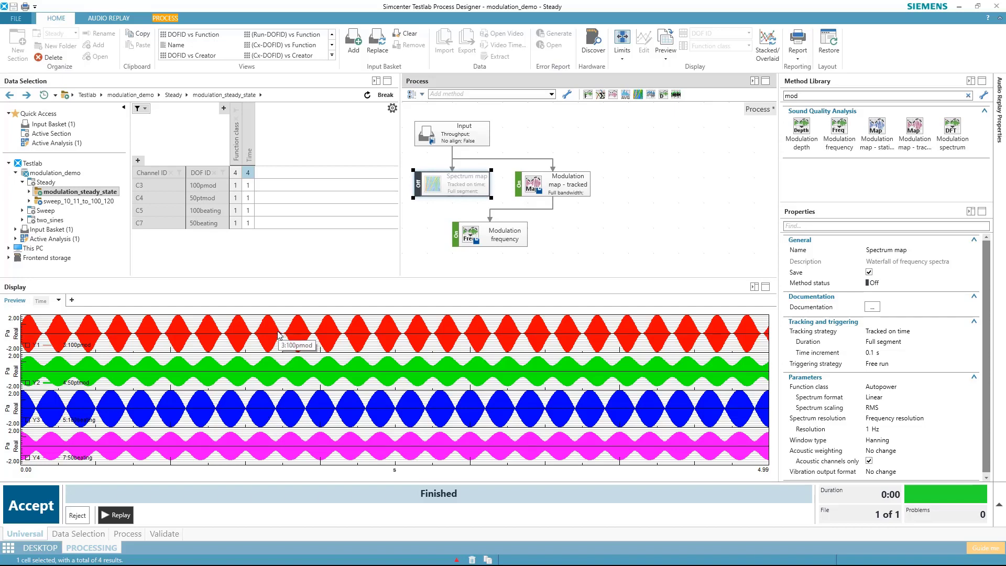
mouse_move(236, 338)
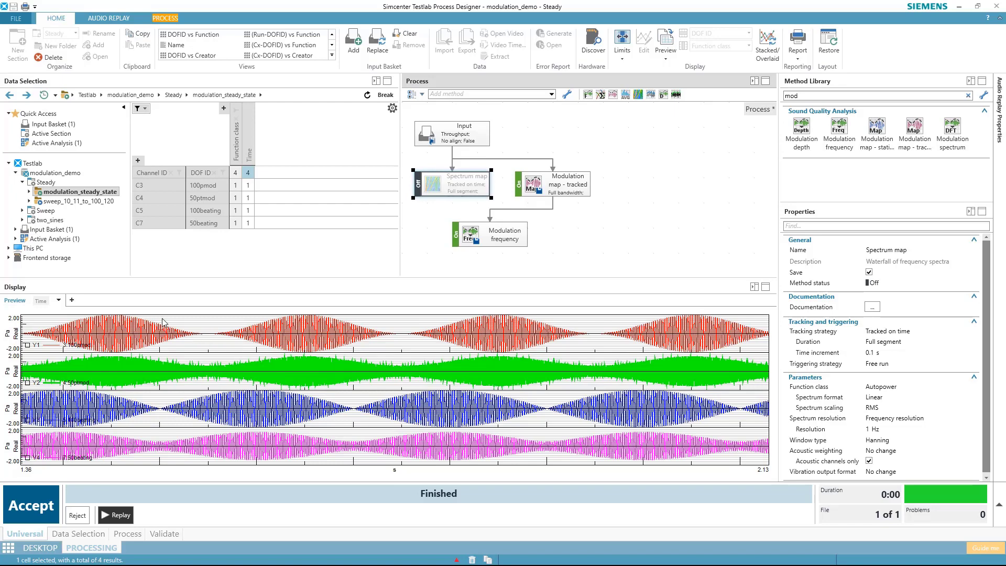
mouse_move(265, 327)
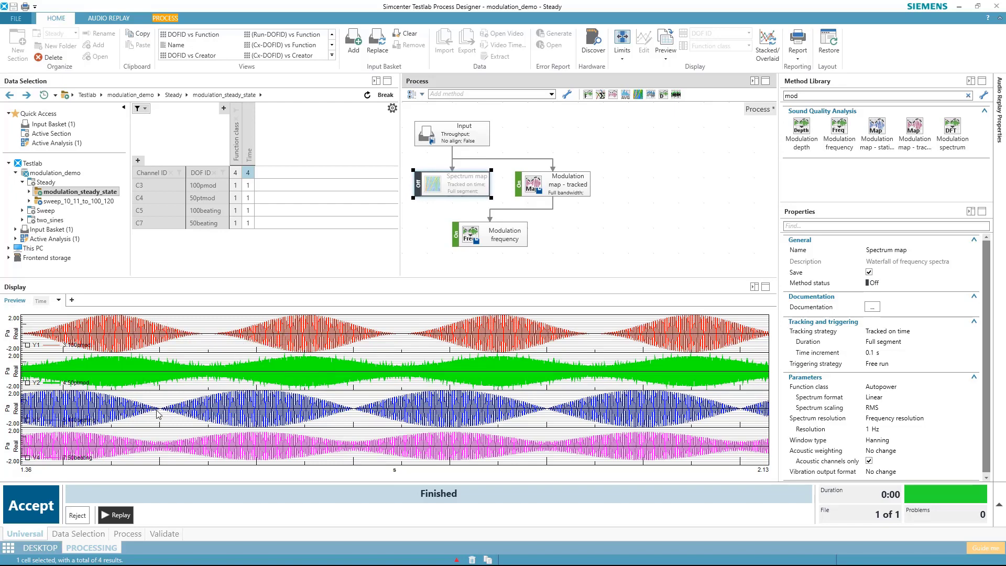
mouse_move(181, 412)
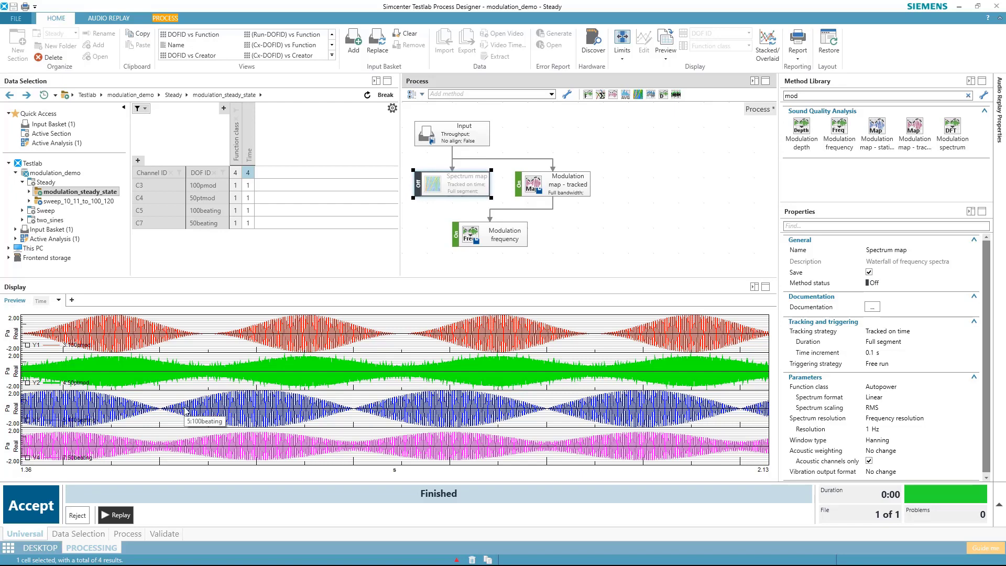
mouse_move(183, 411)
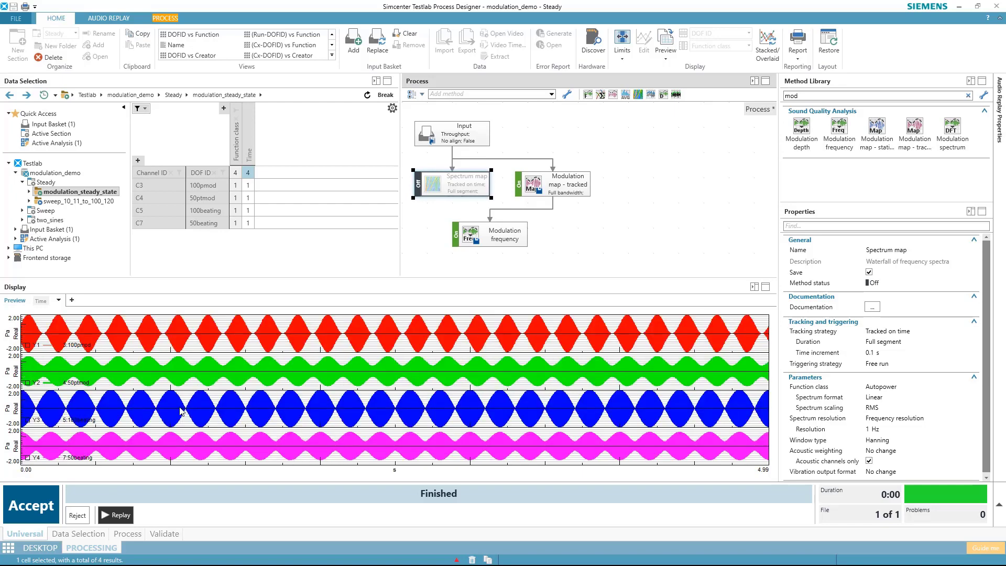
mouse_move(172, 417)
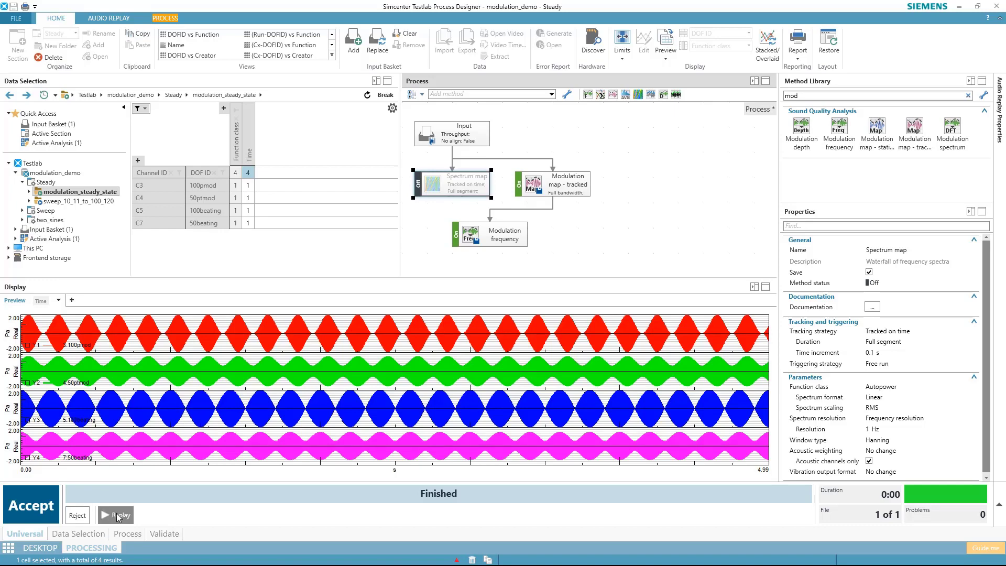
- Replay the steady-state signals, switch audio to the 100beating channel, then stop playback
click(119, 514)
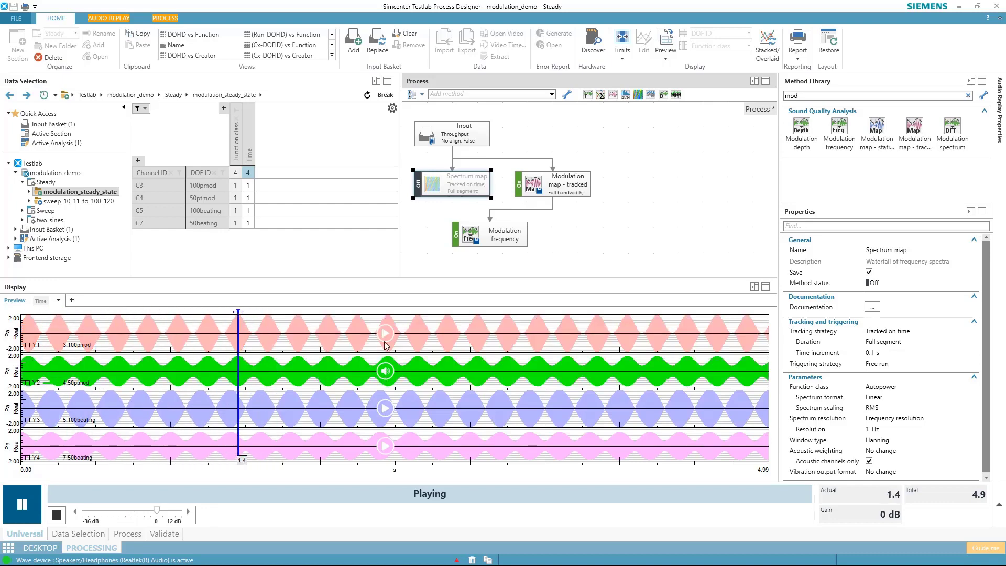
click(384, 333)
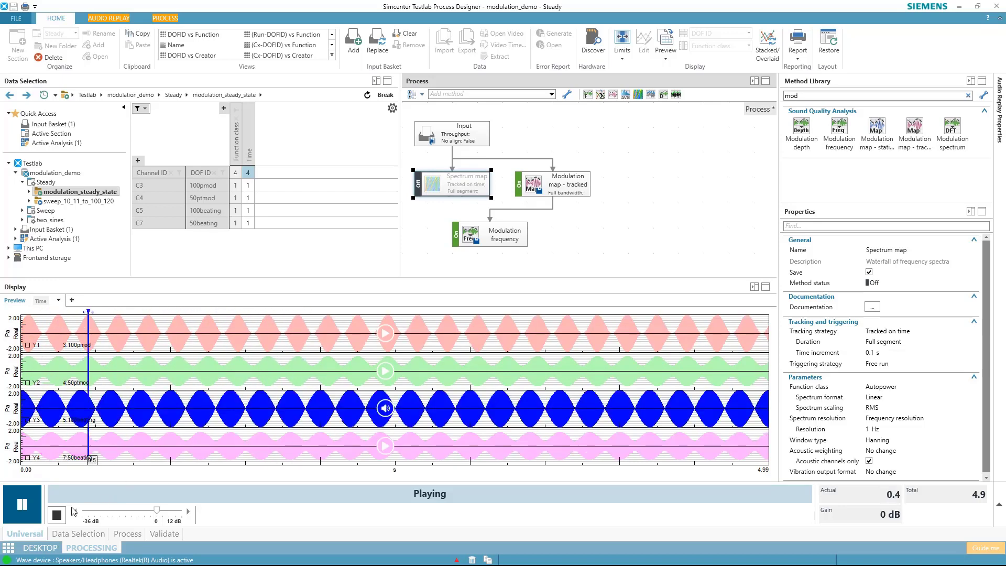
click(21, 503)
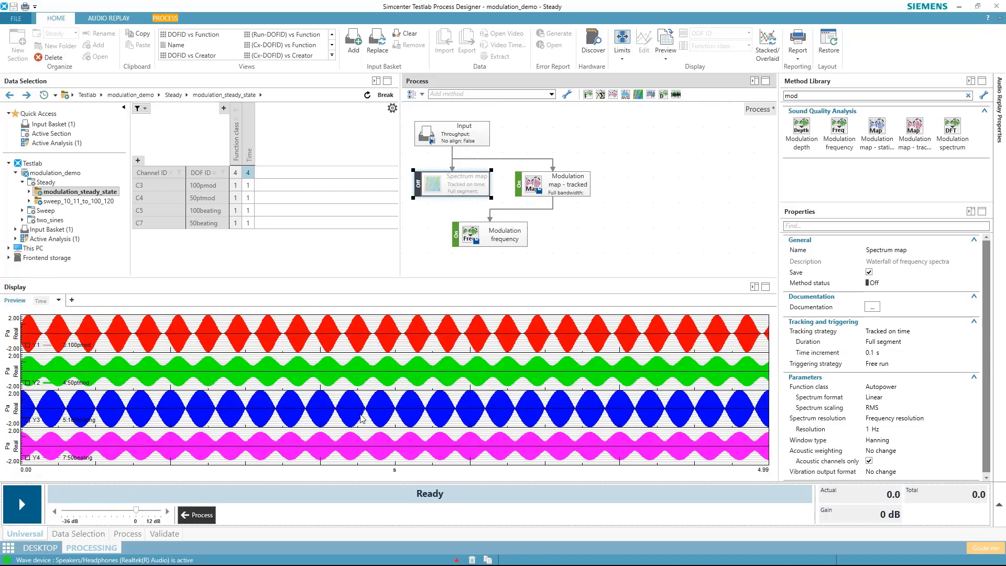
mouse_move(800, 128)
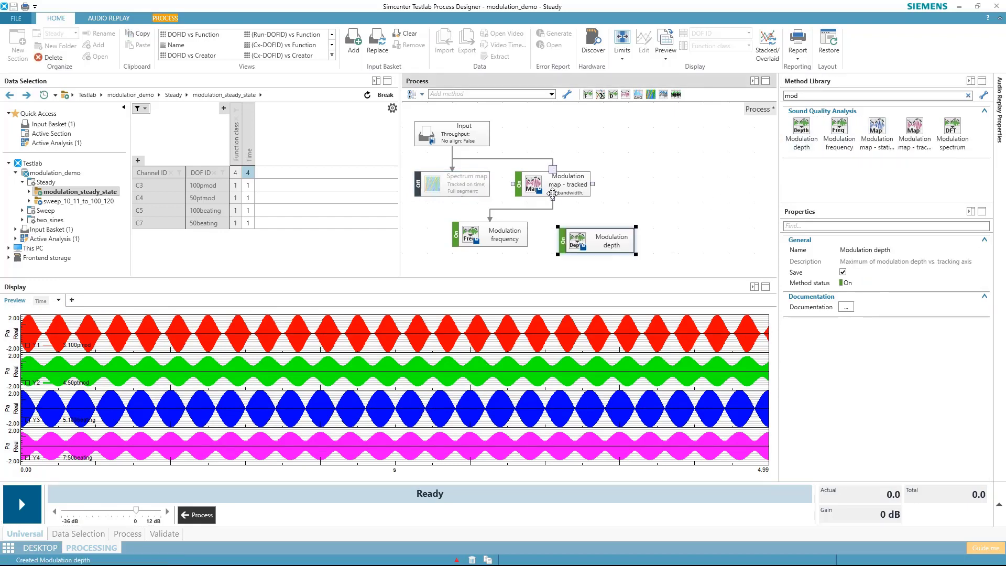
- Feed the tracked modulation map into Modulation depth, run it on modulation_steady_state and view the Active Analysis results
drag(552, 184, 593, 241)
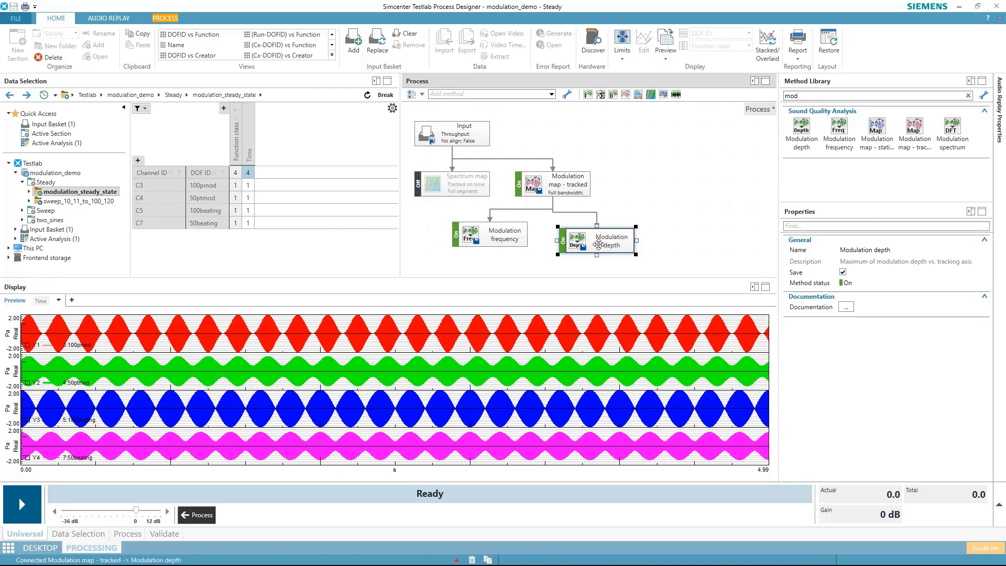
right_click(77, 190)
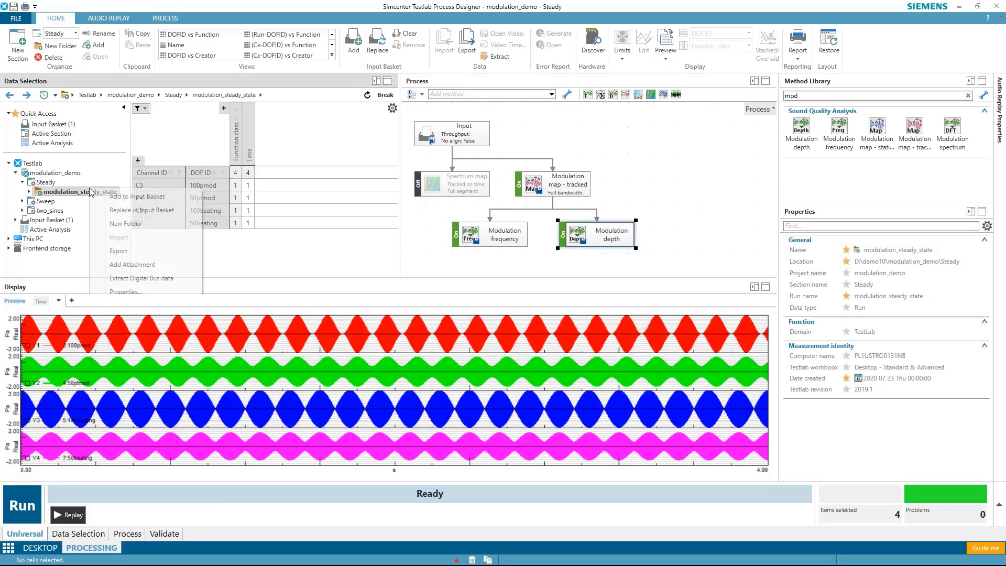
mouse_move(142, 210)
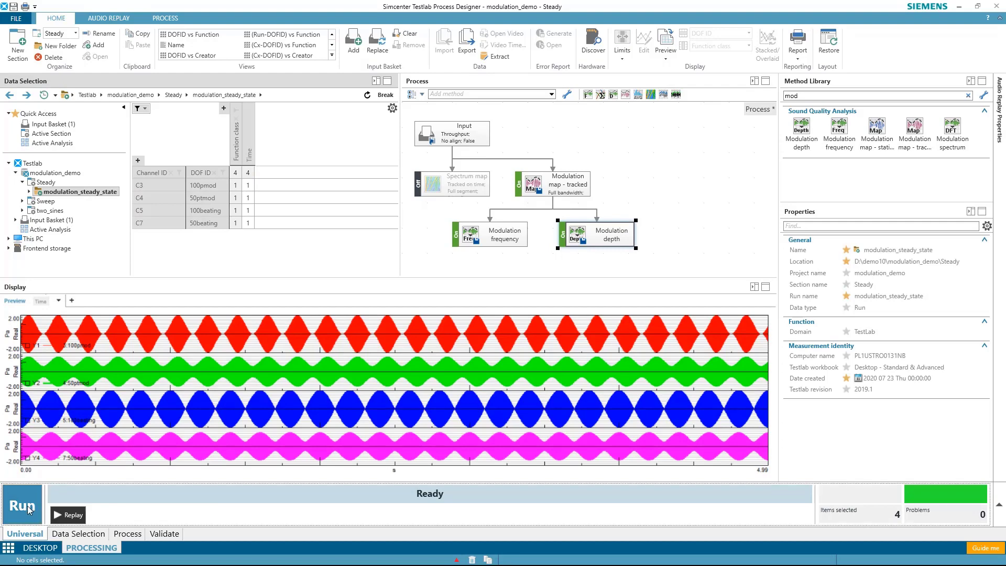
click(22, 504)
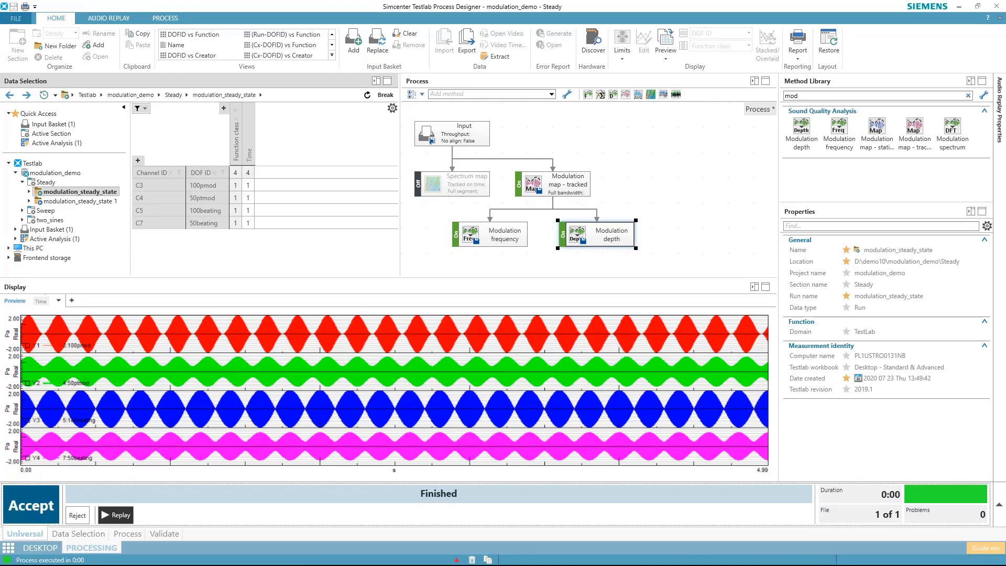
click(58, 238)
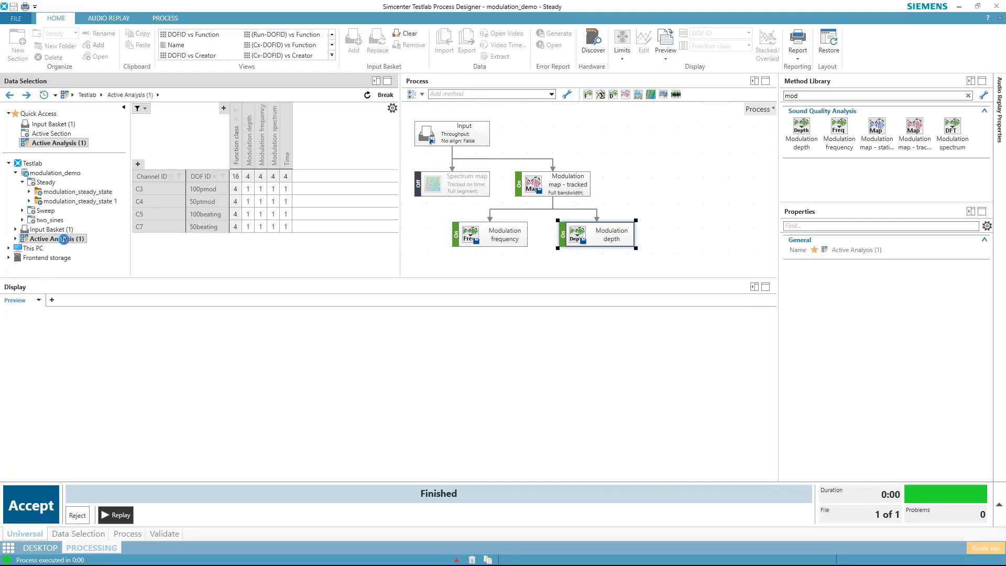
- Plot modulation depth over time for the four channels with Y limits 0–100 % and highlight the 50beating curve
click(285, 176)
text(0)
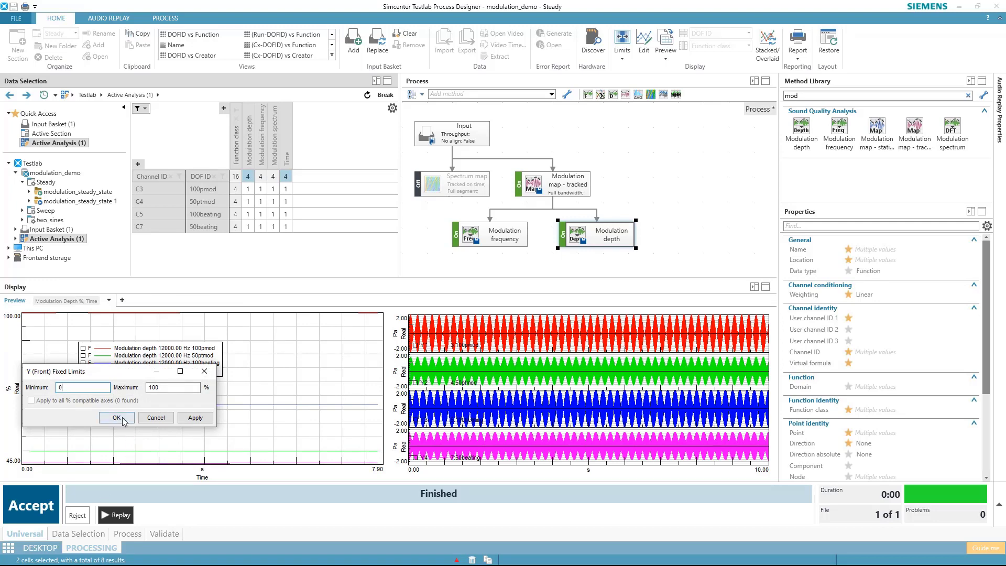
click(116, 418)
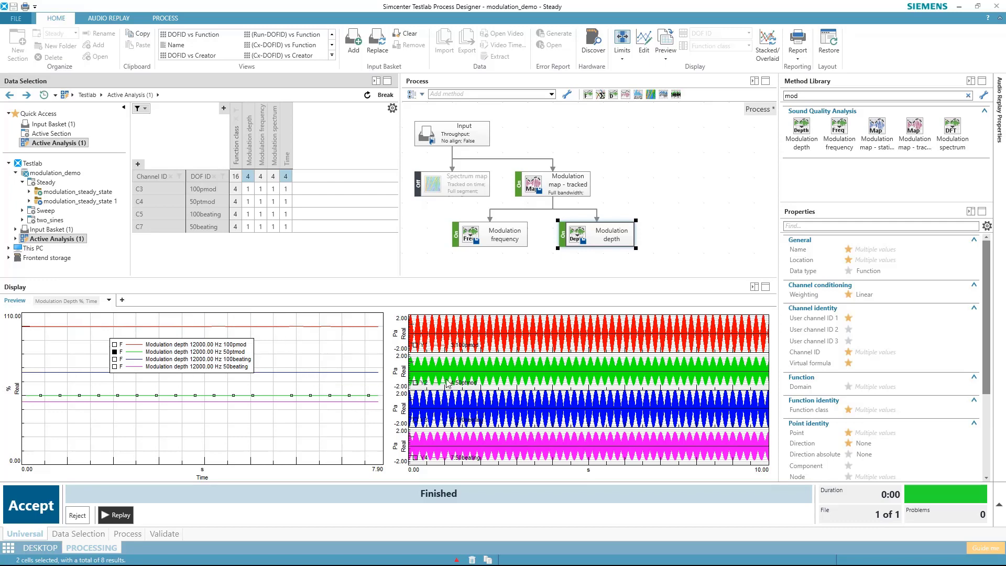
click(115, 359)
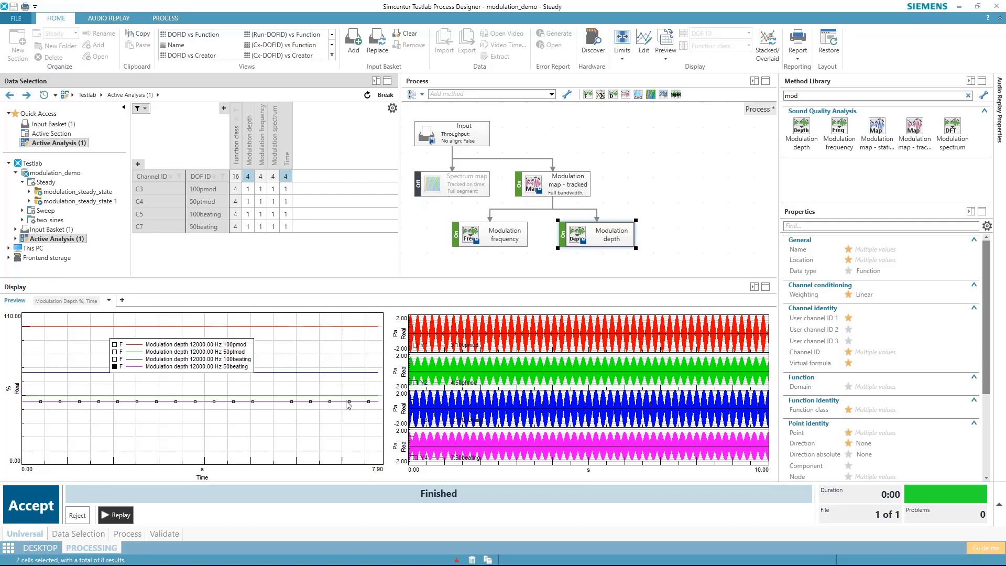
mouse_move(444, 447)
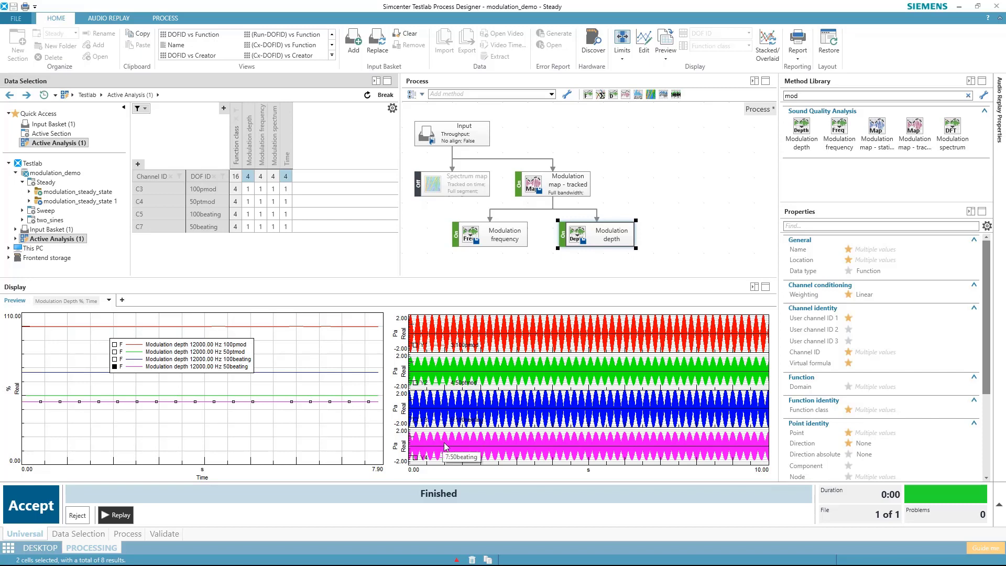
mouse_move(273, 475)
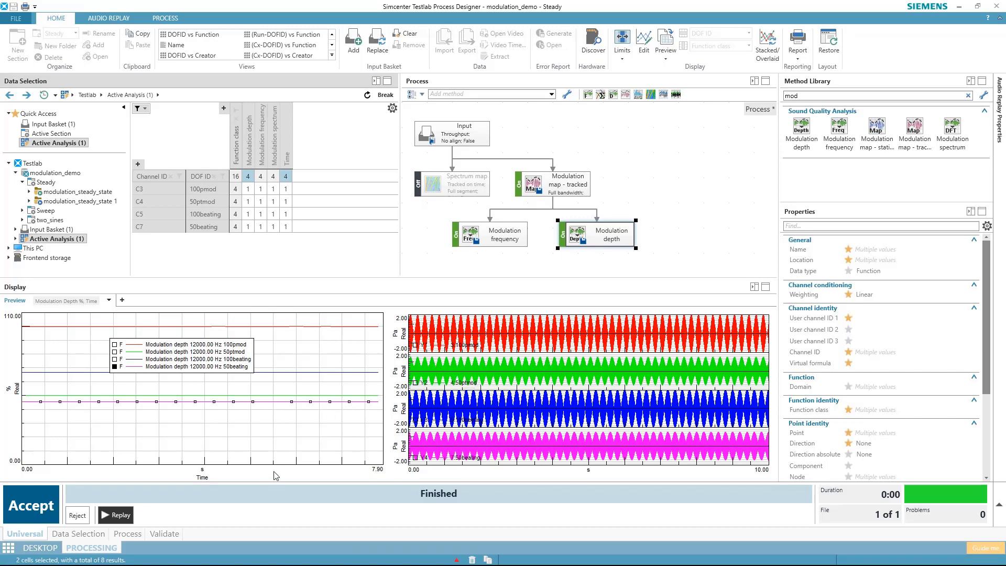
mouse_move(262, 469)
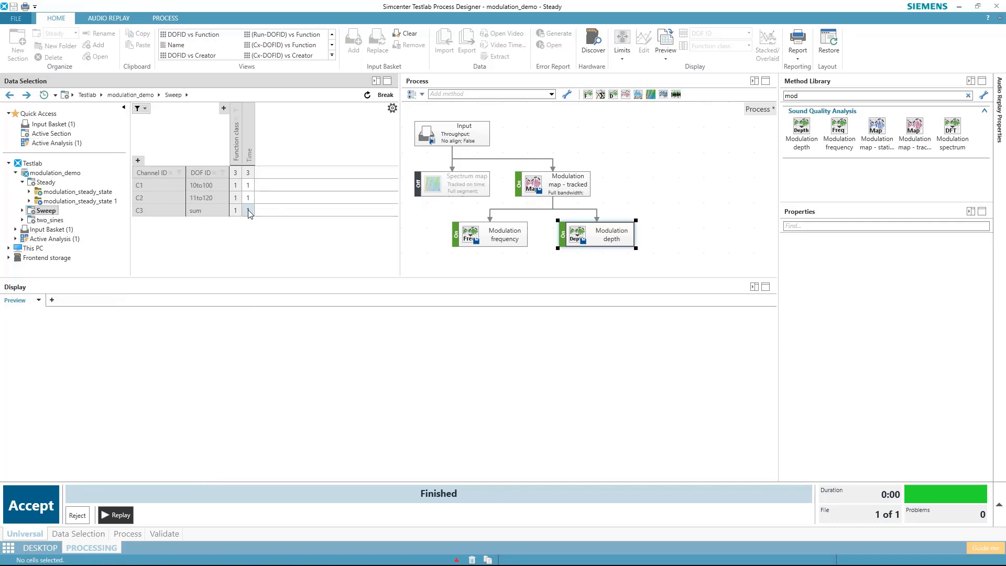
- Reject the earlier results, plot the sweep sum's modulation depth with Y maximum 100, and search the library for 'flu'
right_click(248, 210)
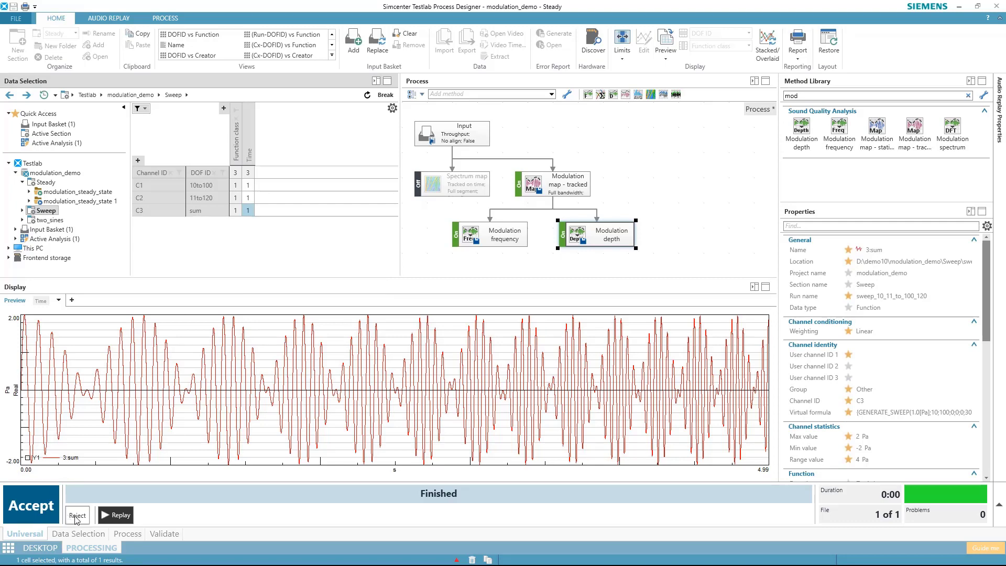
click(31, 503)
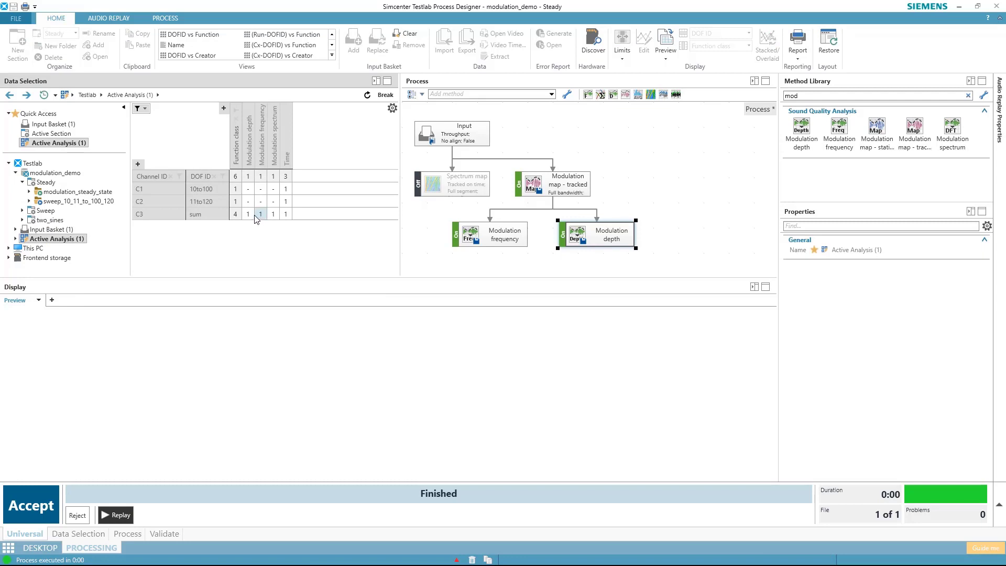
click(247, 213)
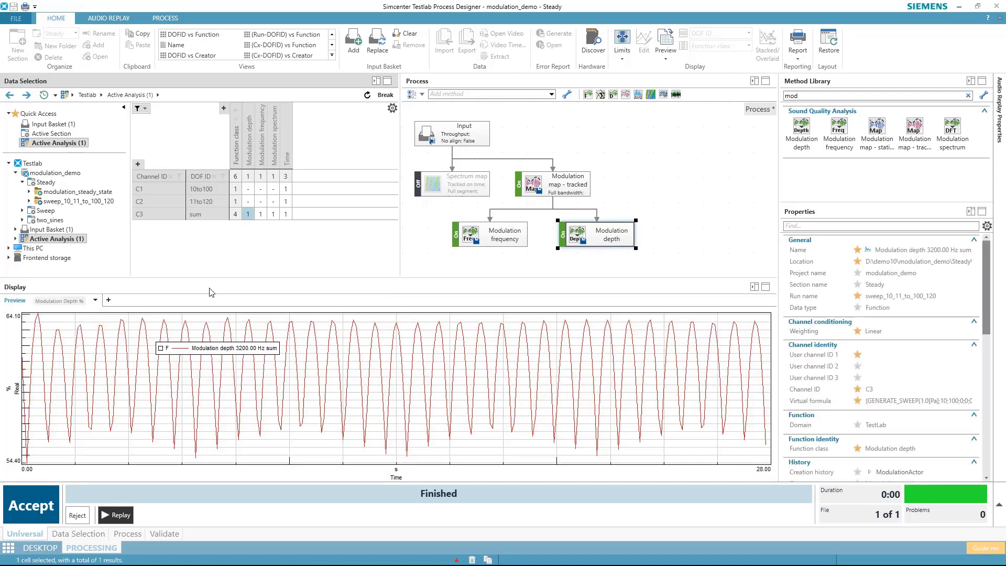
mouse_move(15, 369)
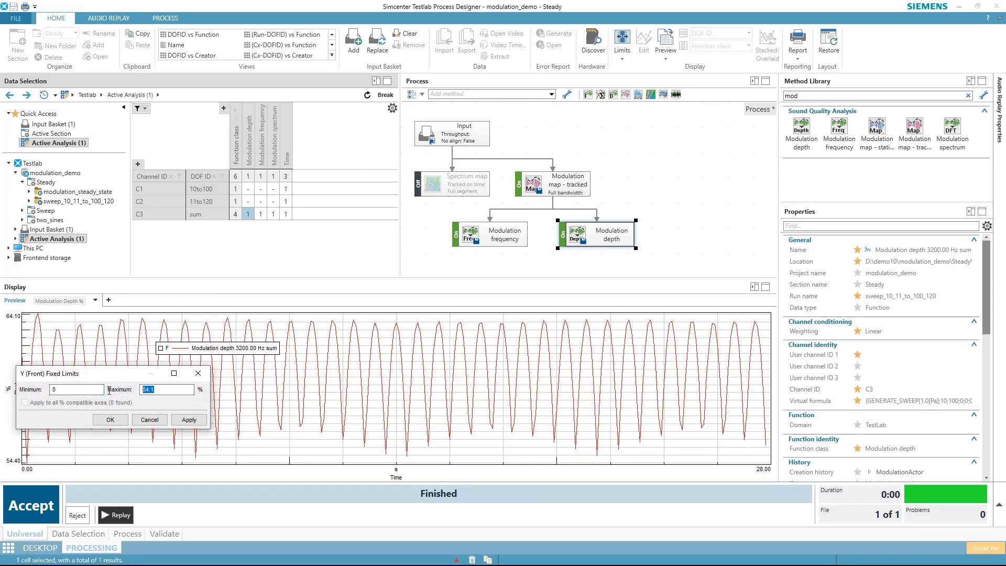
text(100)
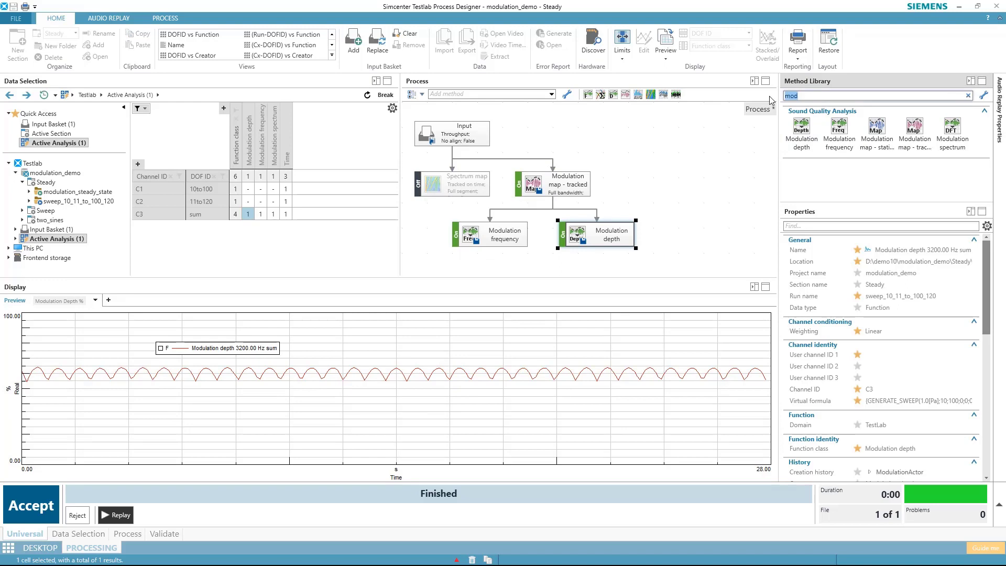
text(fluct)
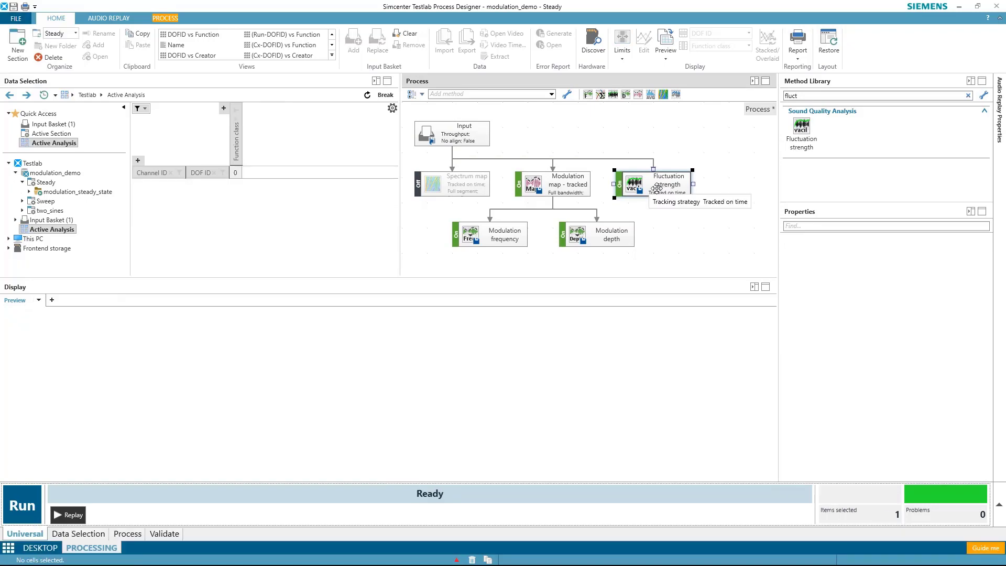
- Run the Fluctuation strength step and plot the sum's fluctuation strength beside its modulation depth
click(21, 504)
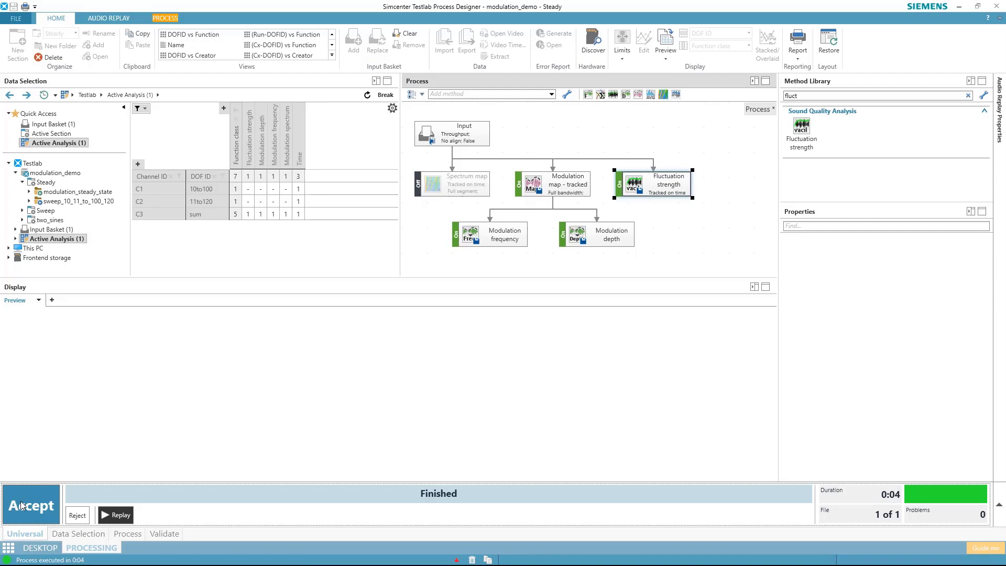
mouse_move(214, 402)
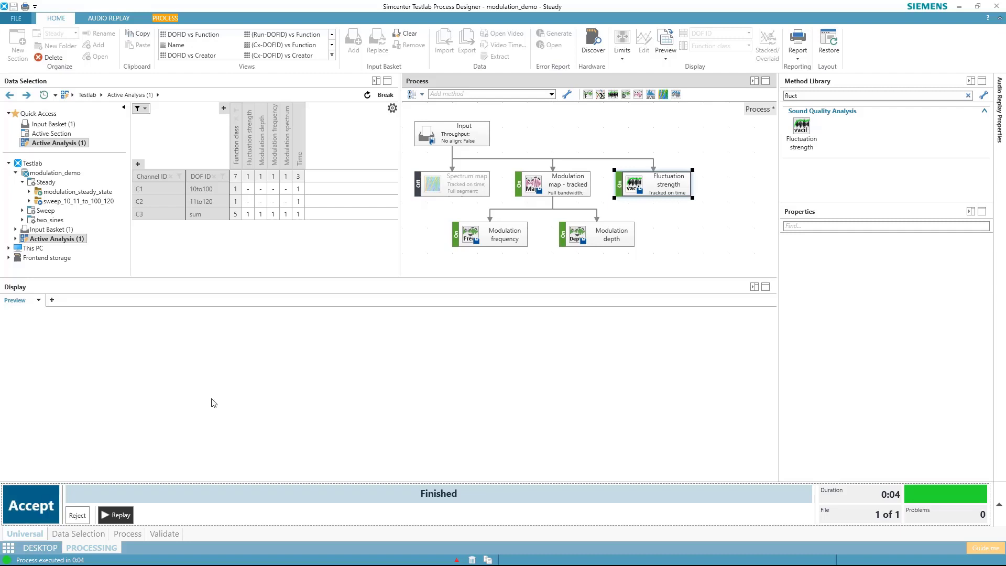
click(250, 214)
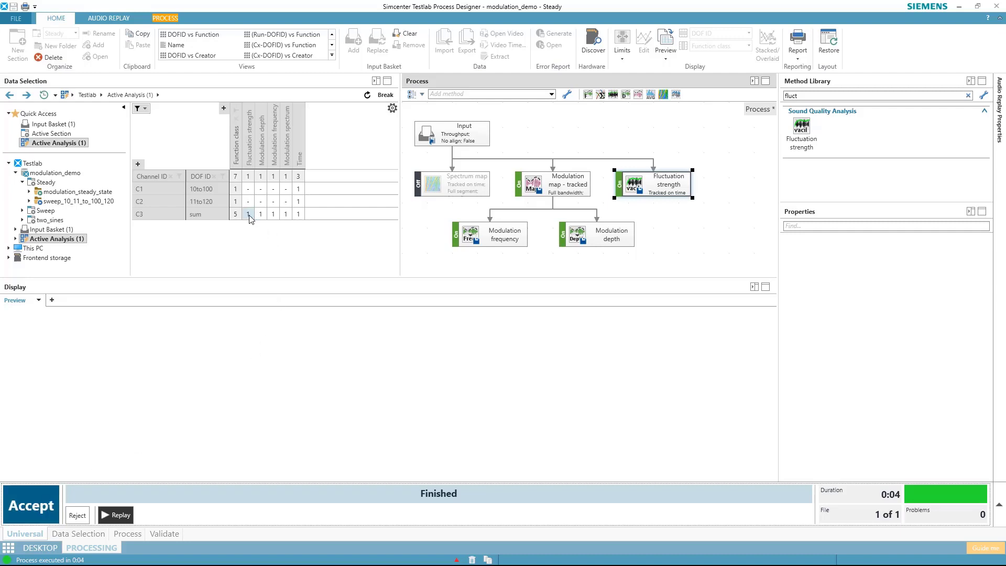
click(248, 213)
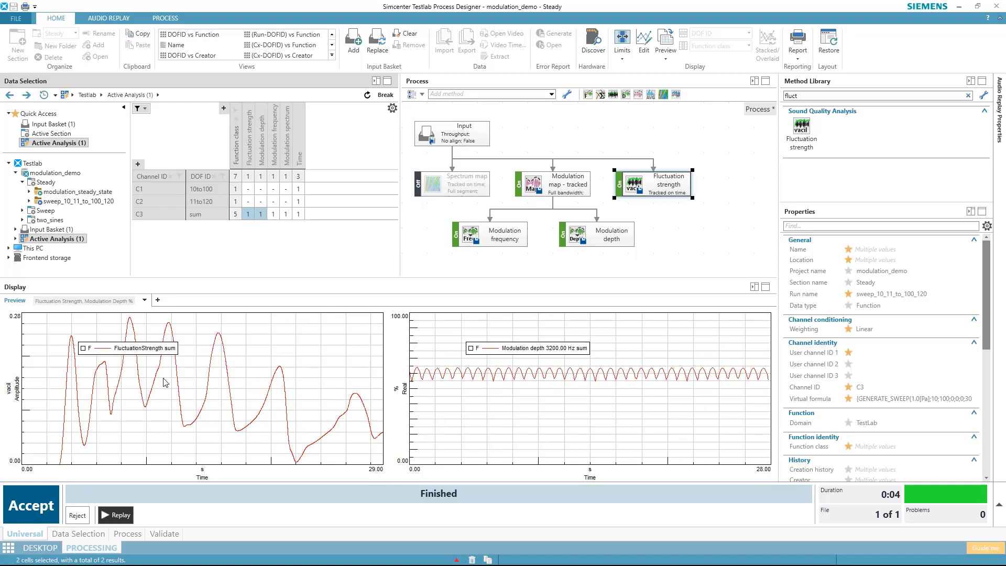
mouse_move(85, 393)
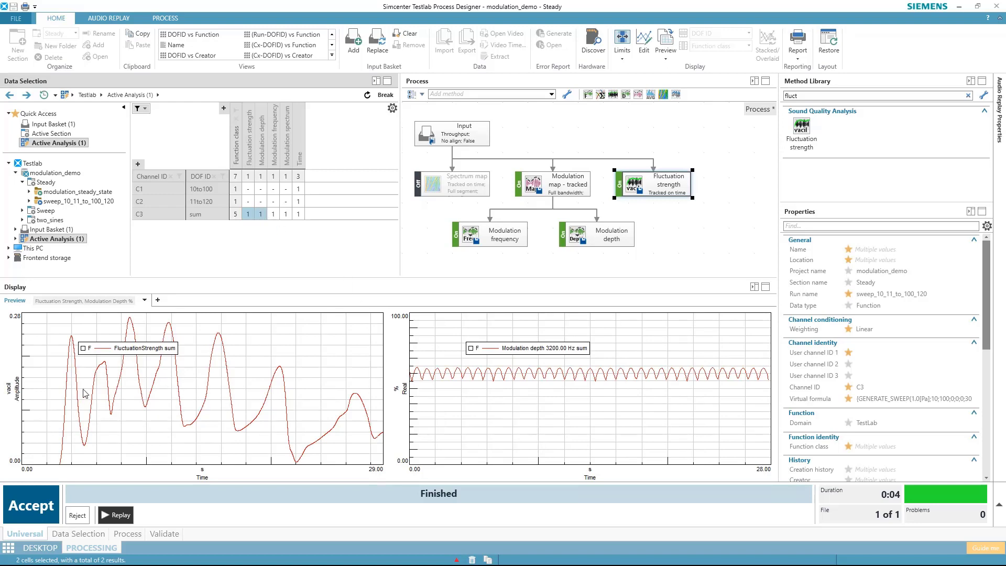
mouse_move(442, 386)
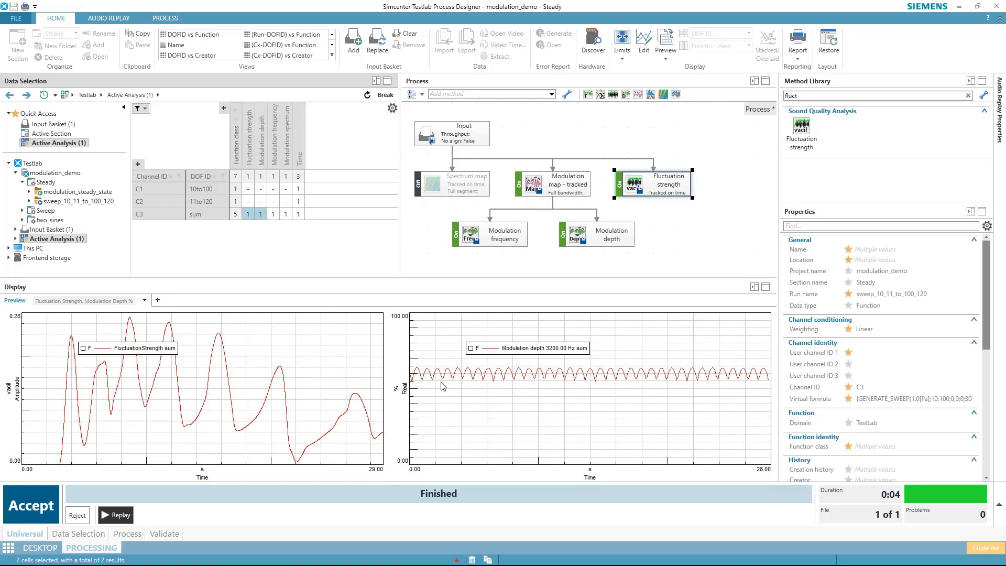
mouse_move(667, 376)
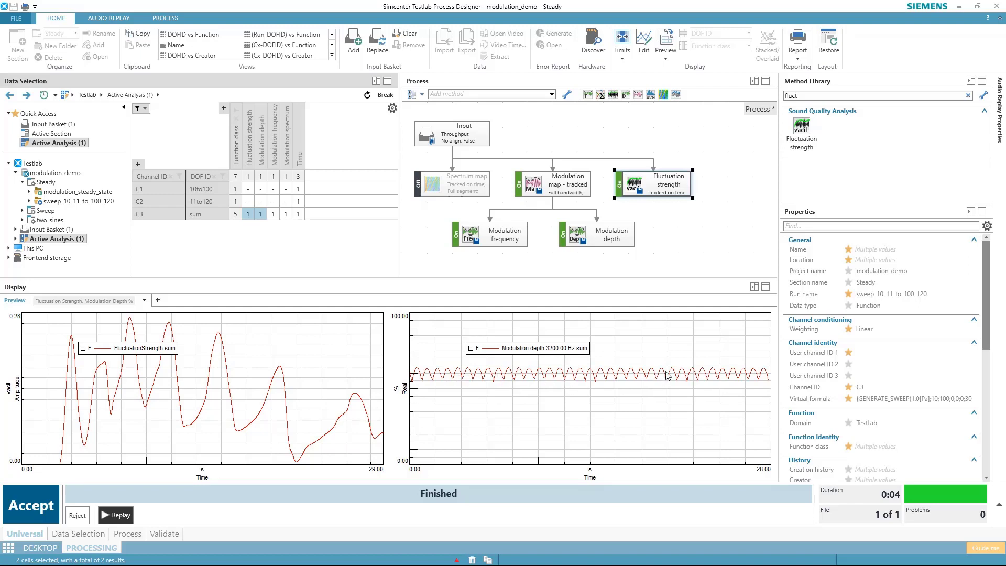
mouse_move(281, 472)
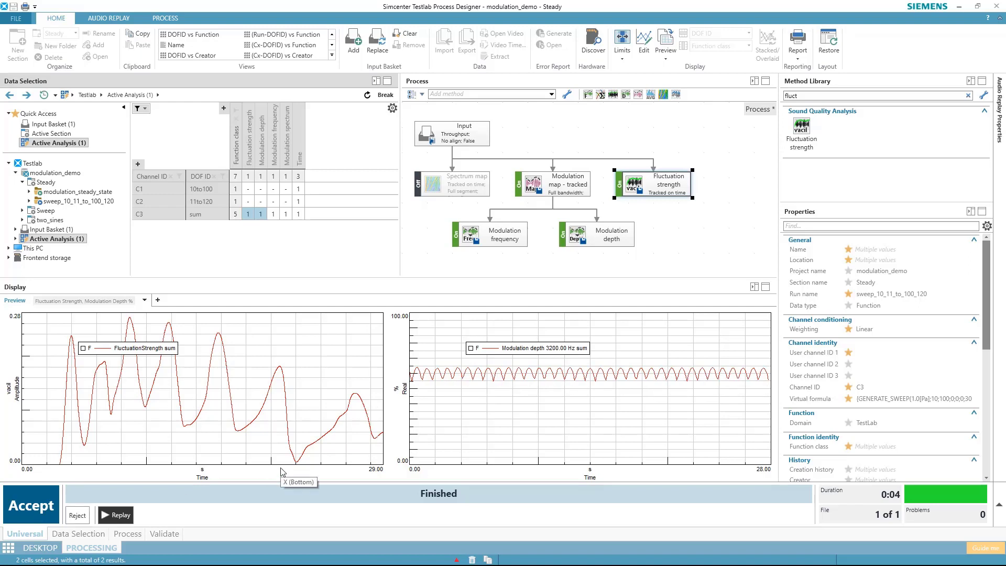
mouse_move(173, 489)
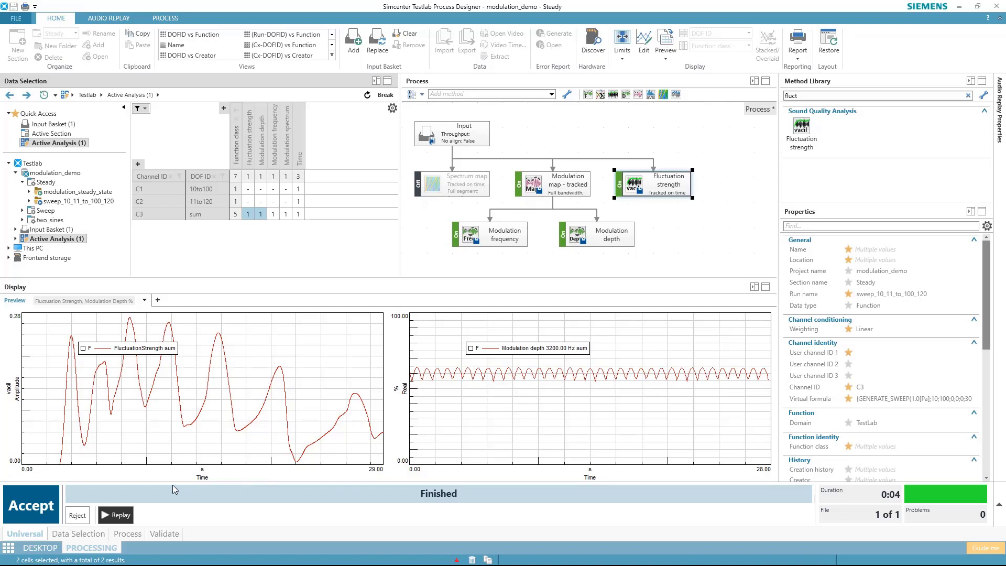